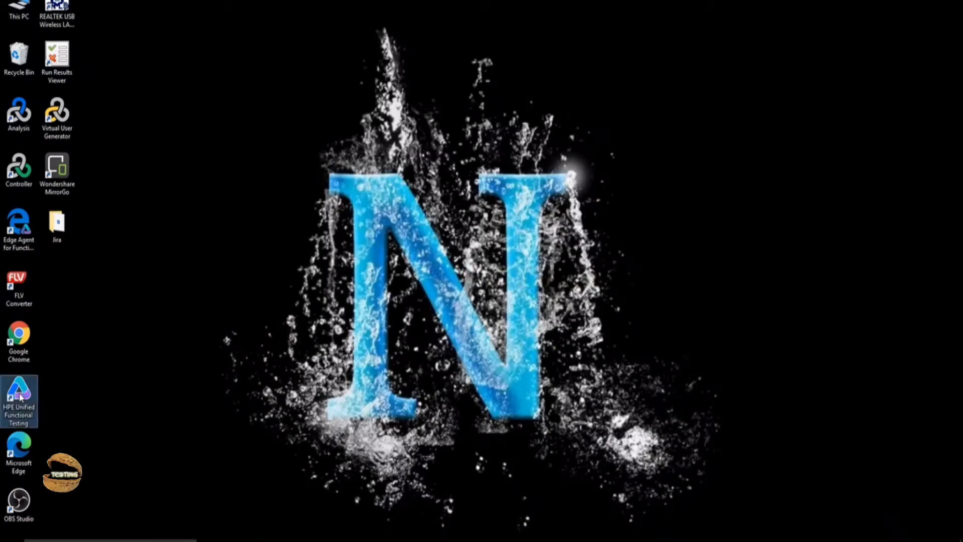
Step: Launch UFT from its desktop shortcut and continue past the license expiry warning
double_click(19, 396)
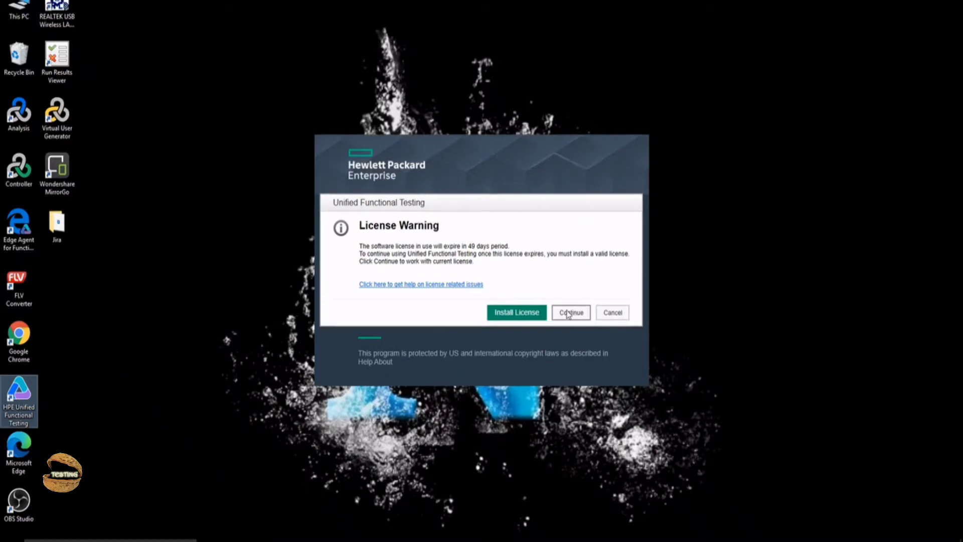
left_click(569, 312)
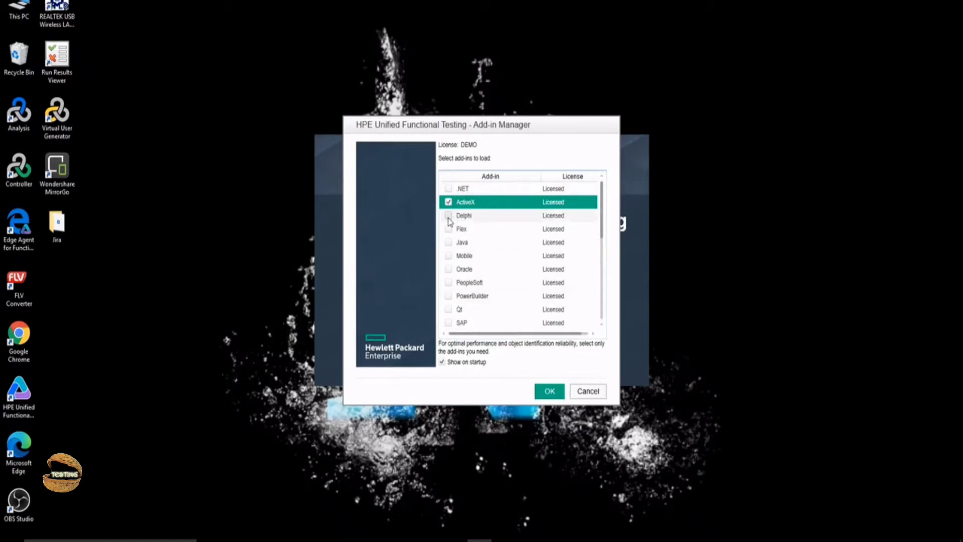
mouse_move(449, 272)
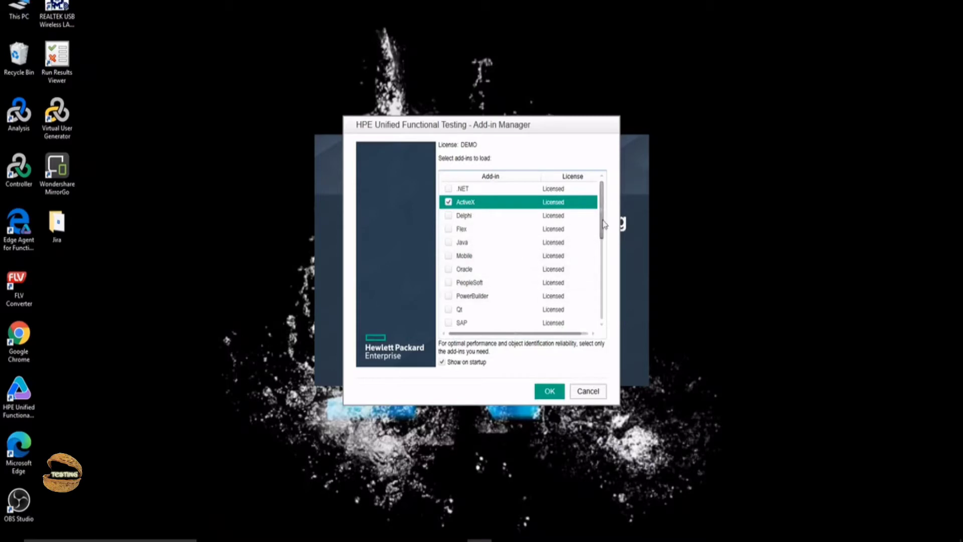
Step: Load UFT with the ActiveX, Web, WPF and Silverlight add-ins enabled
scroll("down", 3)
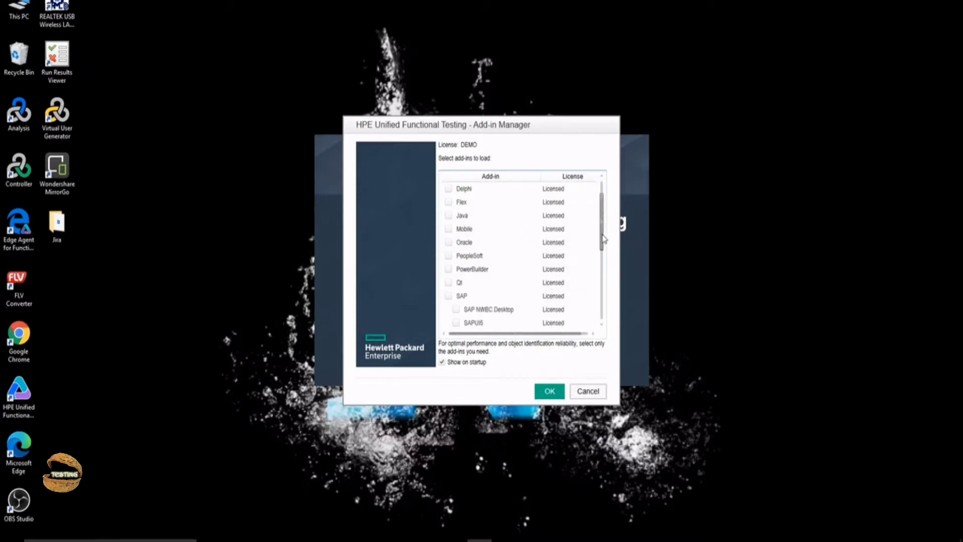
scroll("down", 3)
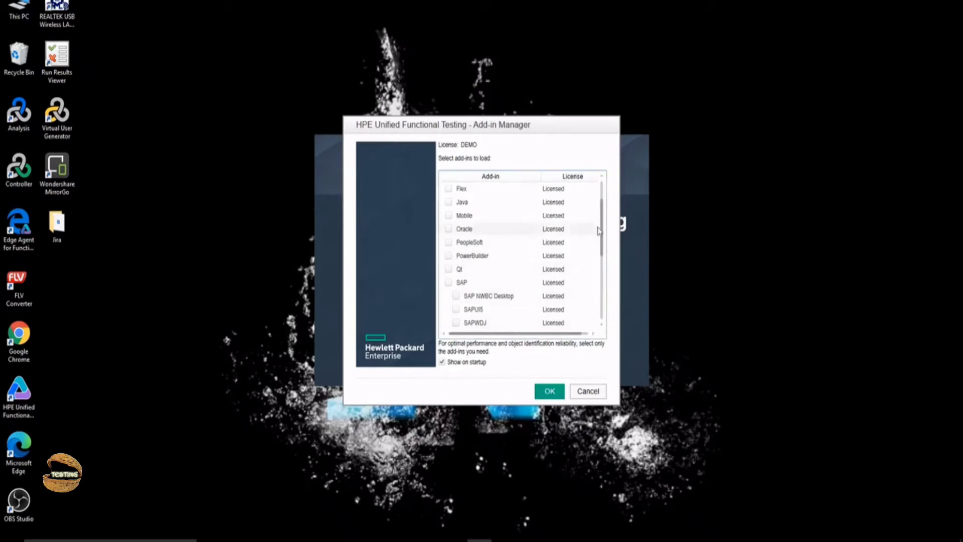
left_click(449, 202)
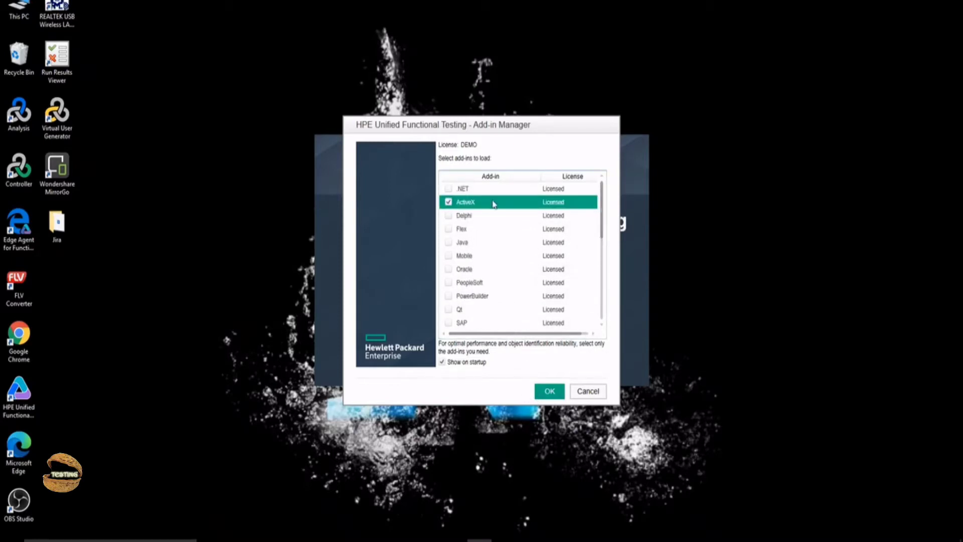
scroll("down", 3)
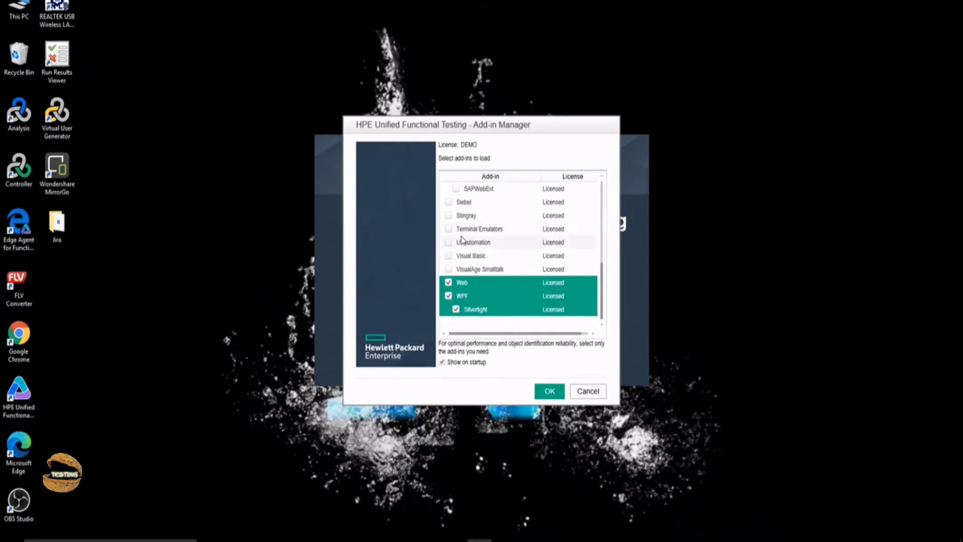
mouse_move(456, 229)
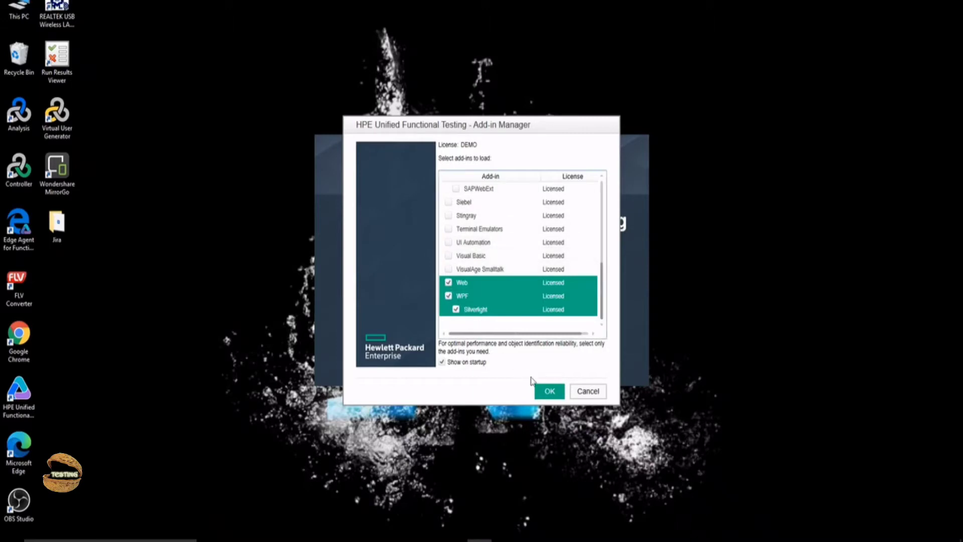
left_click(548, 391)
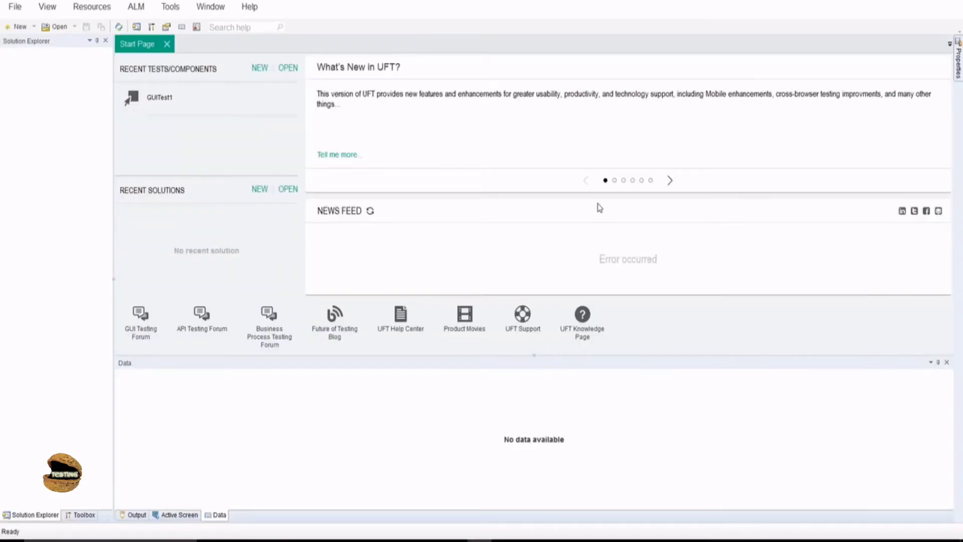
mouse_move(68, 67)
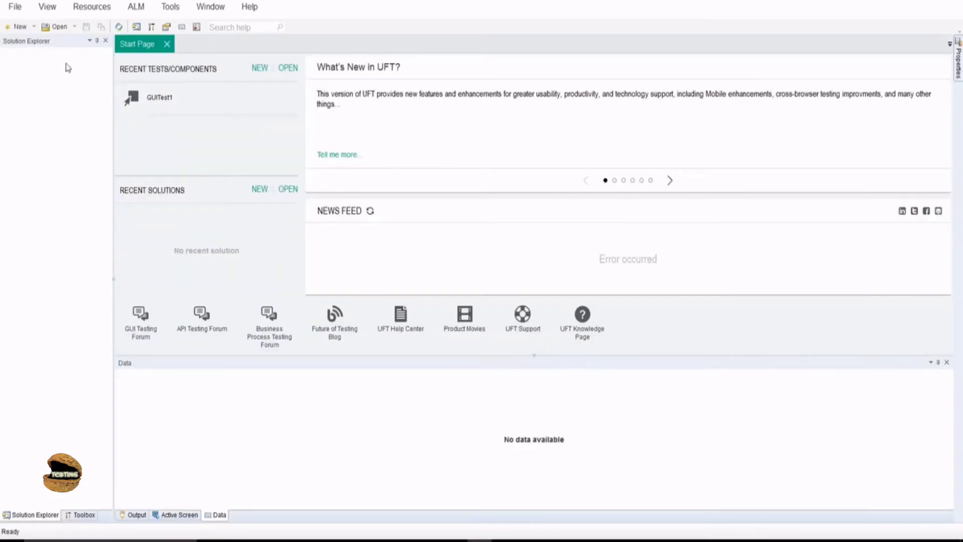
left_click(15, 7)
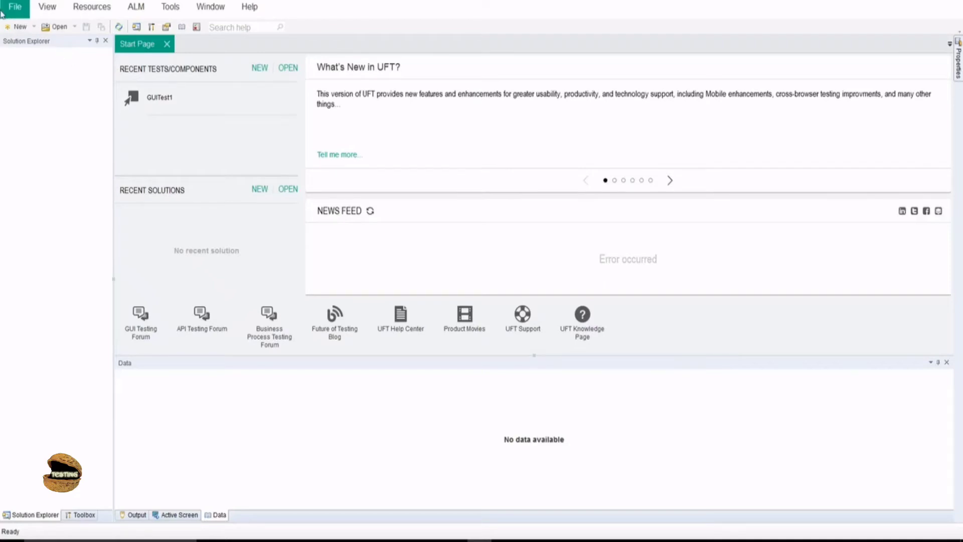
left_click(14, 7)
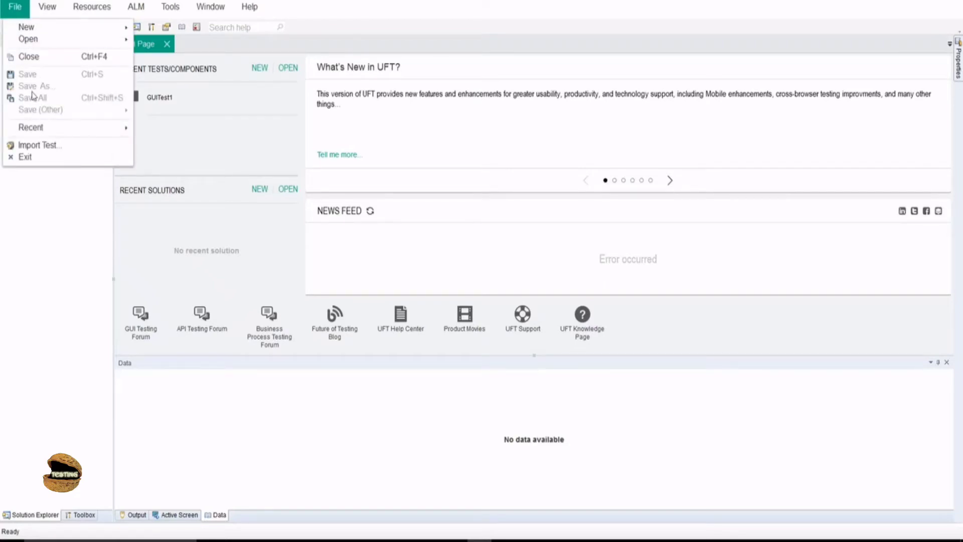
left_click(48, 6)
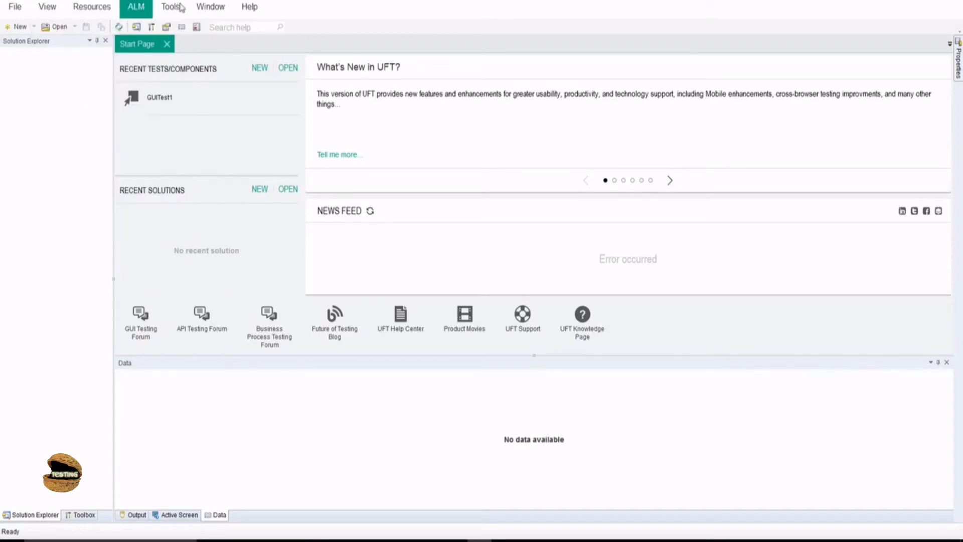
left_click(135, 6)
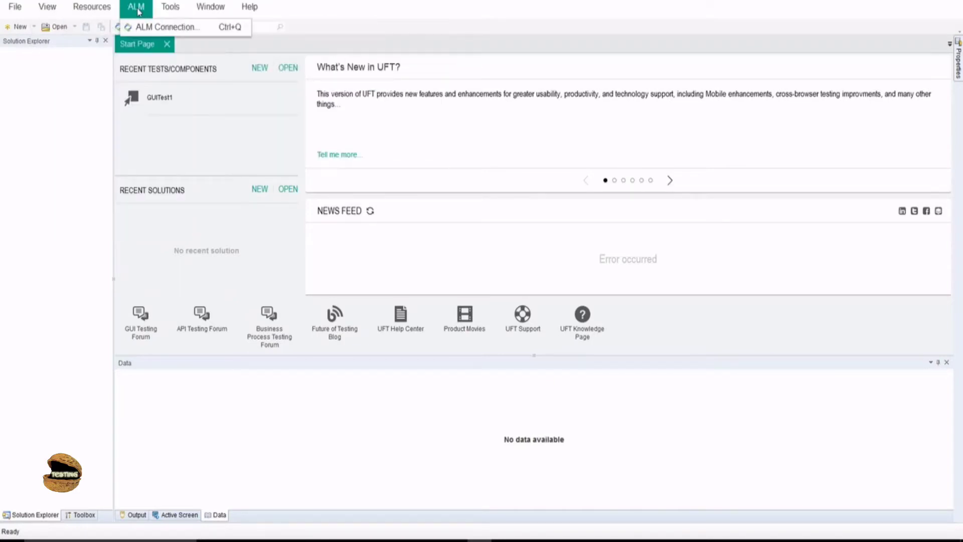
left_click(47, 6)
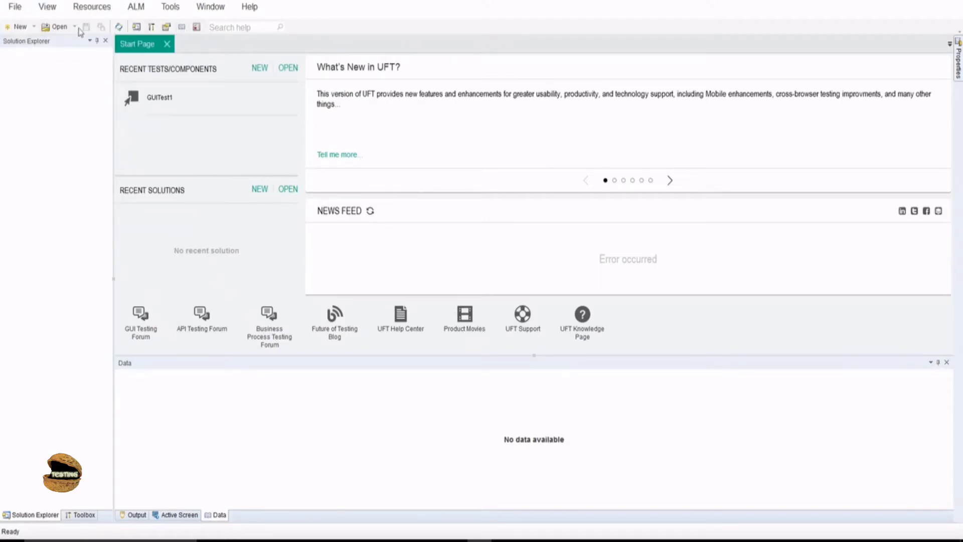
mouse_move(19, 26)
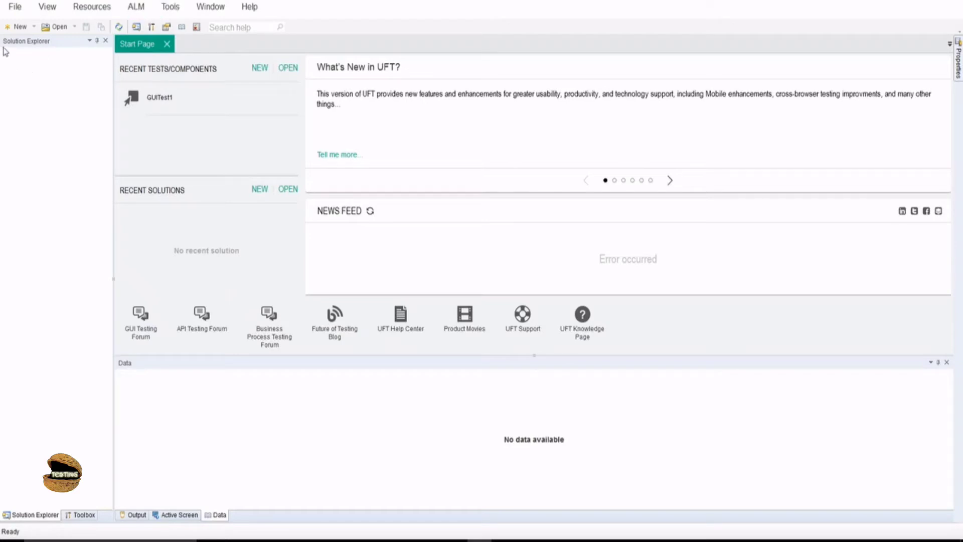
mouse_move(43, 48)
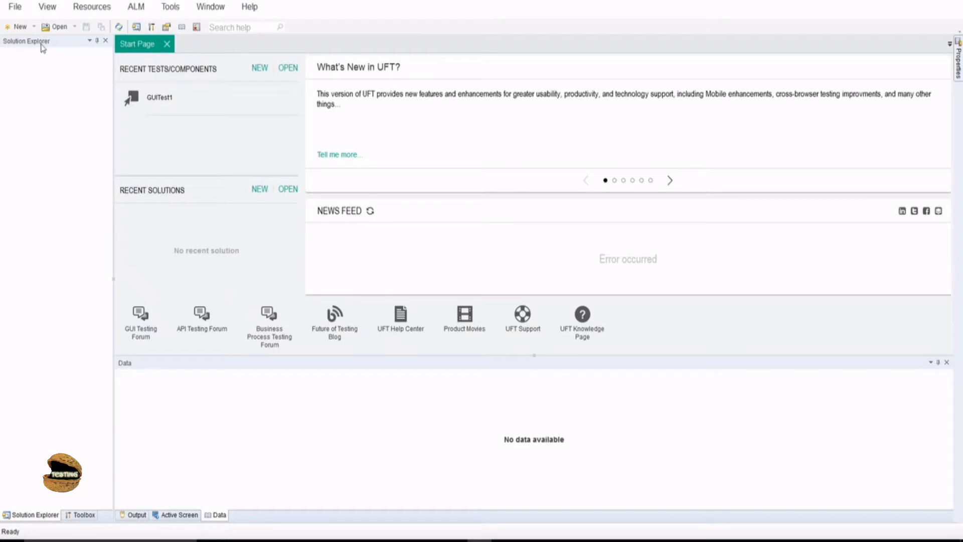
mouse_move(35, 108)
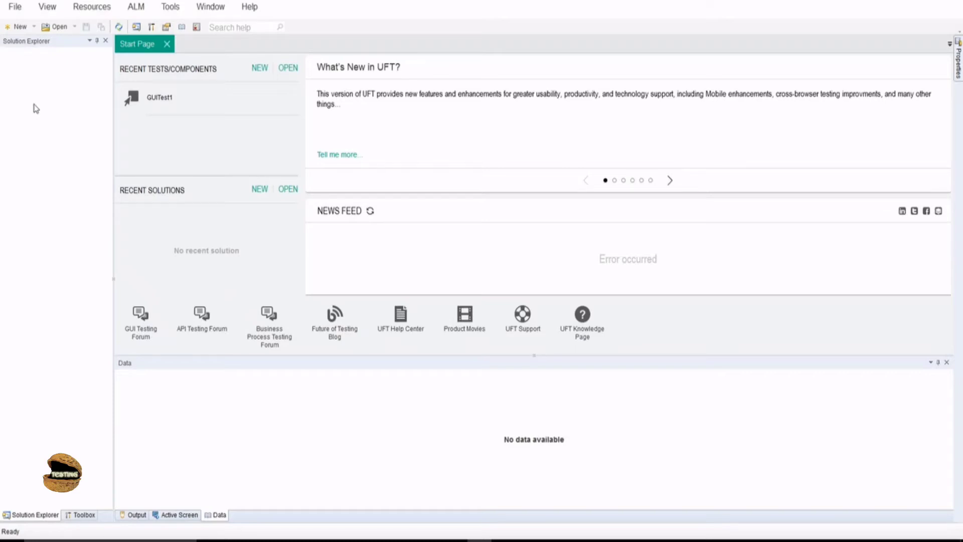
mouse_move(27, 53)
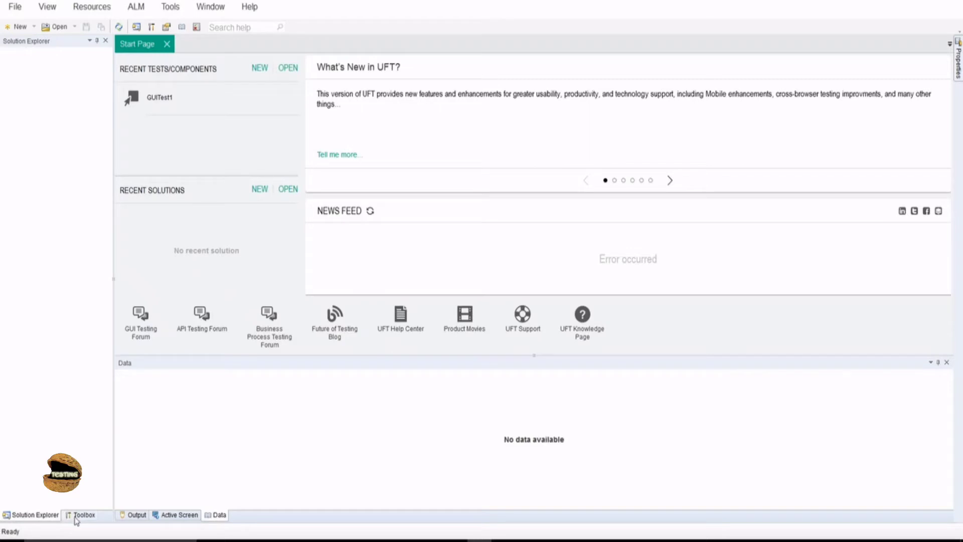
left_click(83, 515)
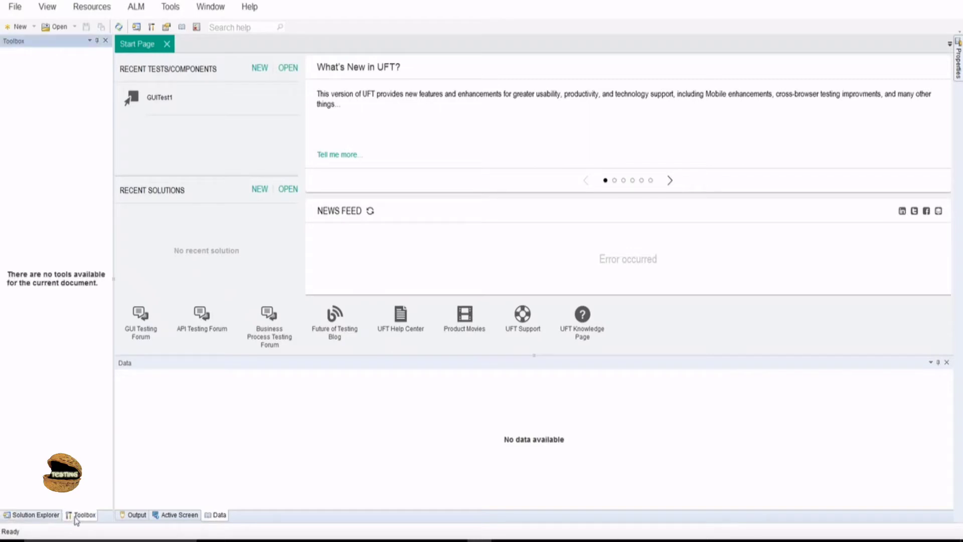
mouse_move(75, 450)
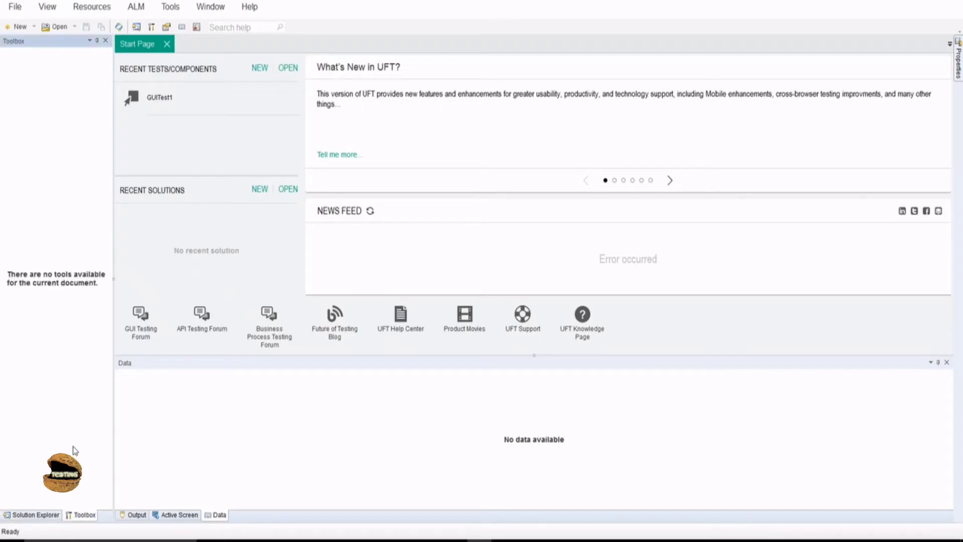
mouse_move(106, 307)
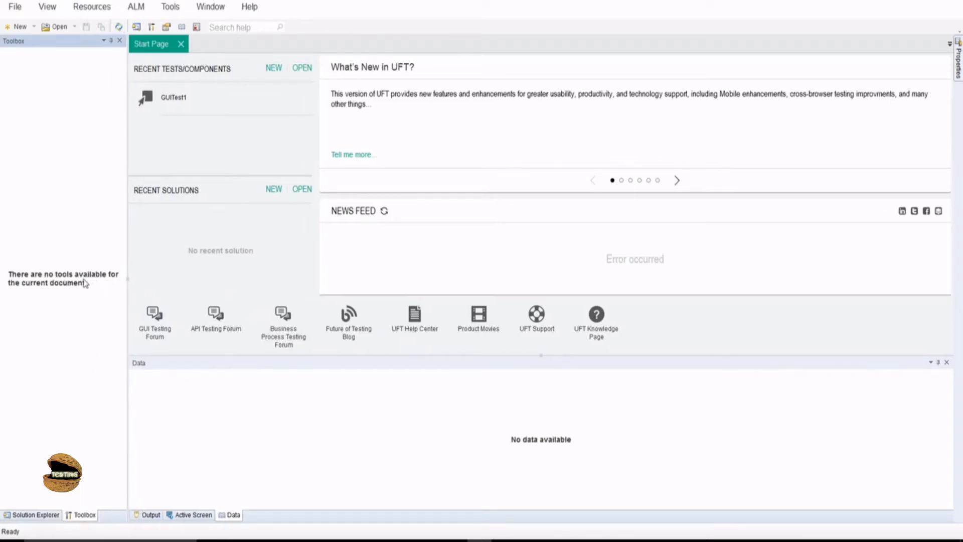
mouse_move(72, 254)
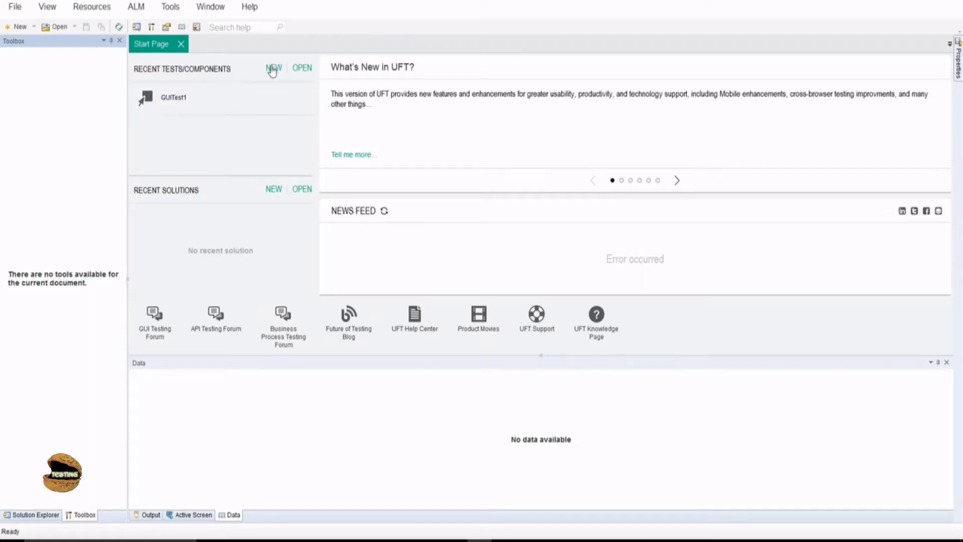
mouse_move(287, 74)
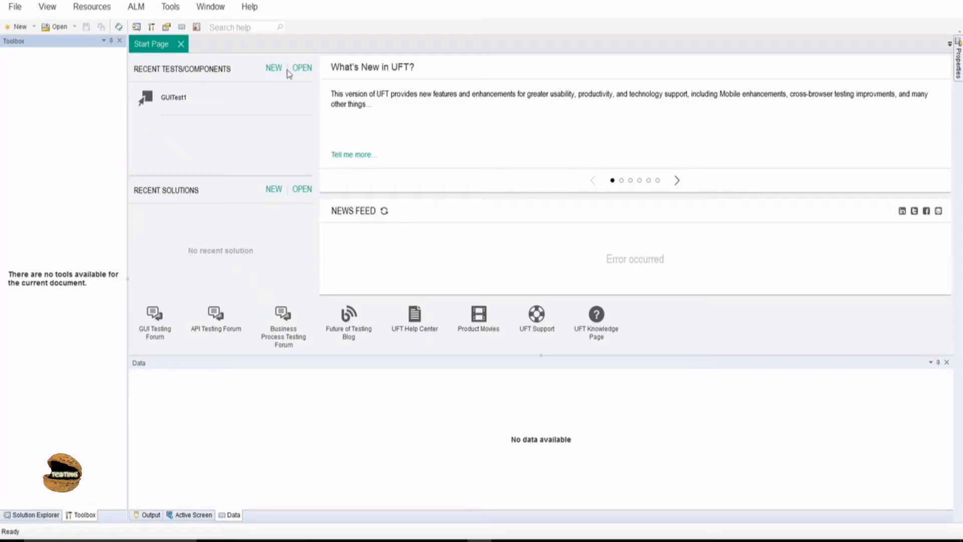
mouse_move(273, 69)
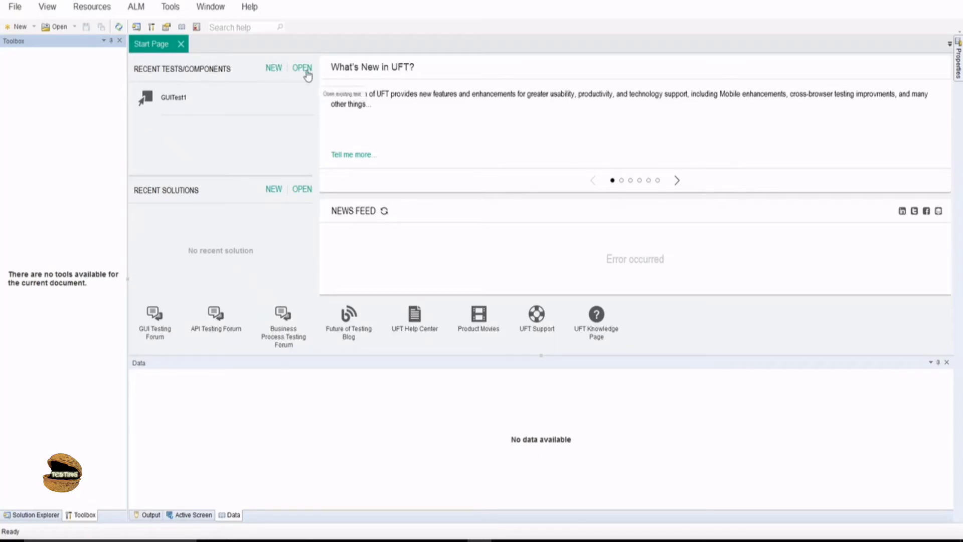
left_click(173, 97)
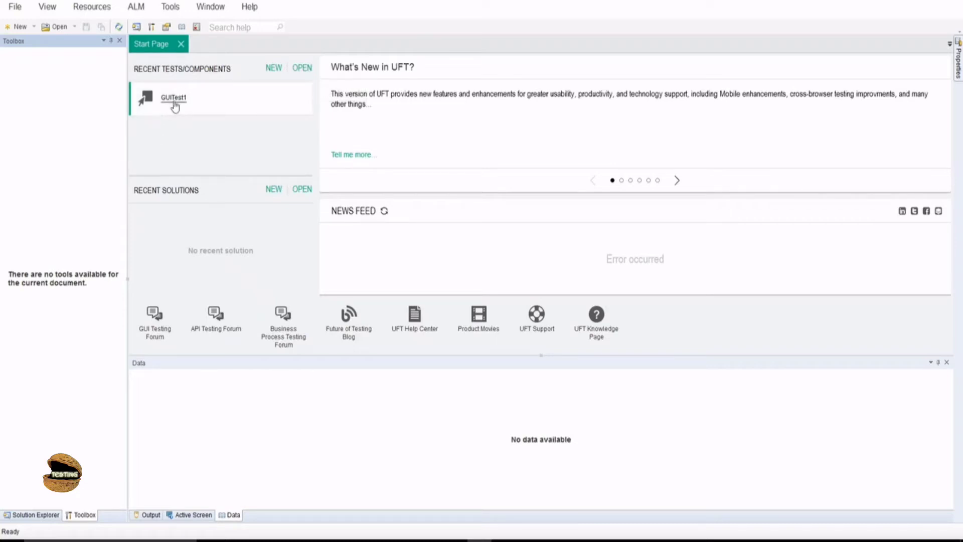
mouse_move(175, 98)
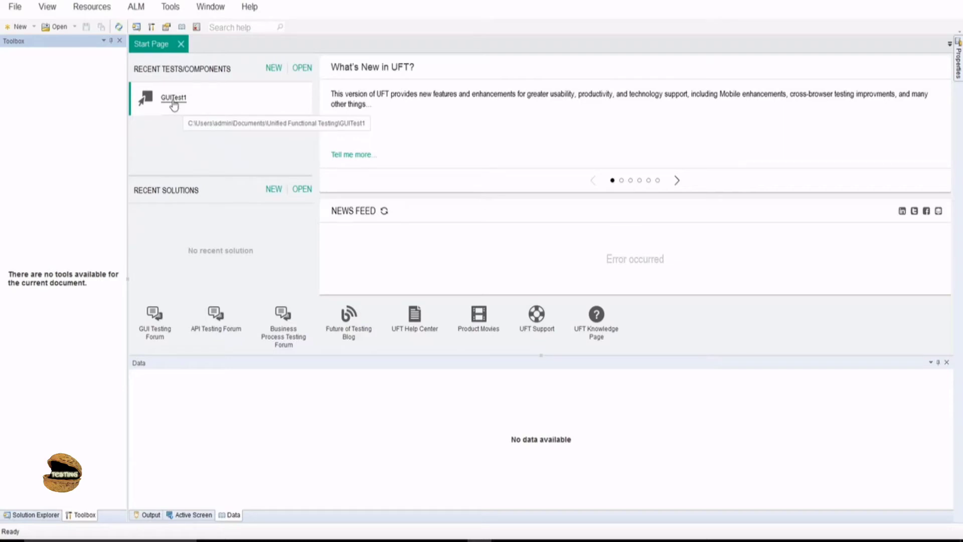
mouse_move(607, 102)
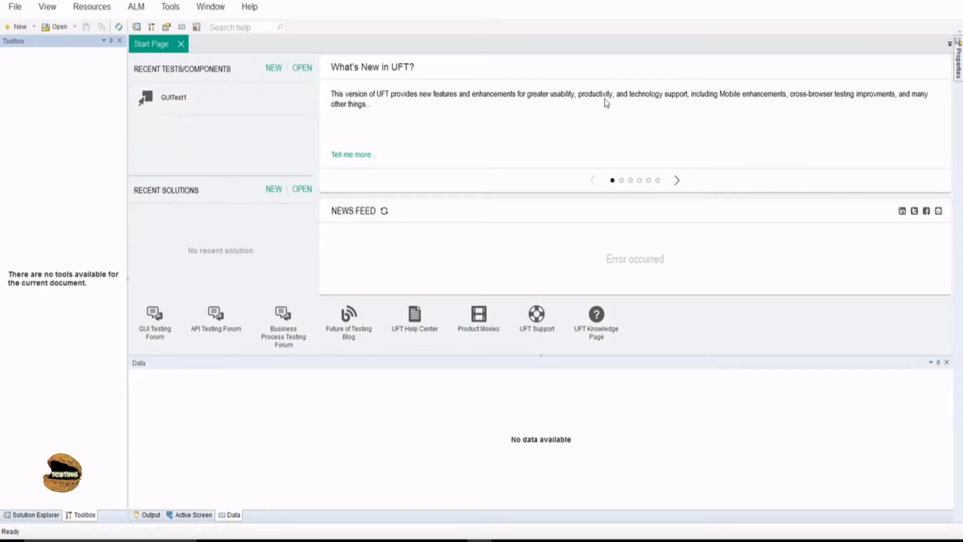
mouse_move(577, 149)
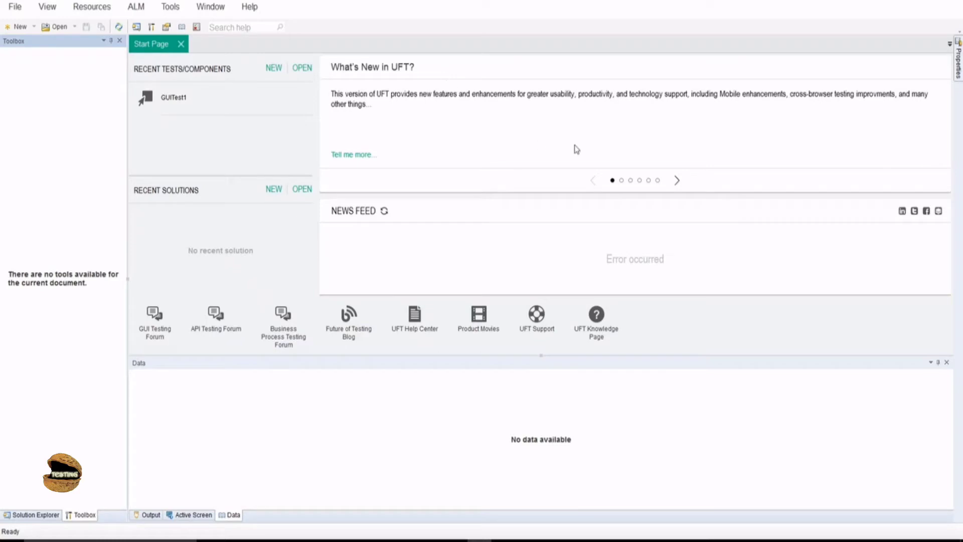
left_click(676, 180)
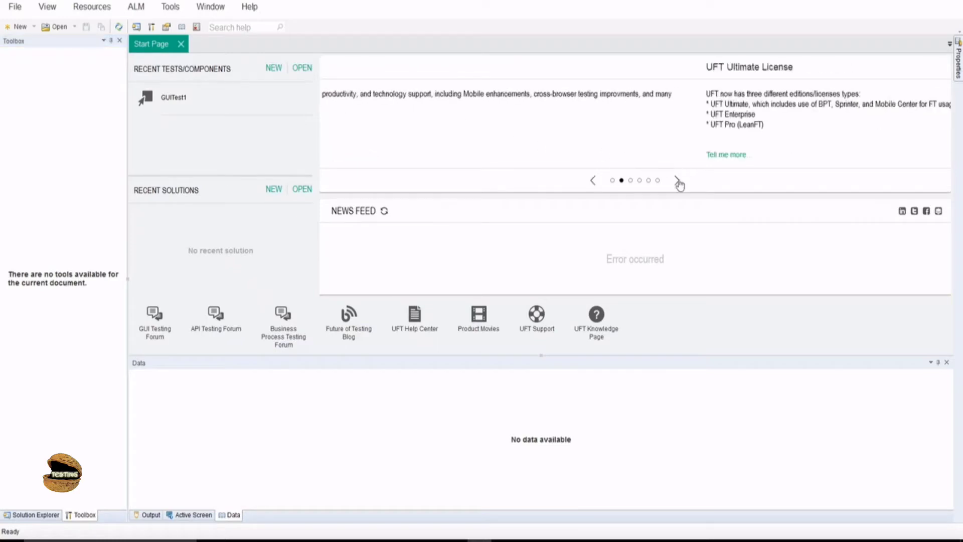
left_click(679, 180)
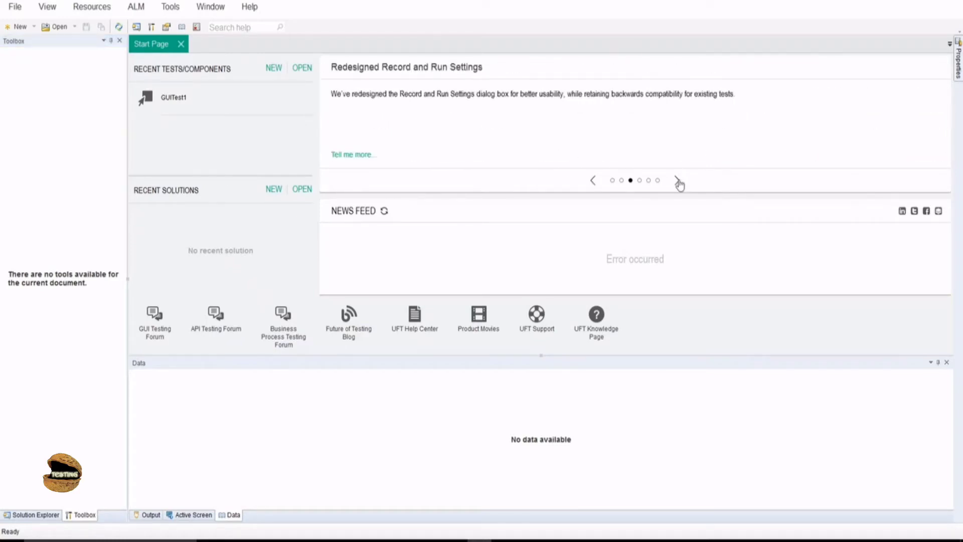
mouse_move(514, 166)
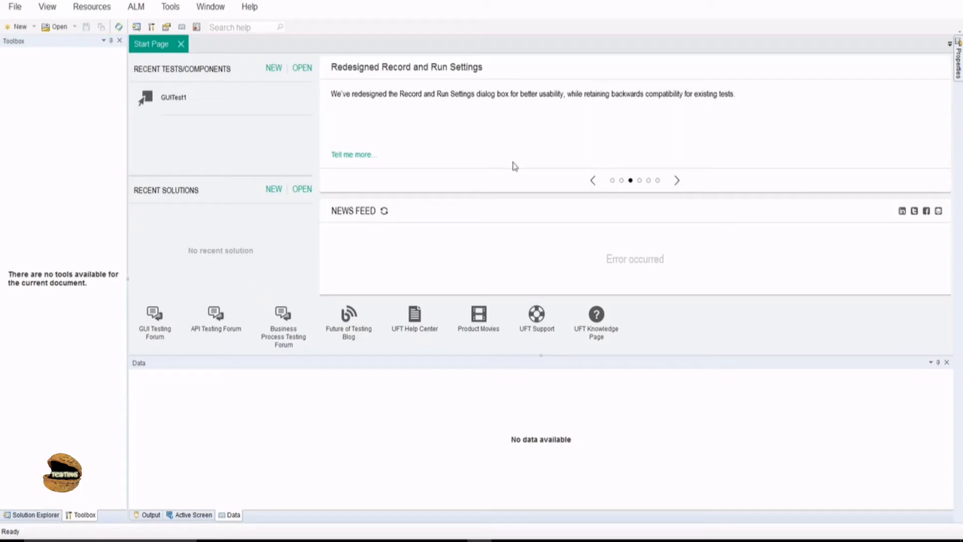
mouse_move(475, 183)
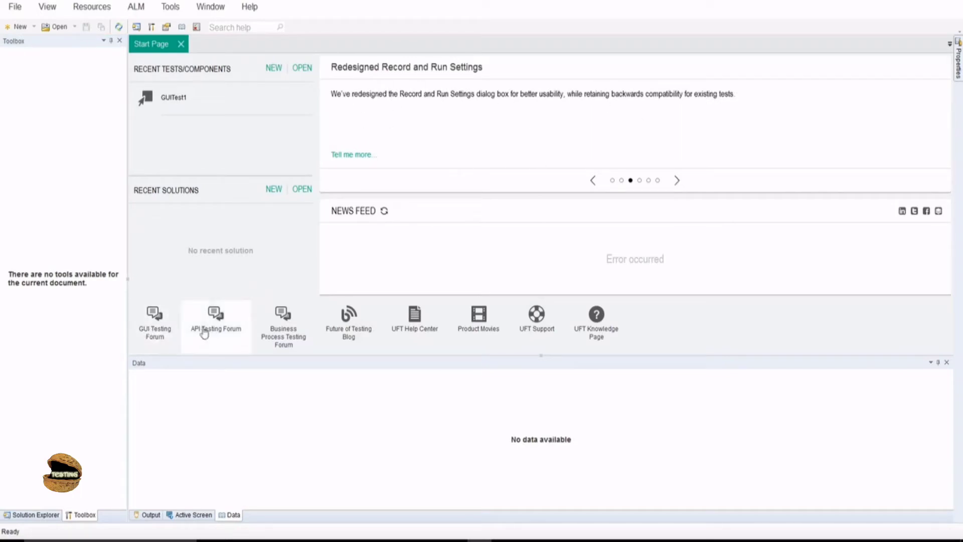
mouse_move(232, 332)
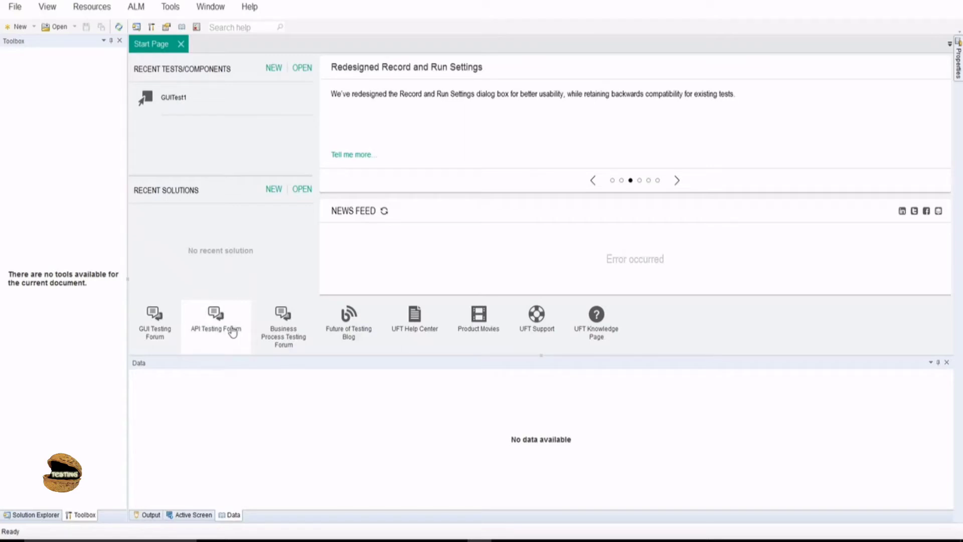
mouse_move(121, 323)
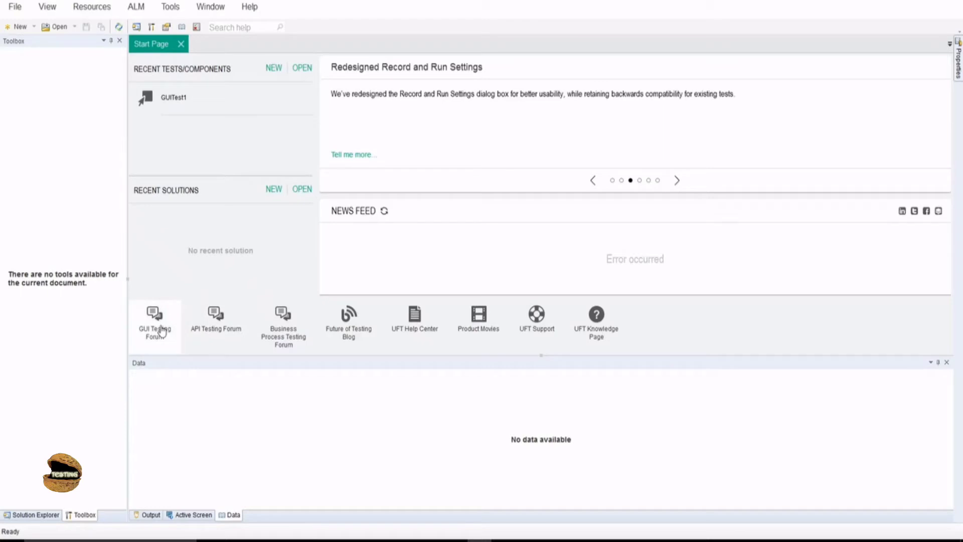
mouse_move(348, 322)
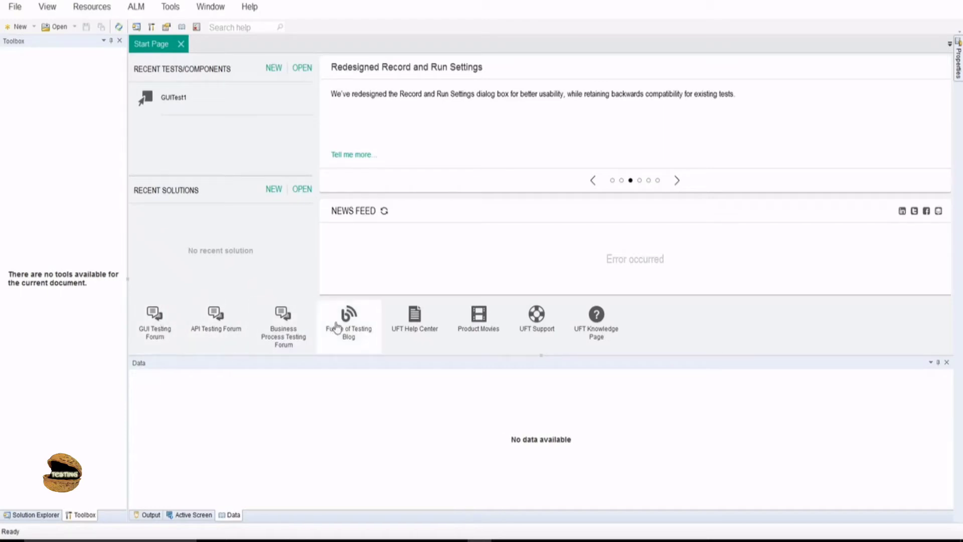
mouse_move(550, 314)
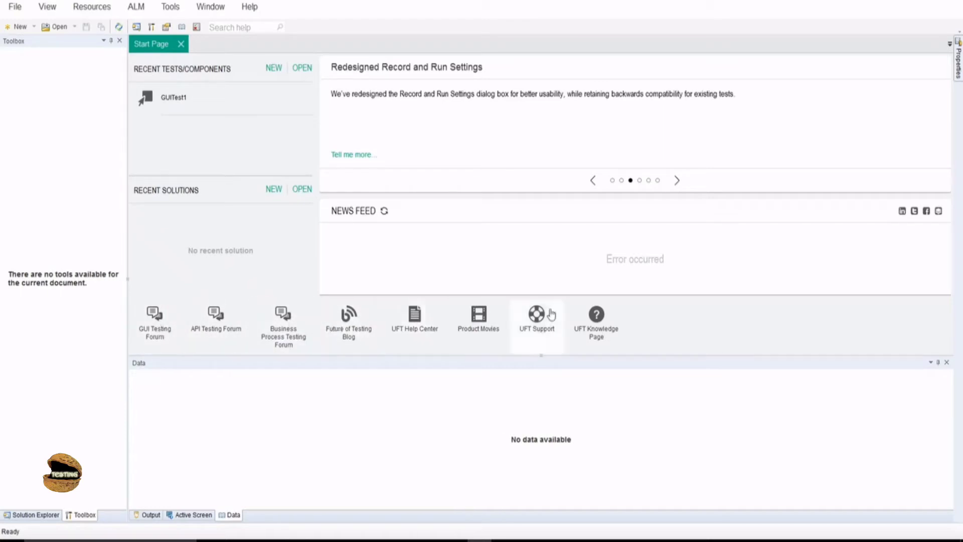
mouse_move(913, 211)
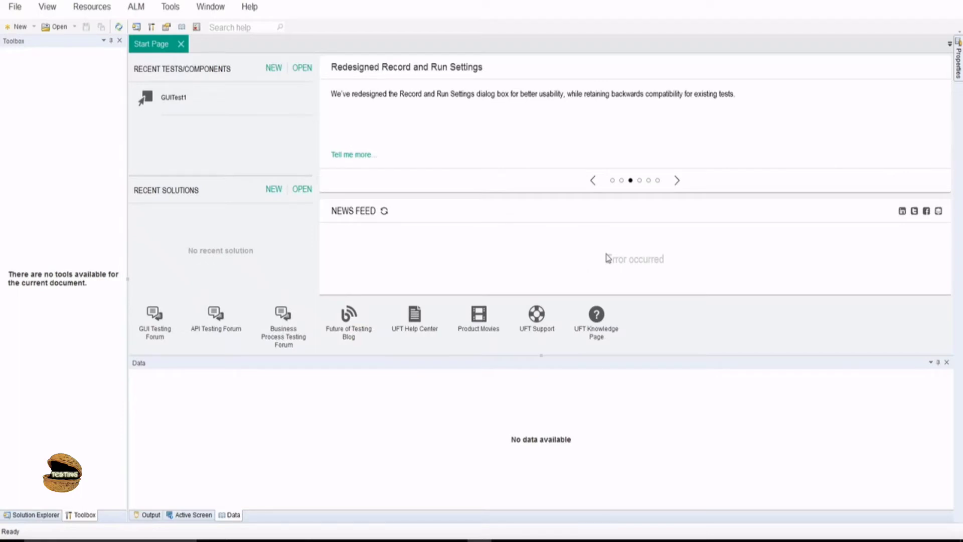
mouse_move(628, 278)
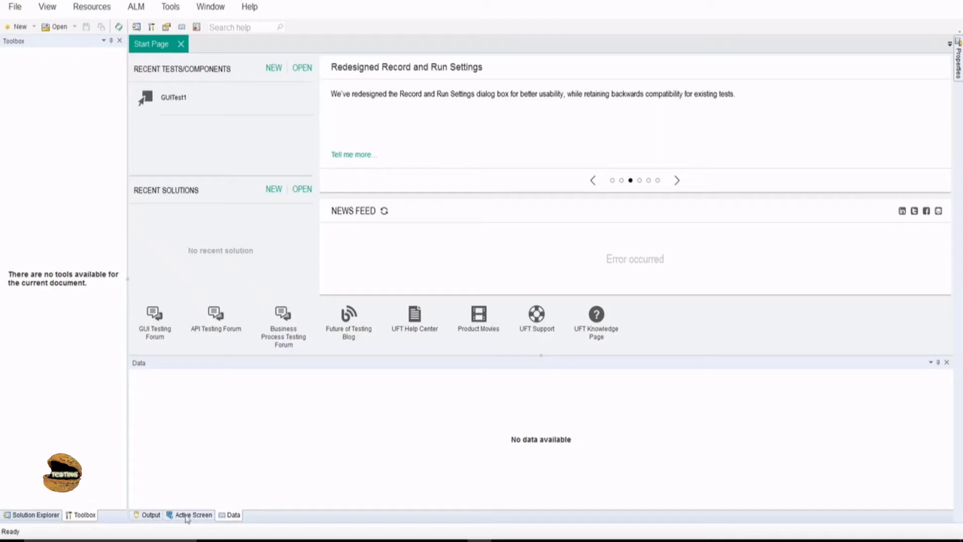
left_click(172, 97)
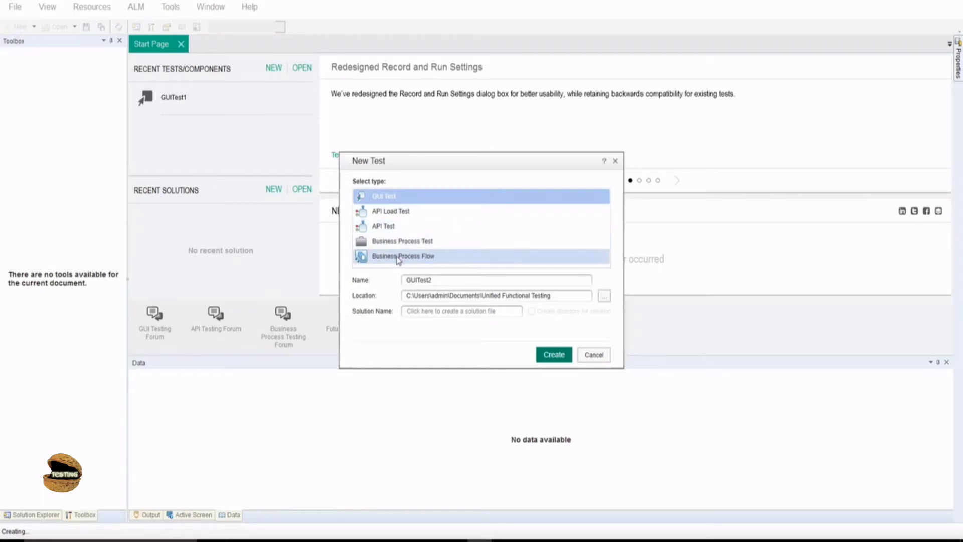
Step: Create a GUI Test named GUITest2 in the default documents location
left_click(402, 256)
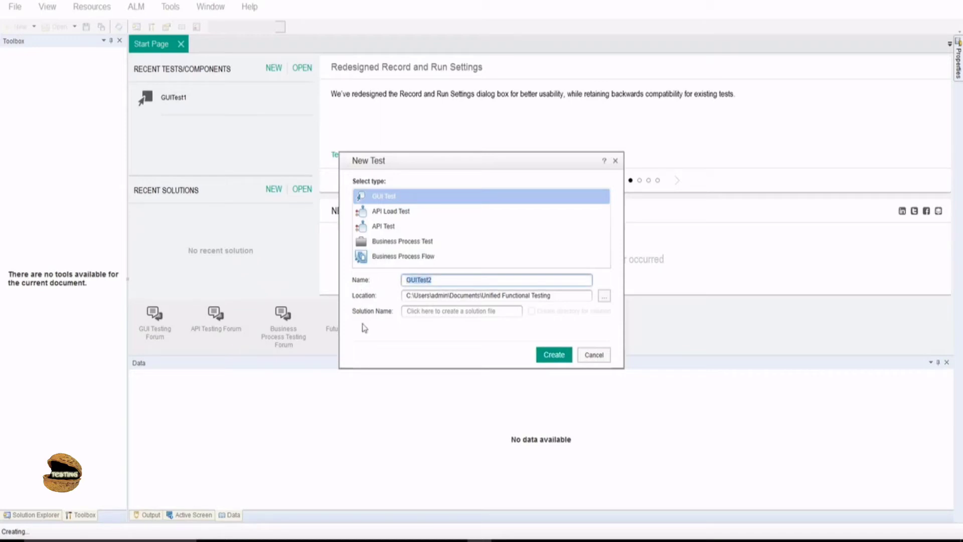
mouse_move(379, 352)
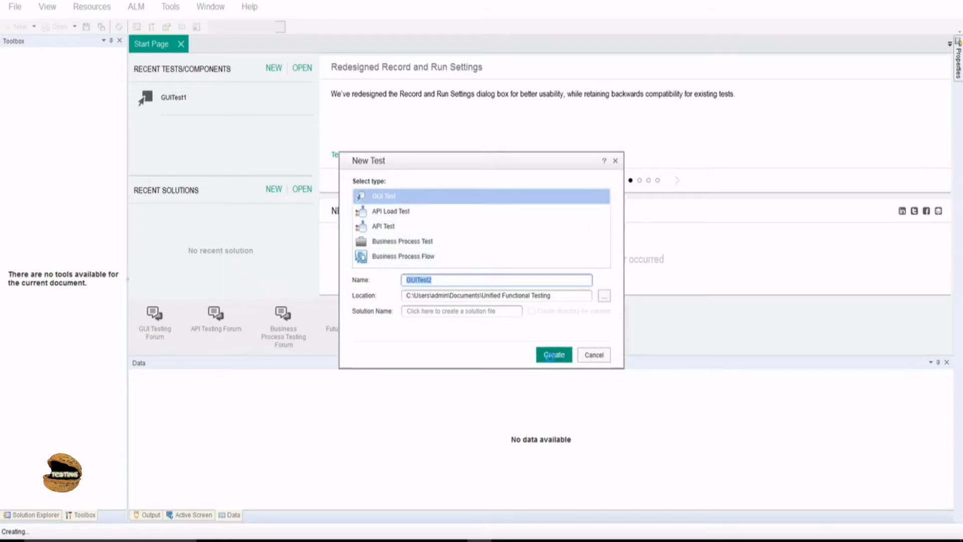
left_click(551, 355)
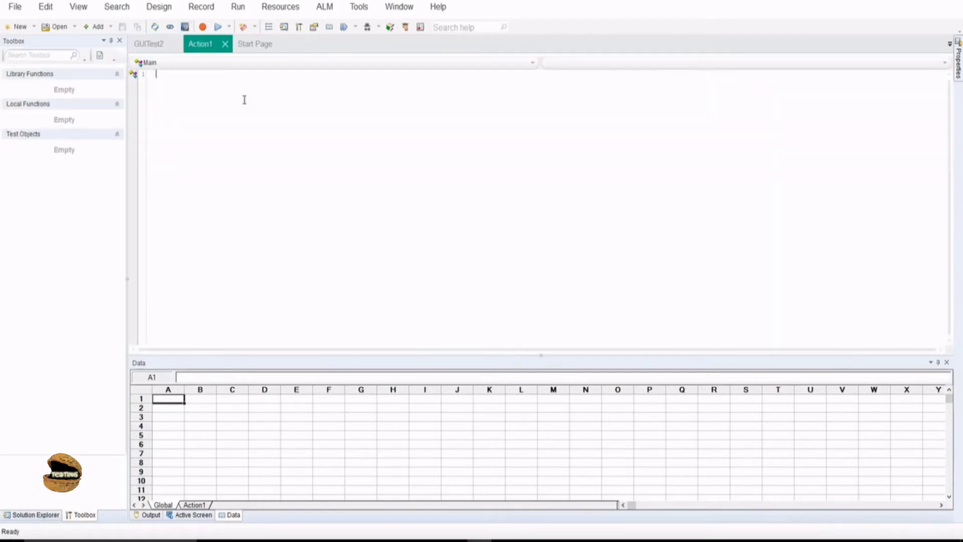
mouse_move(229, 201)
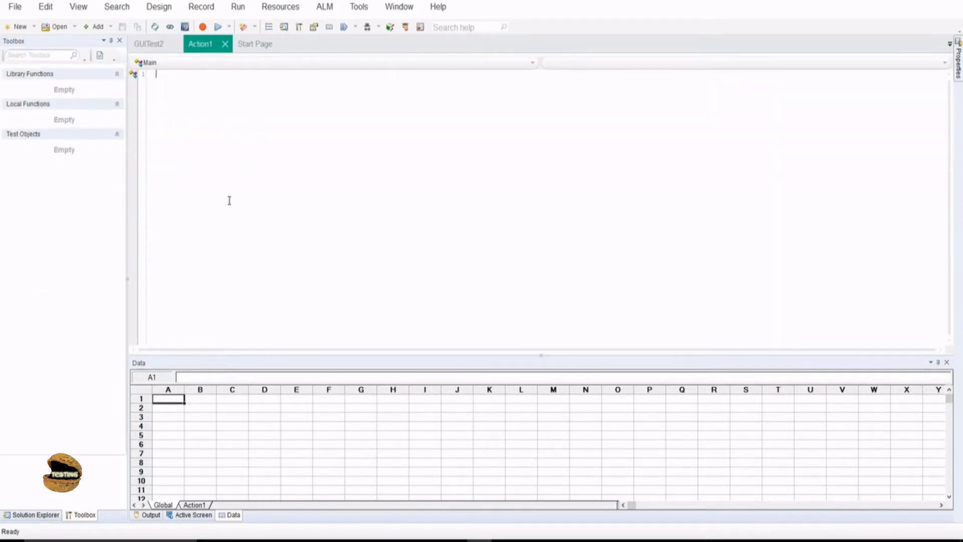
left_click(279, 7)
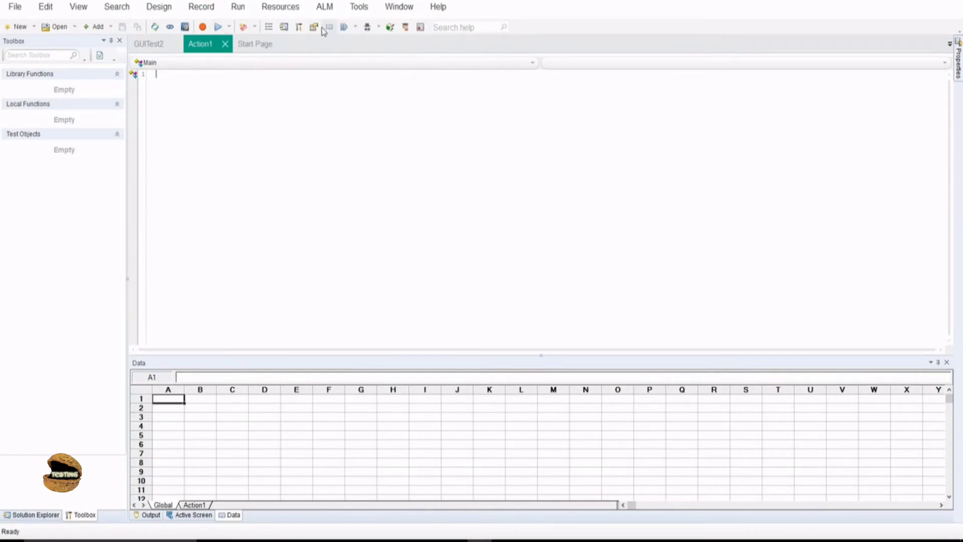
left_click(329, 27)
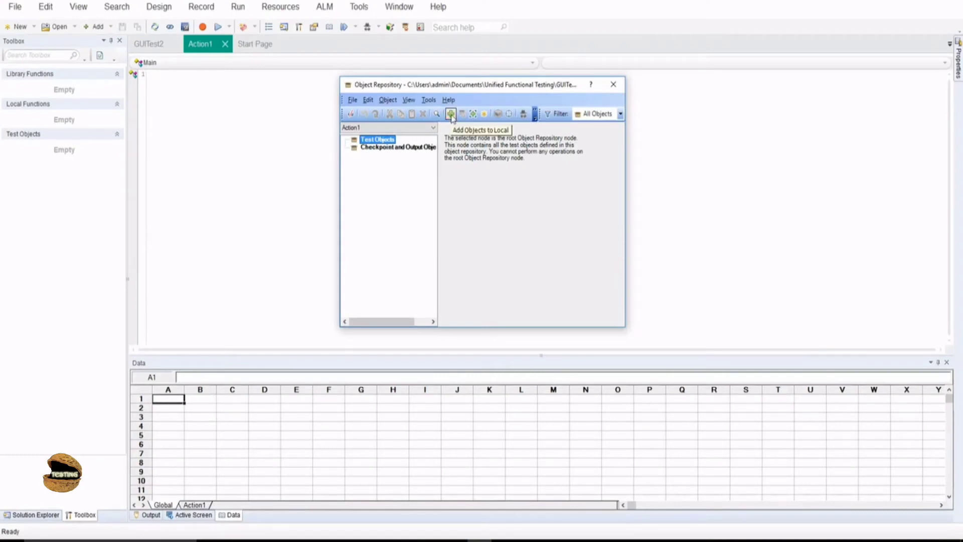
mouse_move(617, 96)
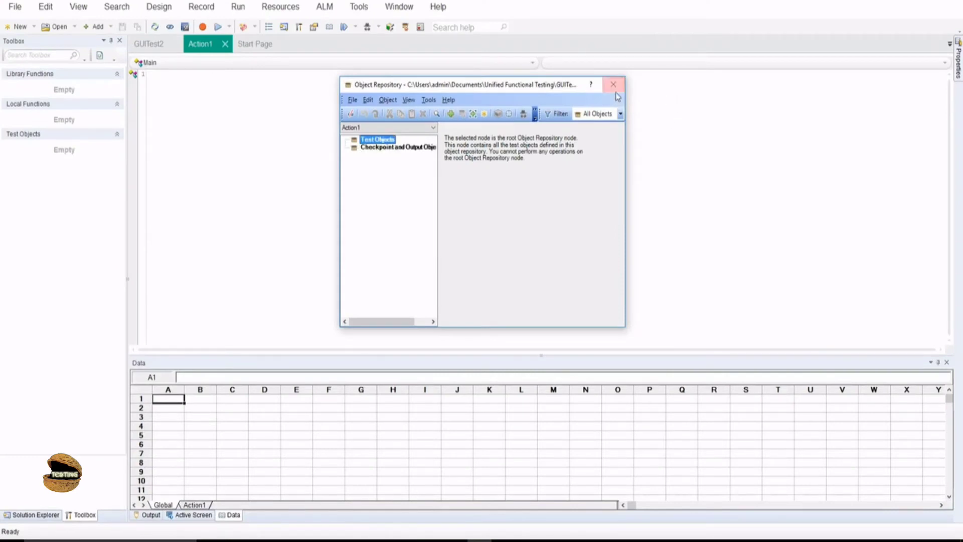
left_click(613, 84)
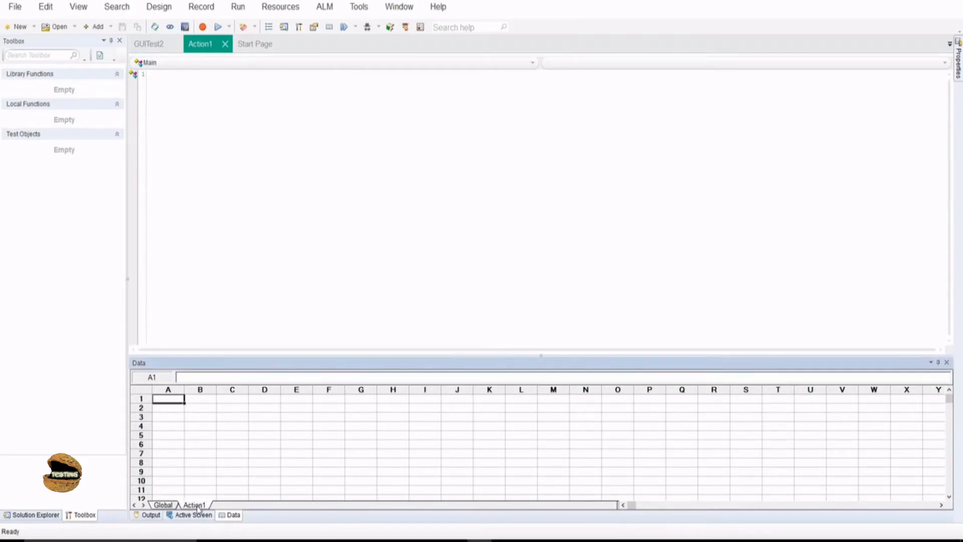
mouse_move(219, 428)
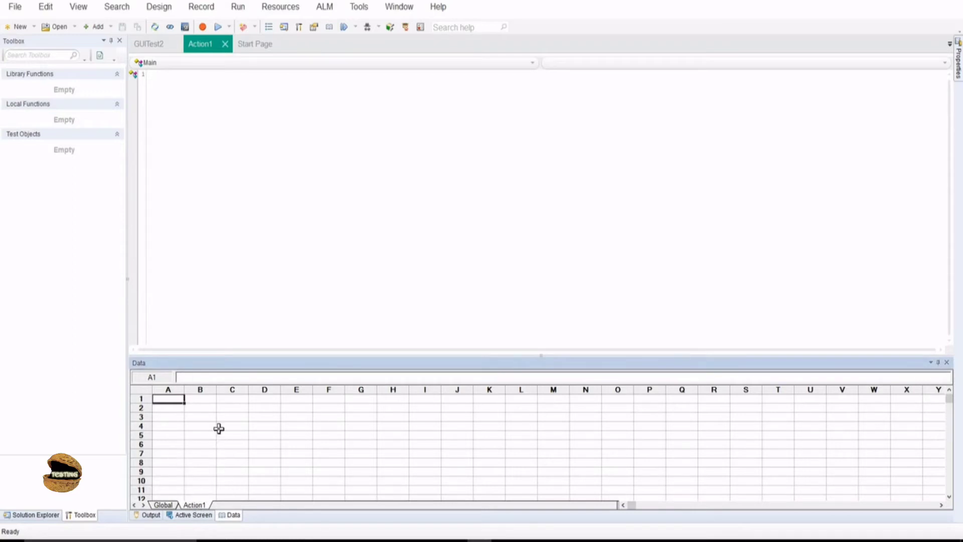
mouse_move(373, 172)
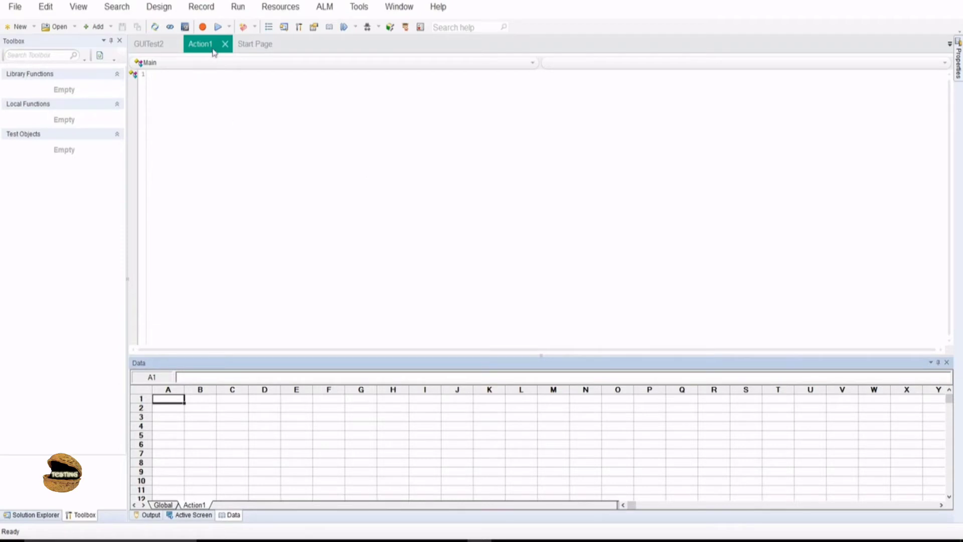
mouse_move(219, 168)
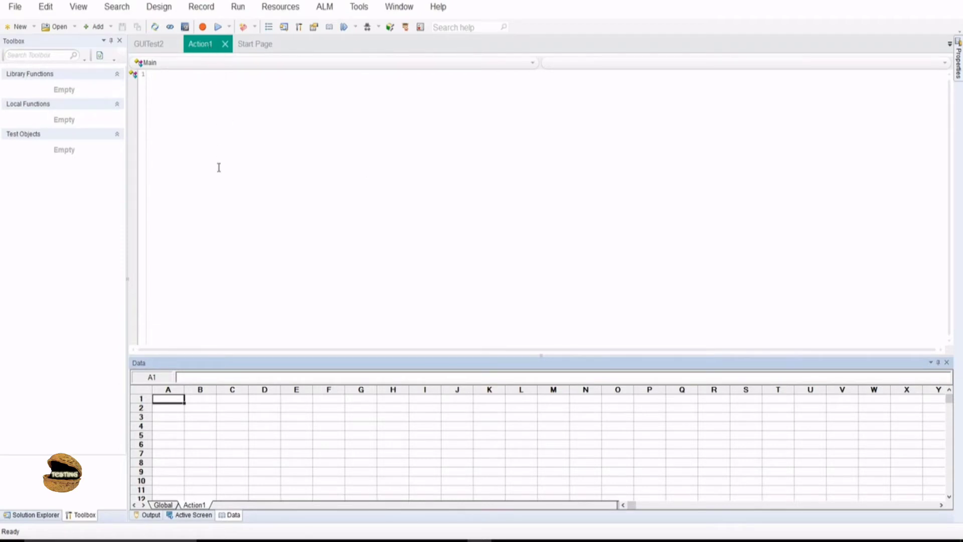
mouse_move(246, 185)
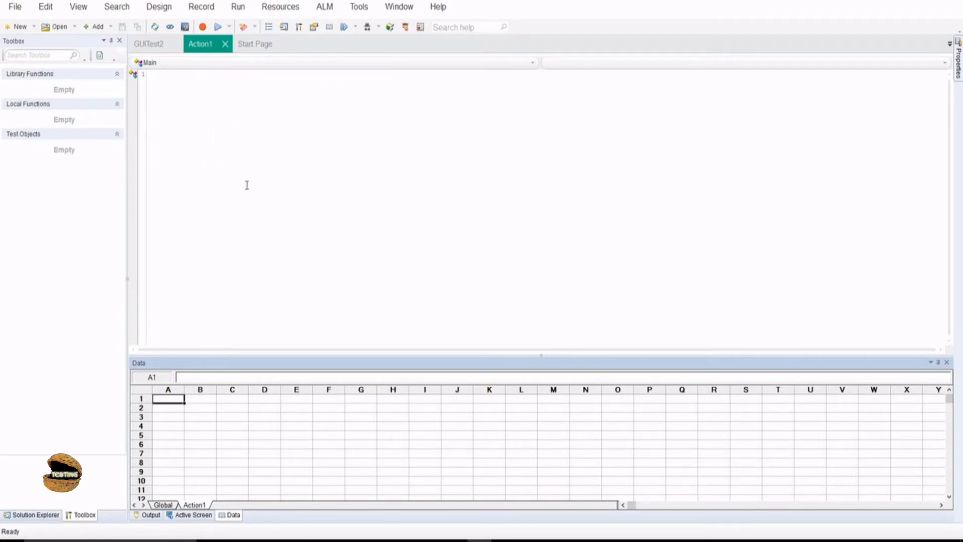
mouse_move(279, 6)
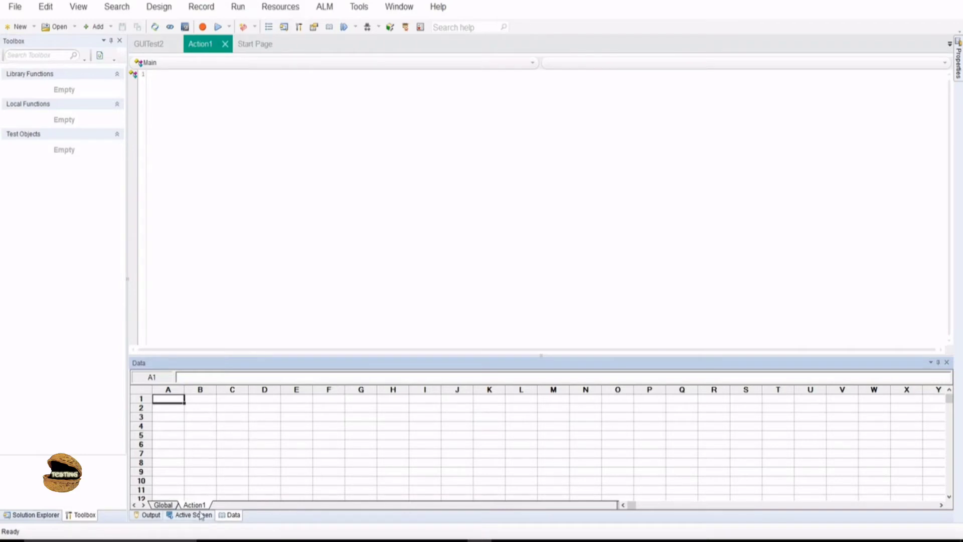
mouse_move(224, 336)
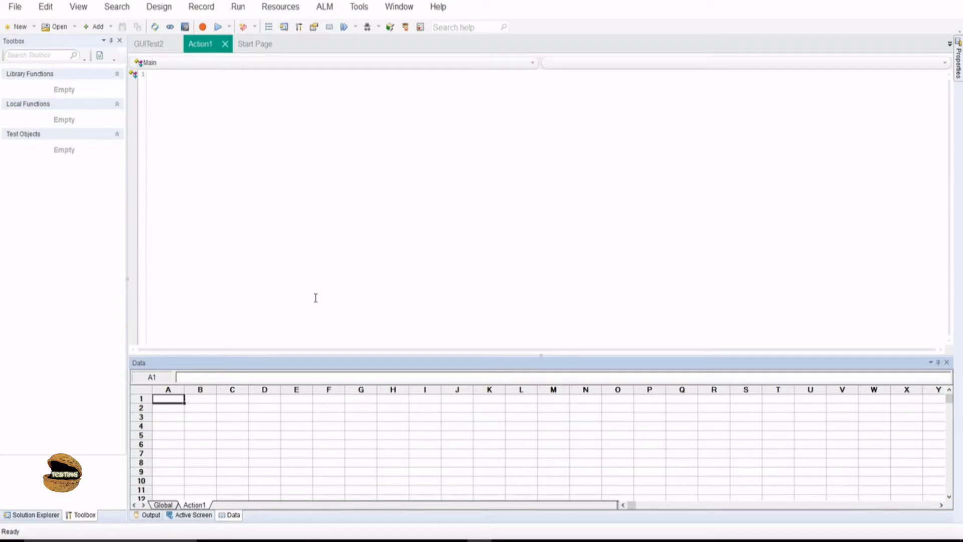
mouse_move(201, 331)
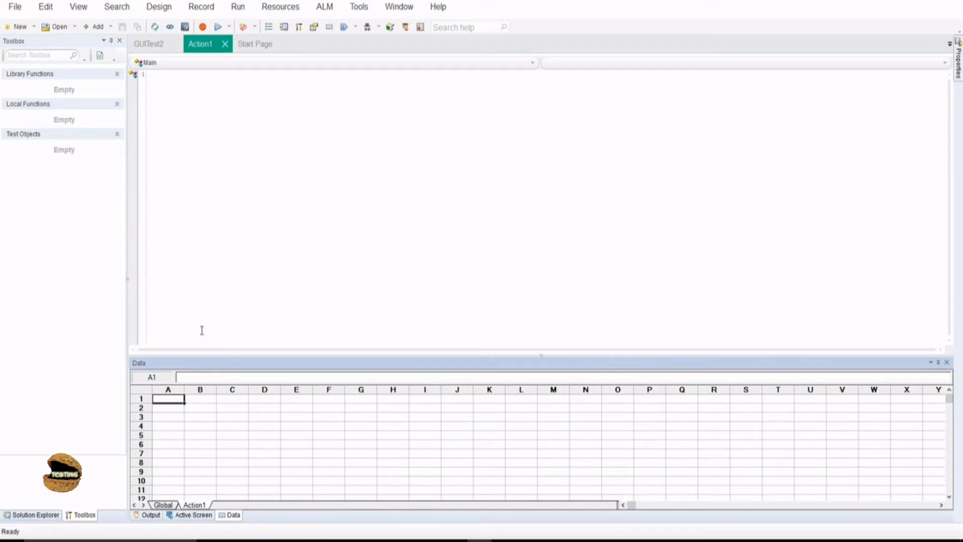
mouse_move(408, 262)
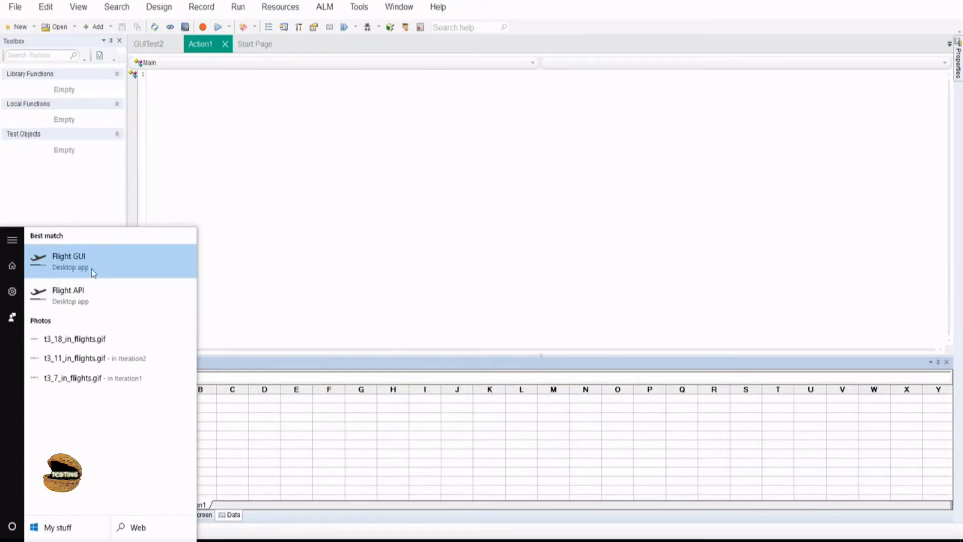
mouse_move(80, 298)
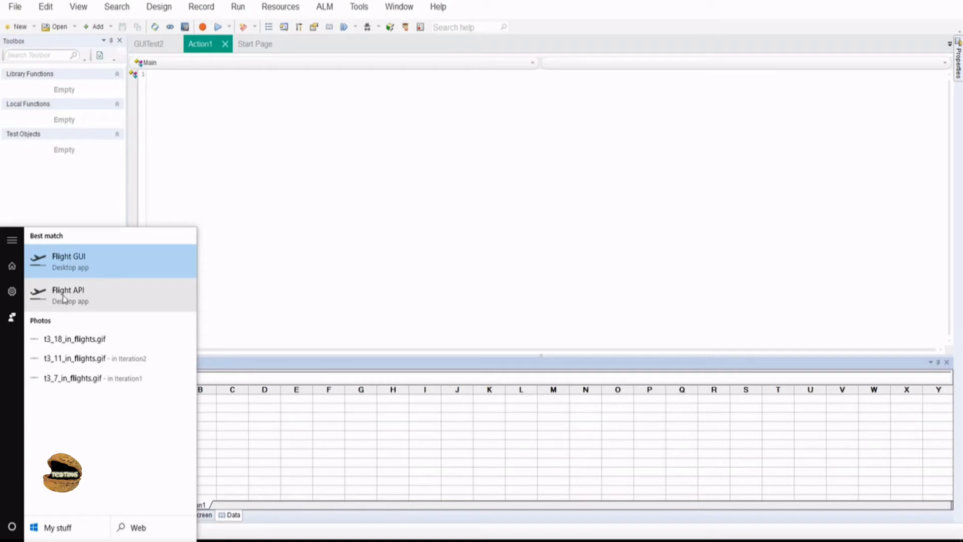
mouse_move(77, 264)
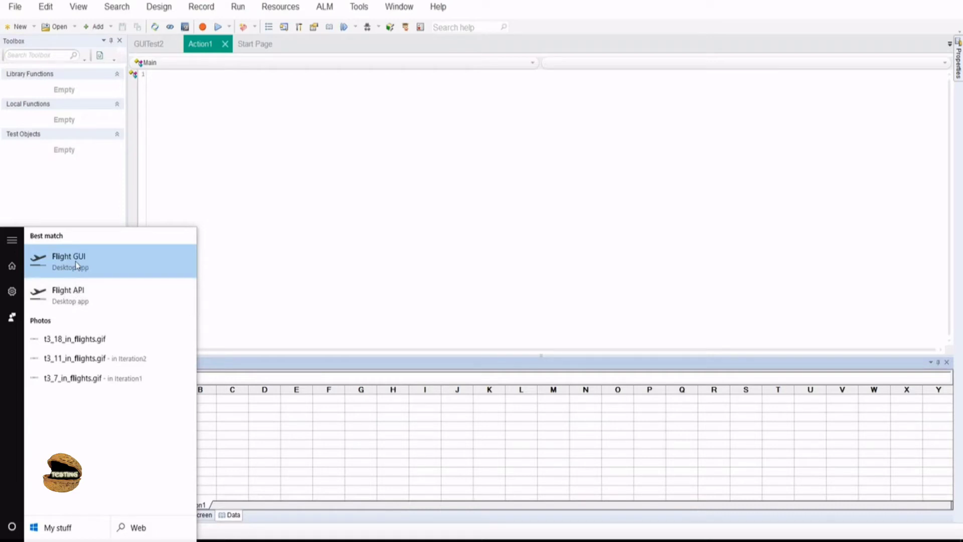
mouse_move(80, 282)
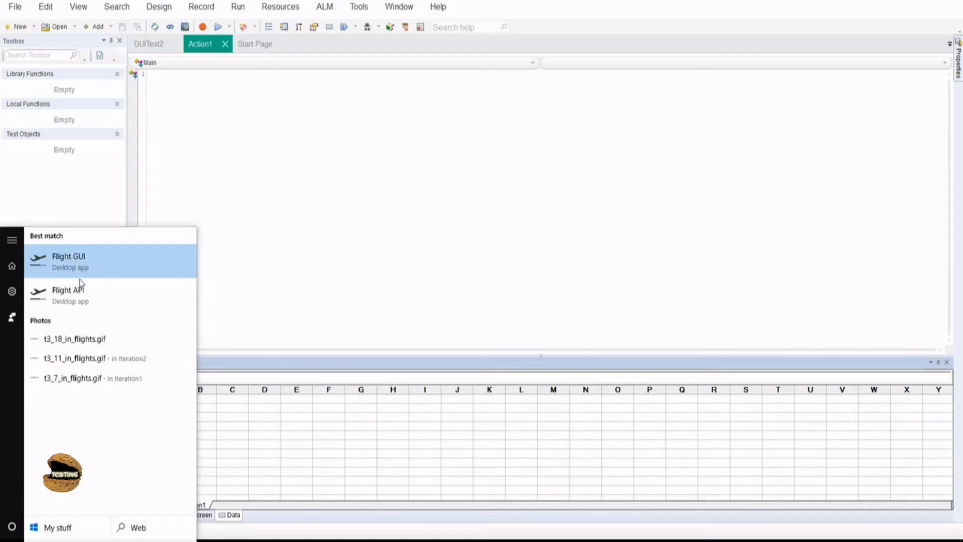
mouse_move(77, 283)
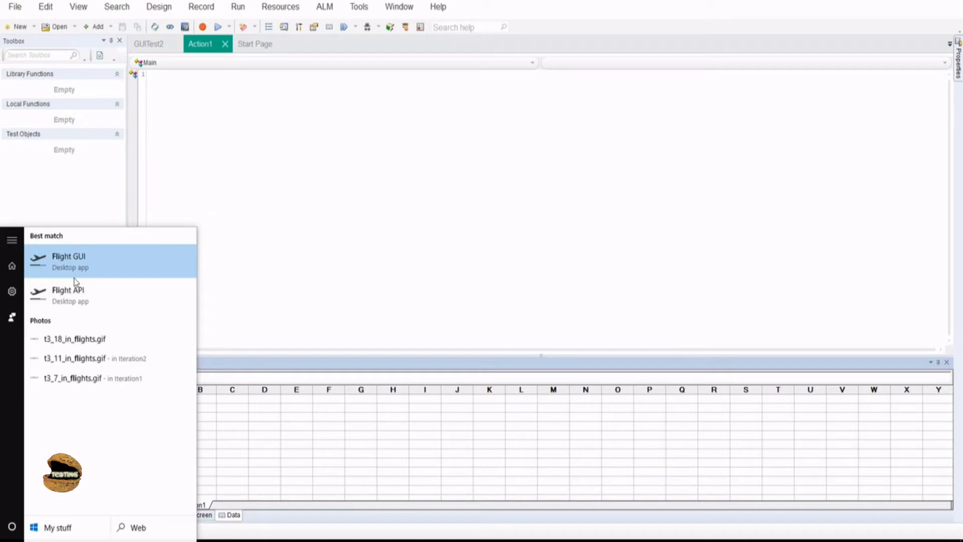
mouse_move(72, 262)
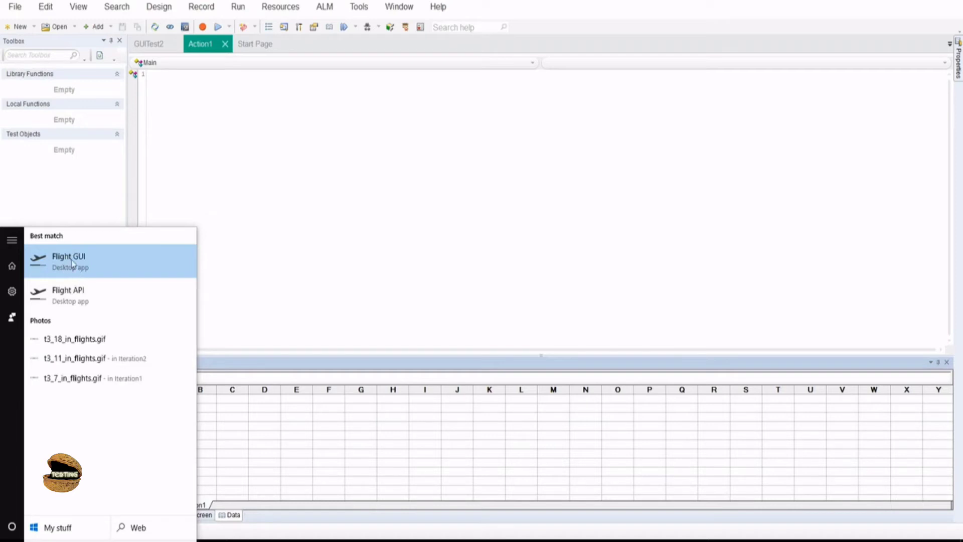
Step: Launch Flight GUI (Desktop app) from the Start menu's best match
left_click(68, 256)
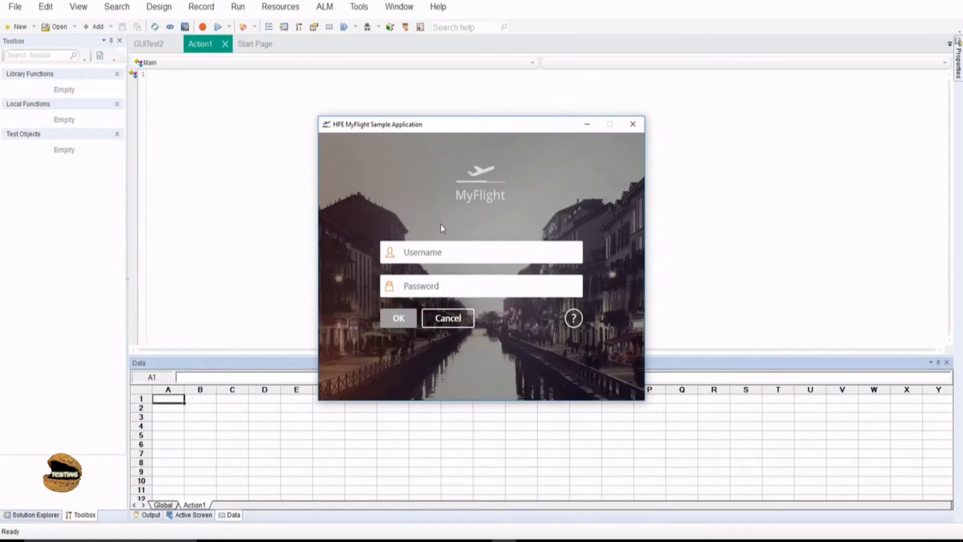
mouse_move(485, 226)
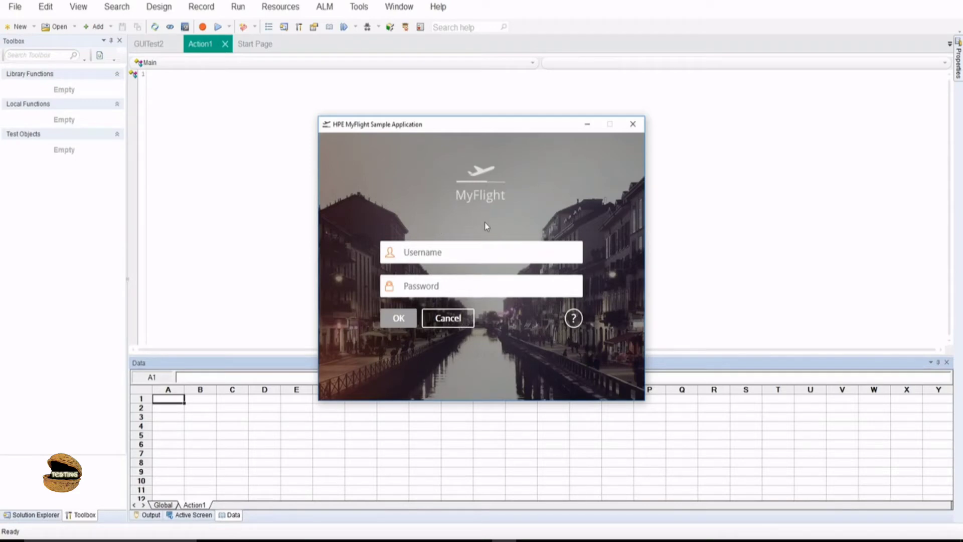
mouse_move(449, 230)
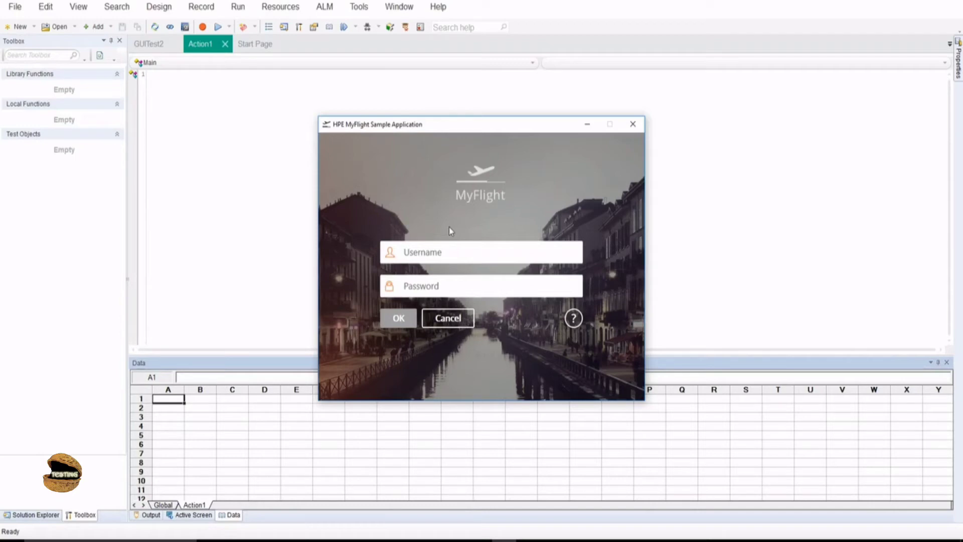
mouse_move(478, 271)
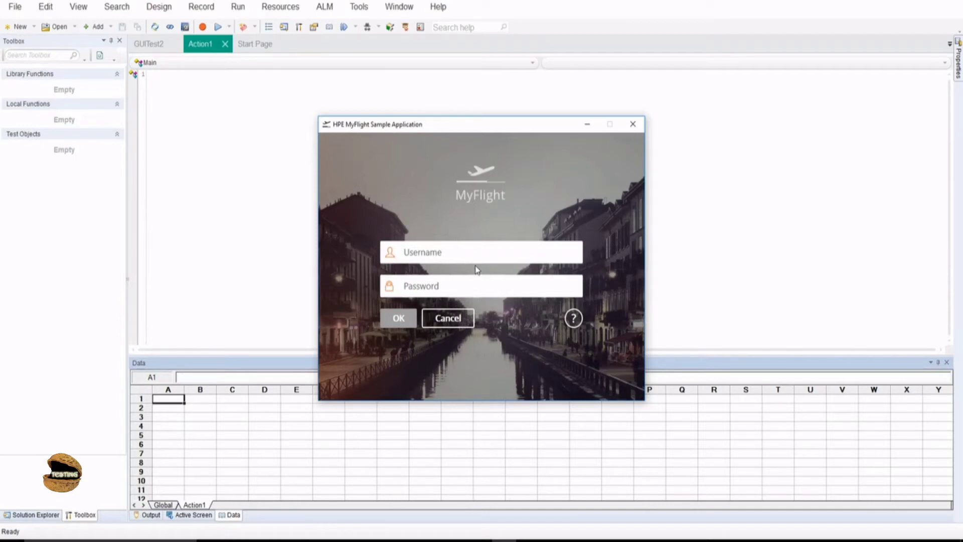
mouse_move(470, 280)
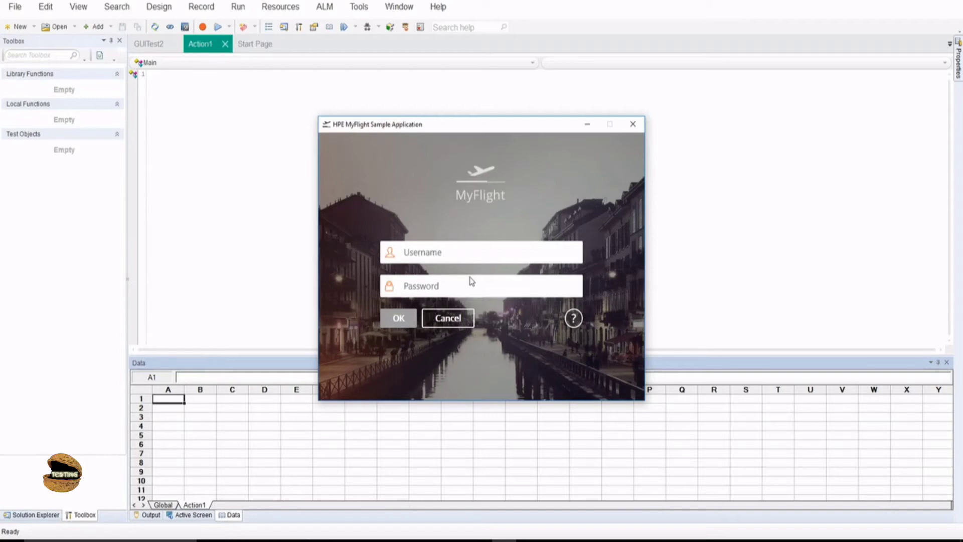
left_click(447, 317)
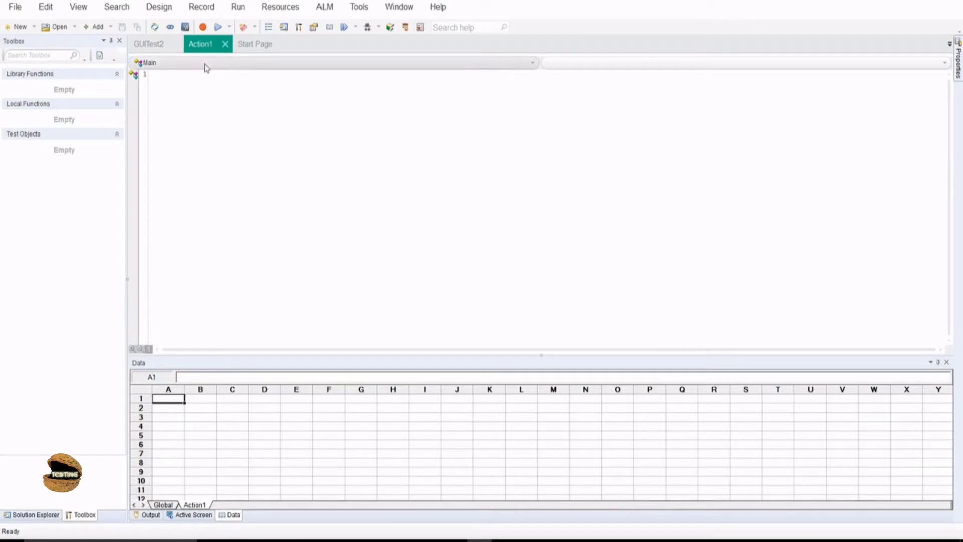
mouse_move(202, 27)
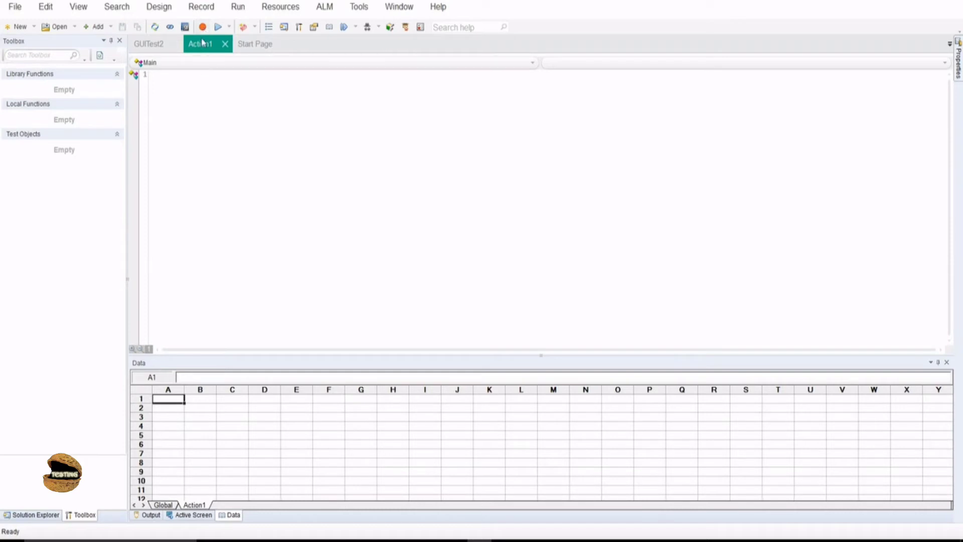
mouse_move(203, 26)
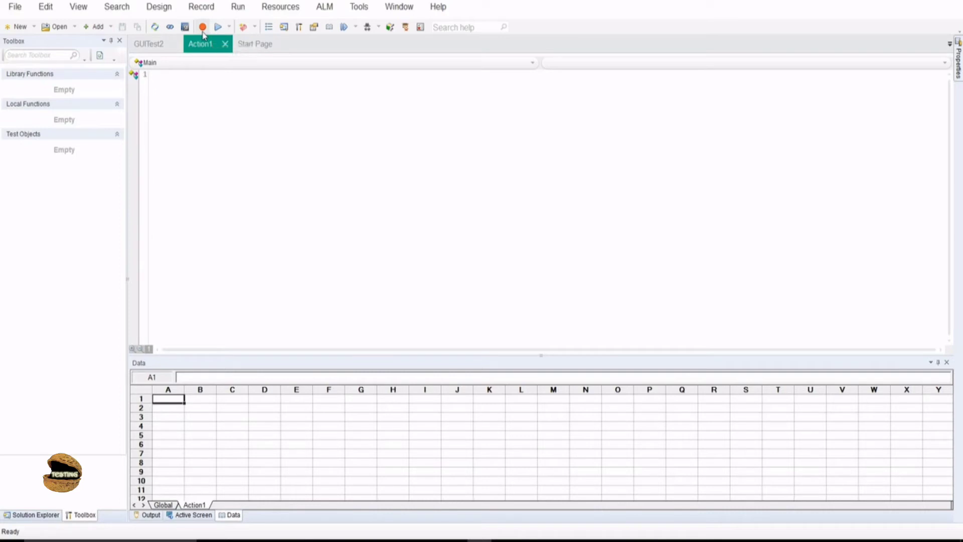
Step: Start recording steps into GUITest2's empty Action1
left_click(159, 74)
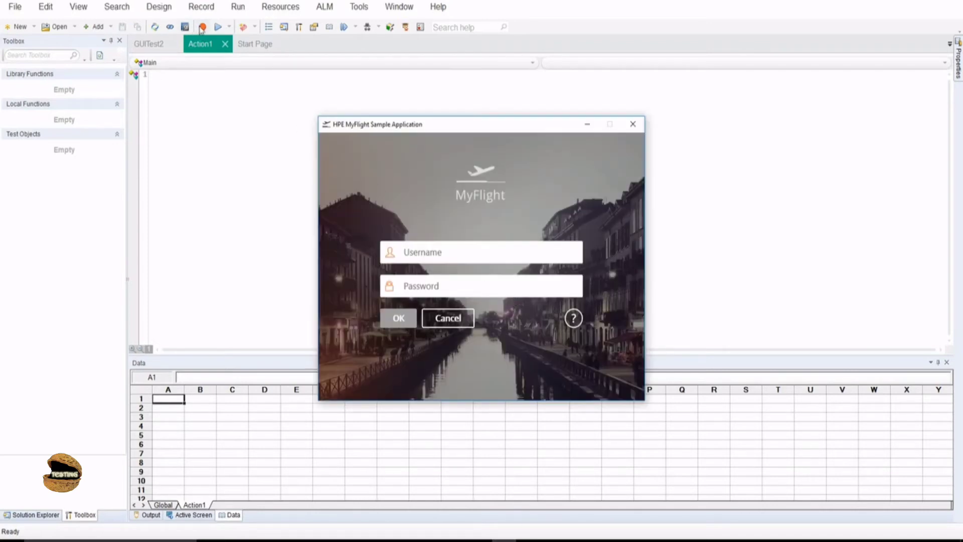
Step: Accept recording and running on any open Windows-based application
left_click(203, 27)
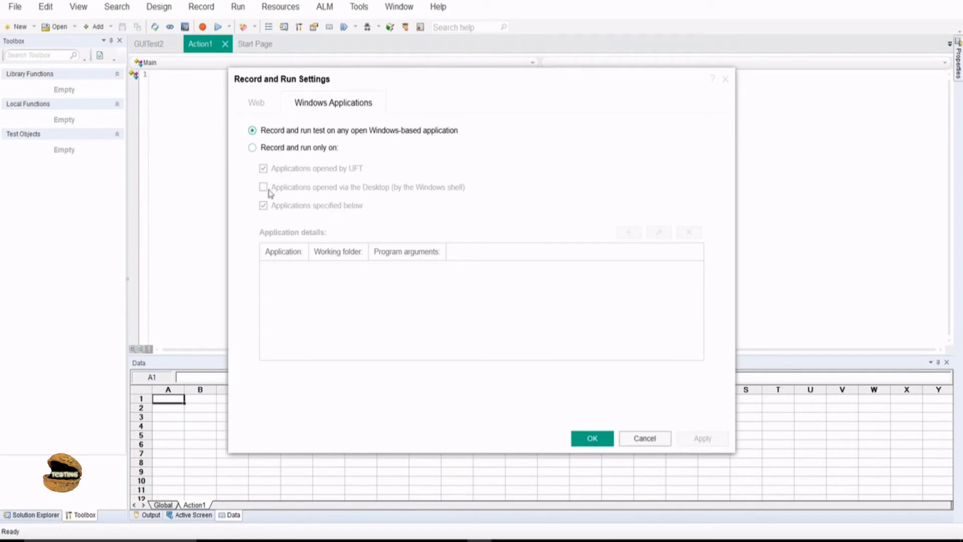
mouse_move(286, 181)
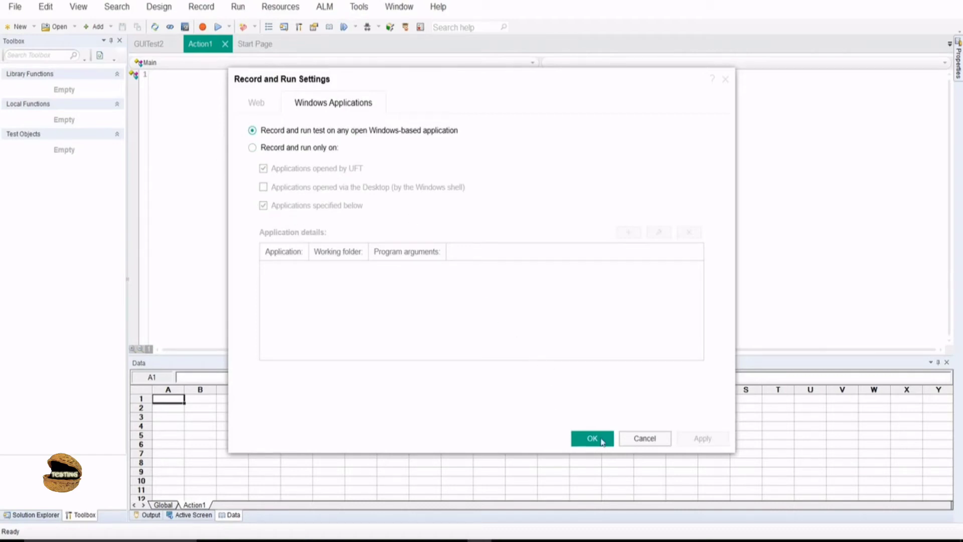
left_click(591, 438)
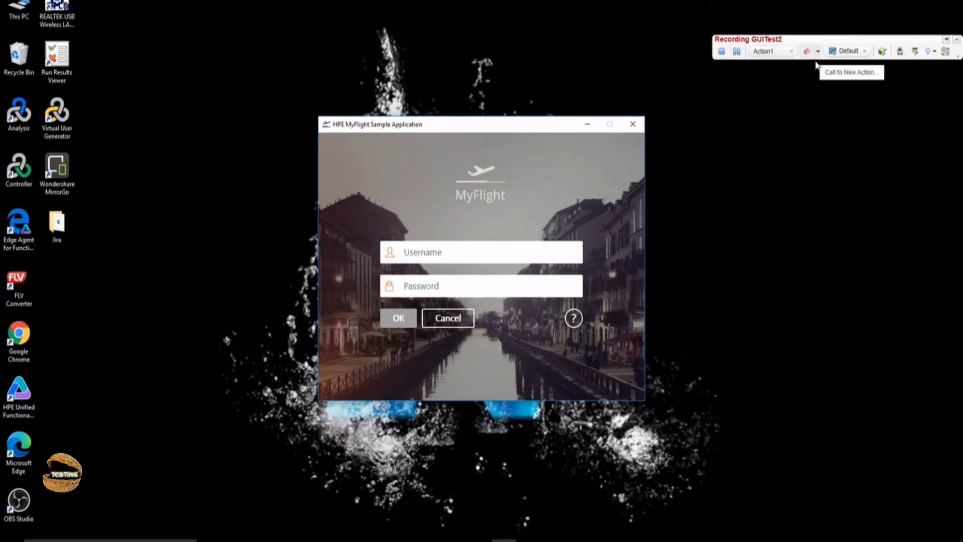
Step: Review the Default, Analog, Low-Level and Insight recording modes, keeping Default
left_click(863, 51)
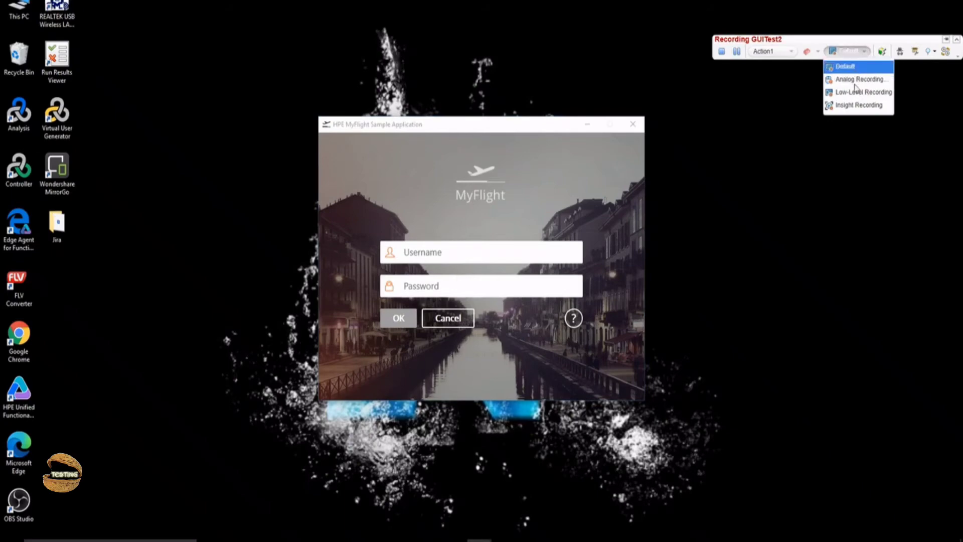
mouse_move(859, 91)
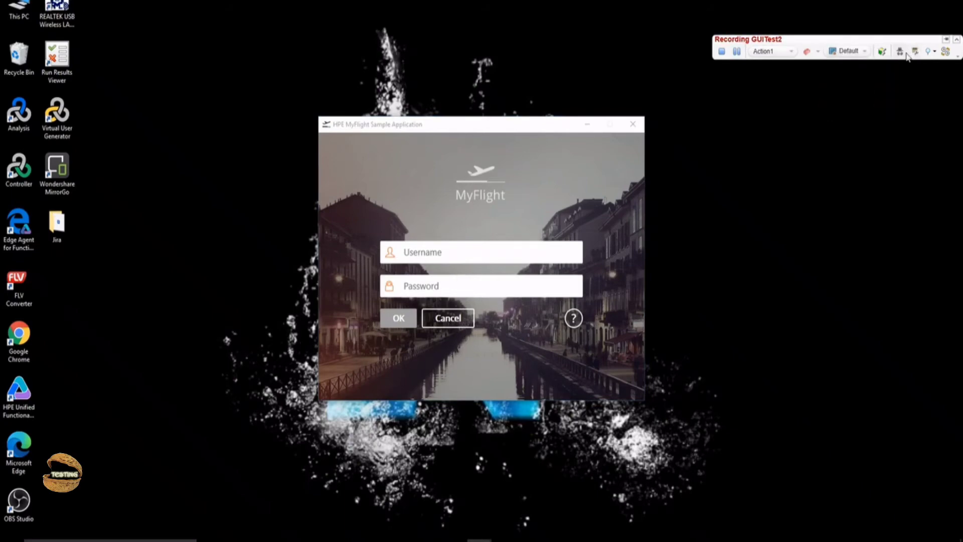
mouse_move(900, 52)
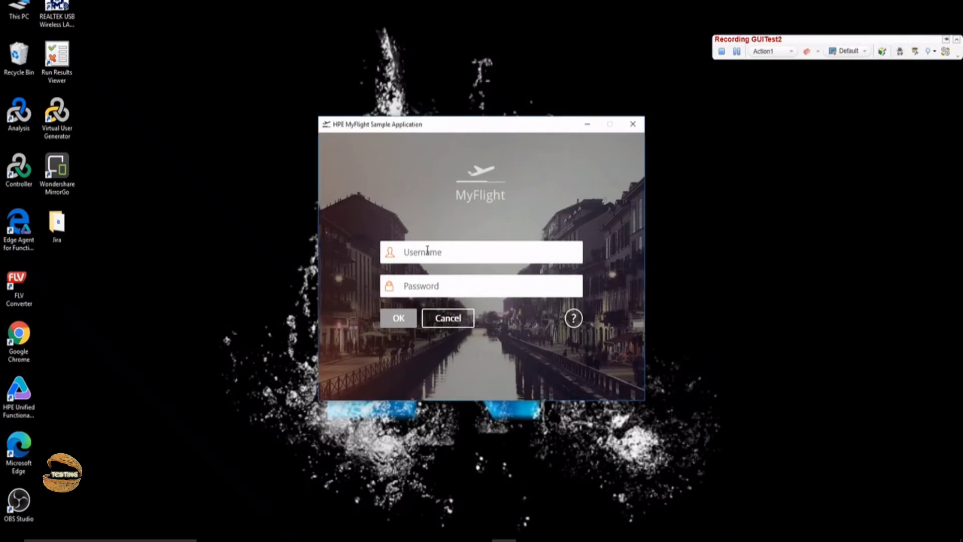
Step: Log in to MyFlight as john with his password
type("john")
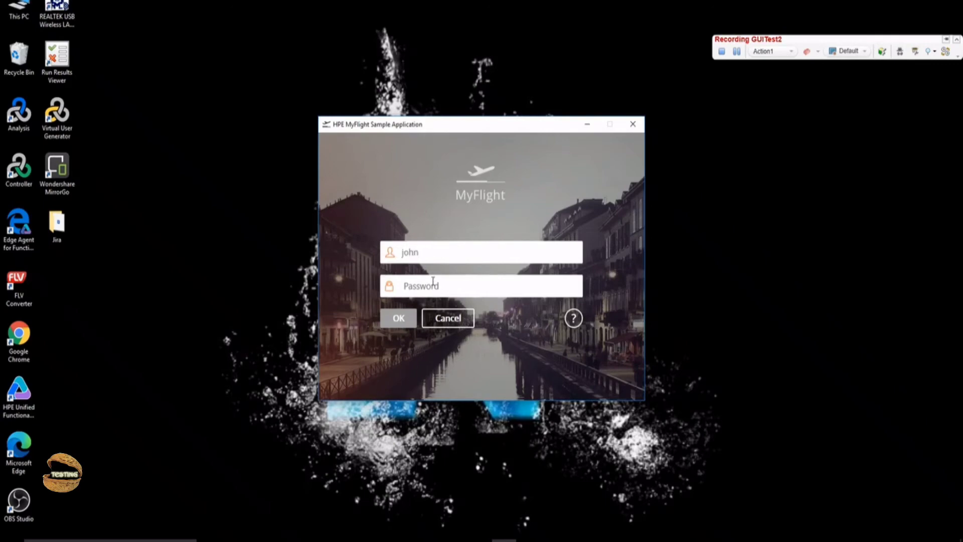
type("password")
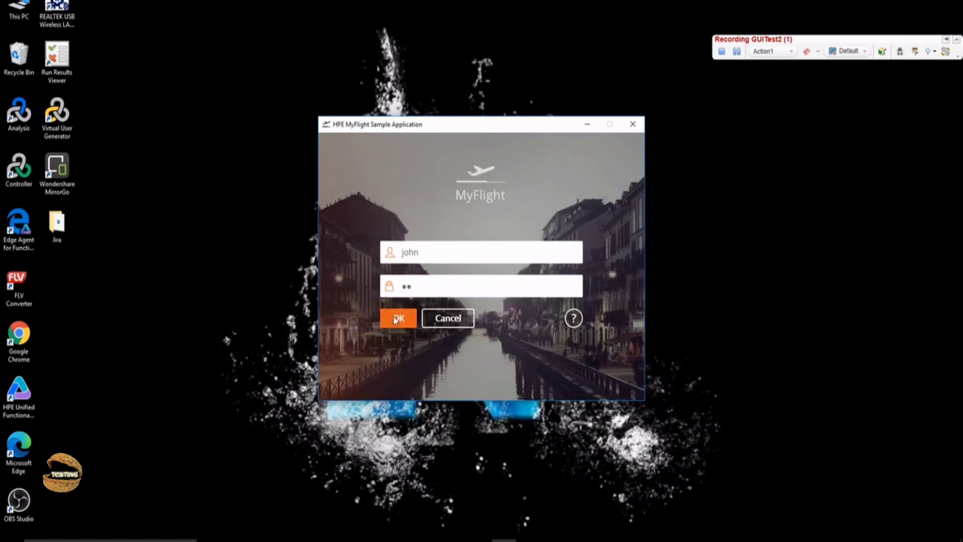
left_click(398, 318)
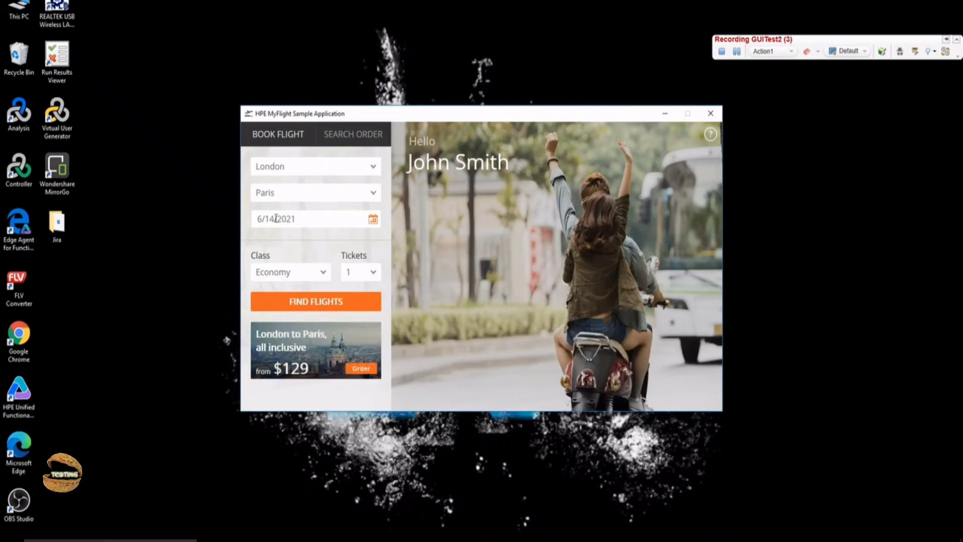
mouse_move(346, 342)
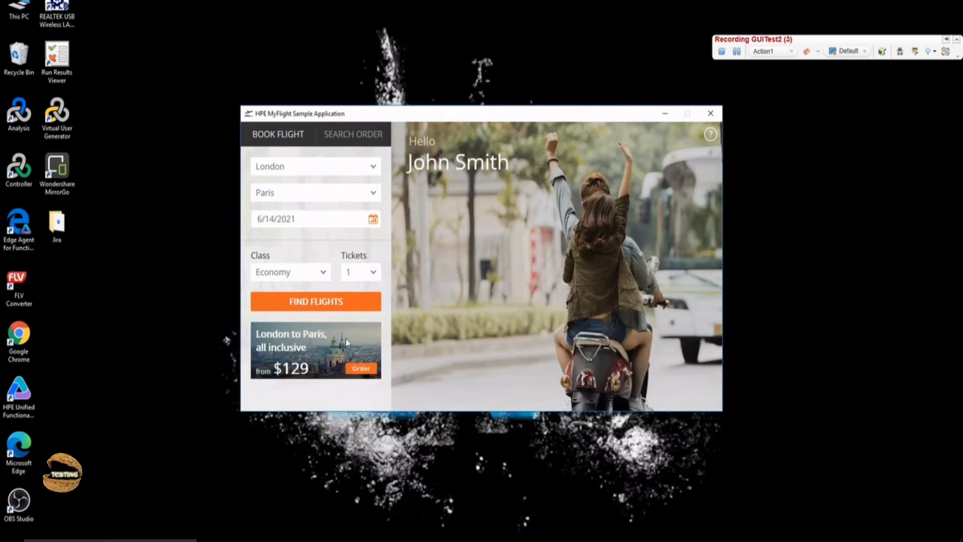
mouse_move(324, 173)
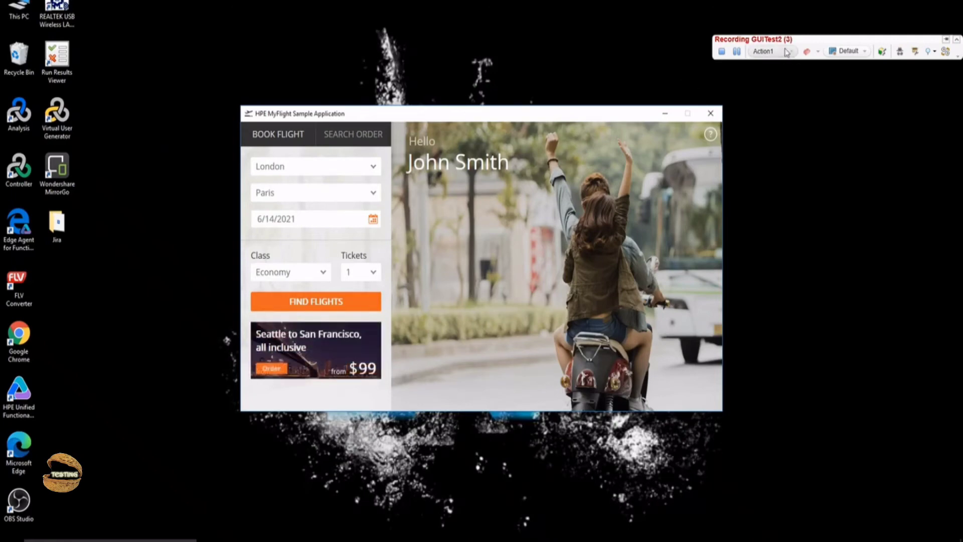
mouse_move(790, 48)
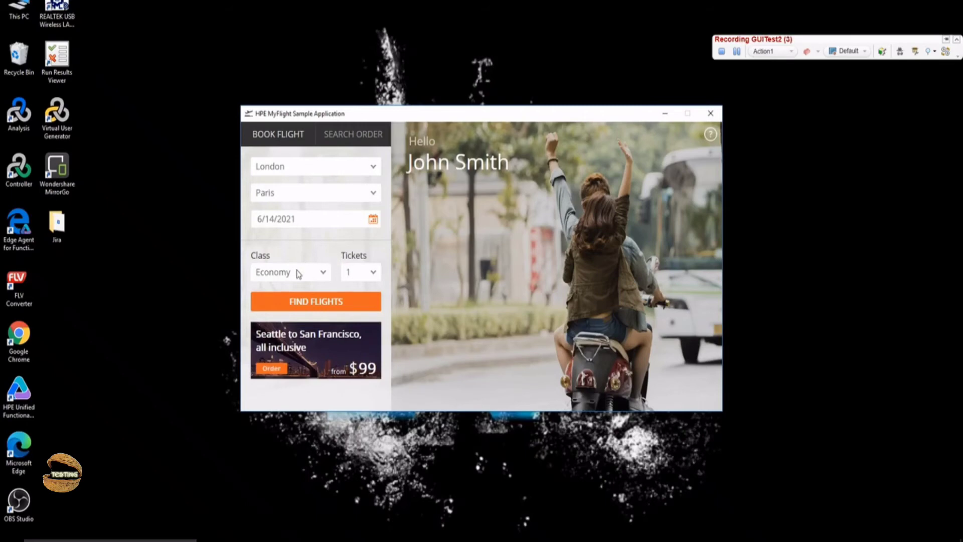
mouse_move(350, 275)
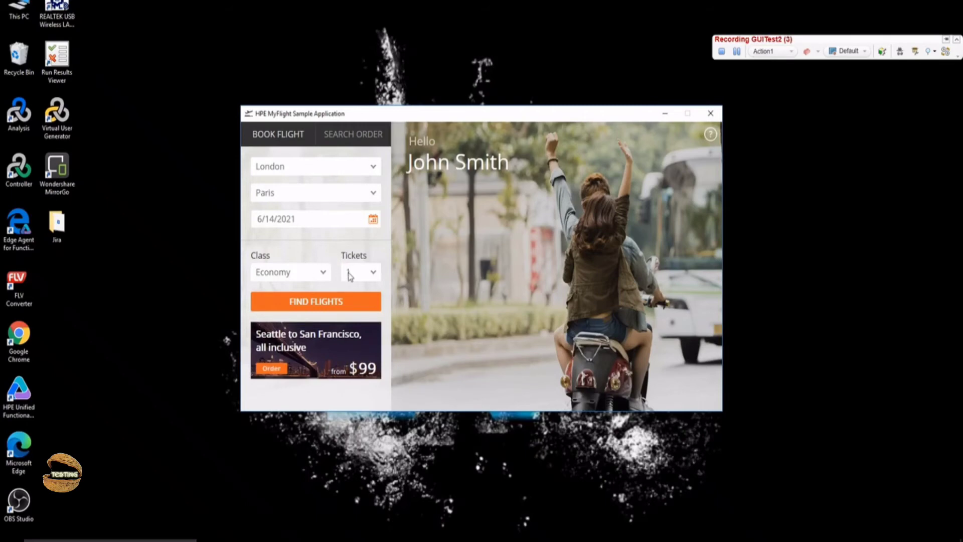
Step: Find Paris–London Business flights for 4 tickets and select 08:00 AM flight 10583 AF
left_click(315, 166)
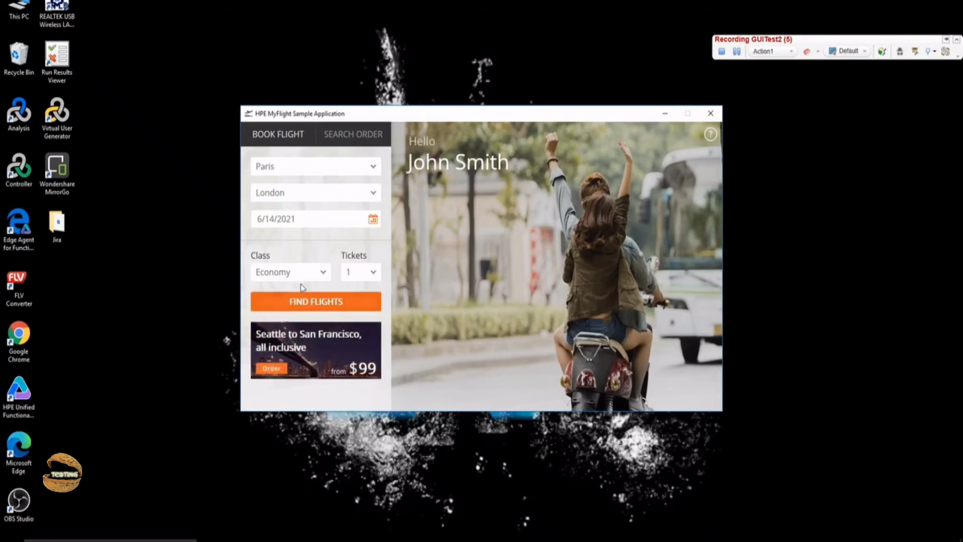
left_click(290, 271)
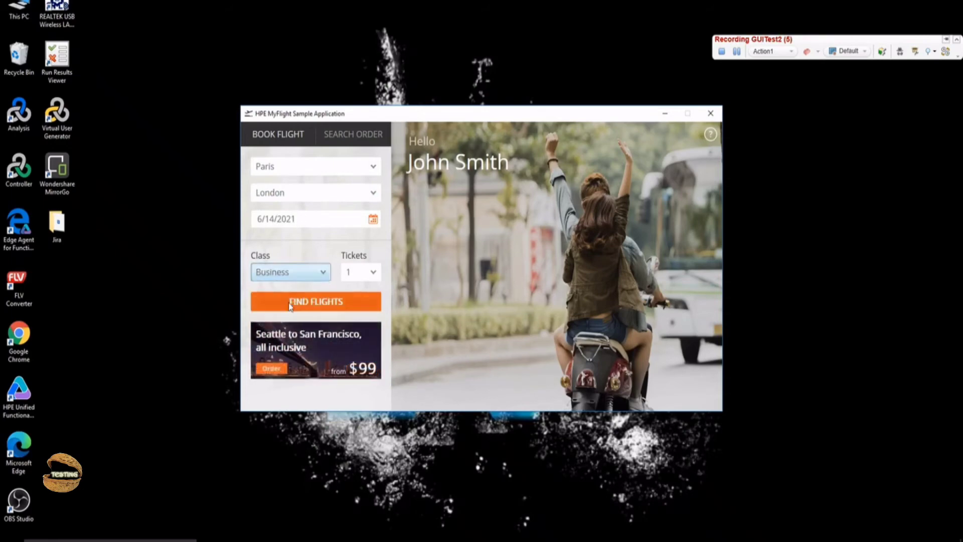
left_click(360, 272)
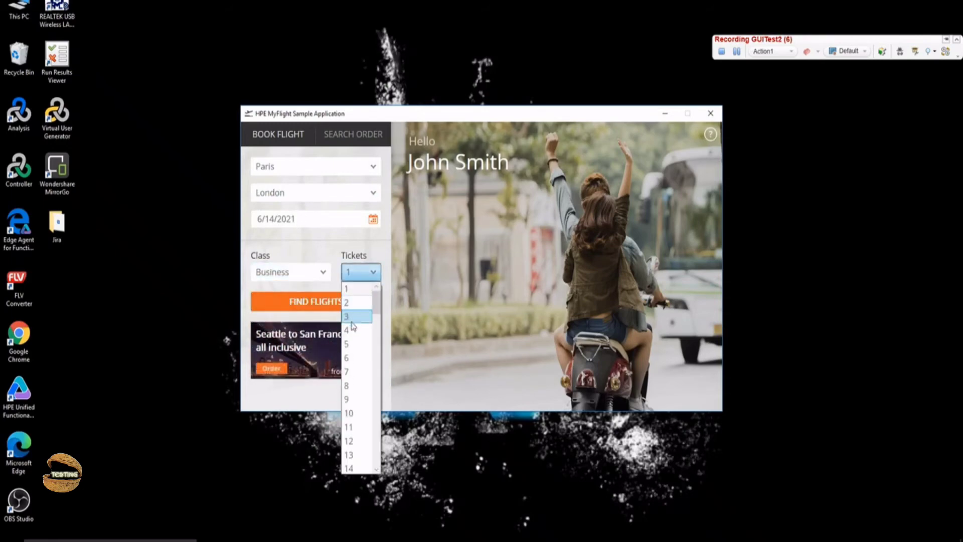
left_click(346, 330)
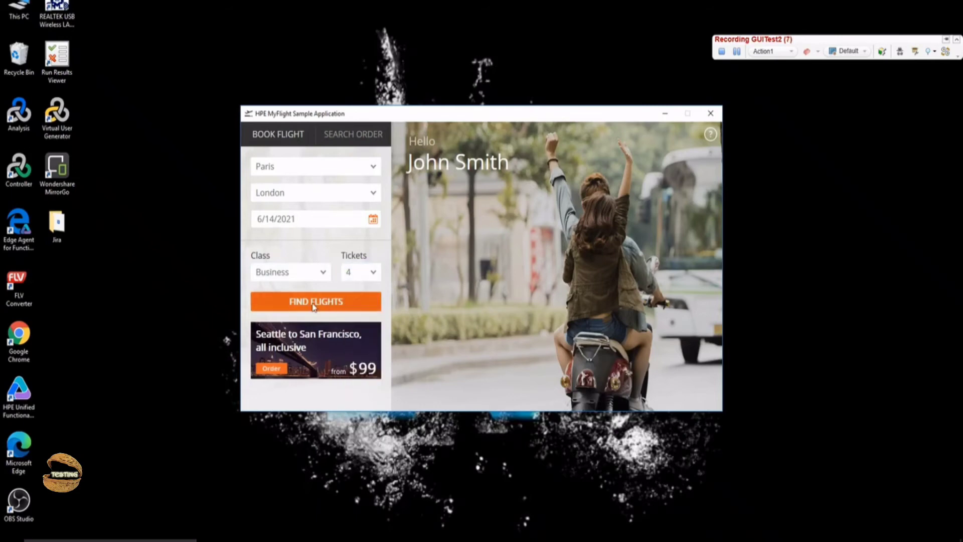
left_click(315, 301)
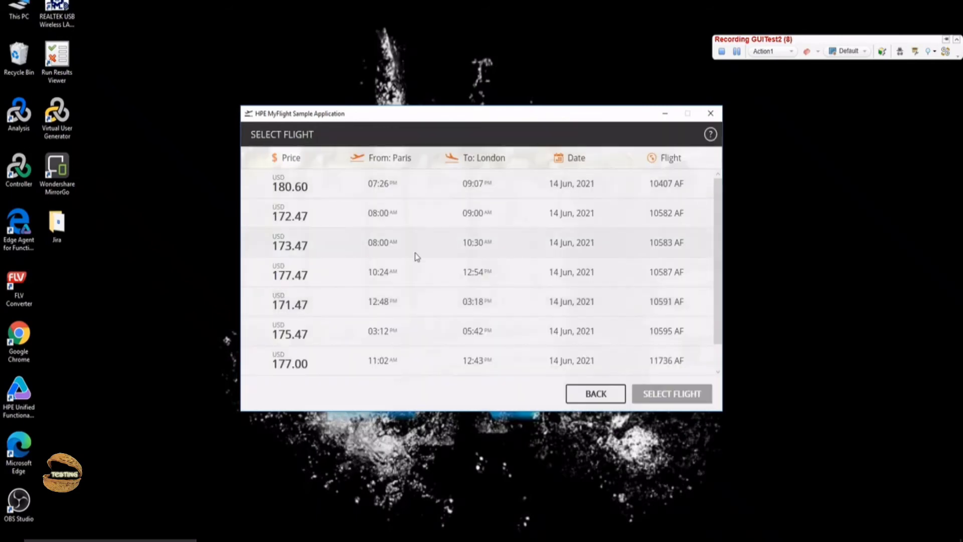
scroll("down", 3)
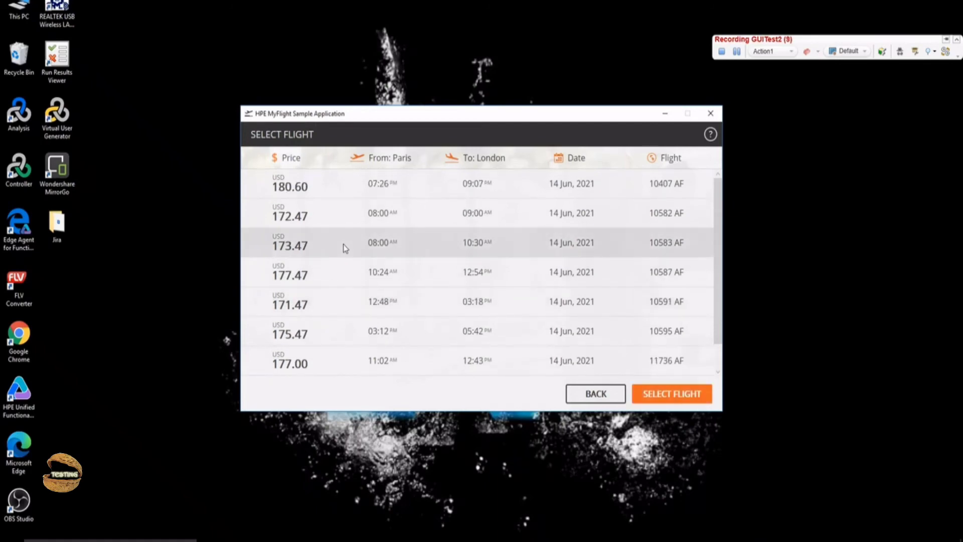
left_click(670, 393)
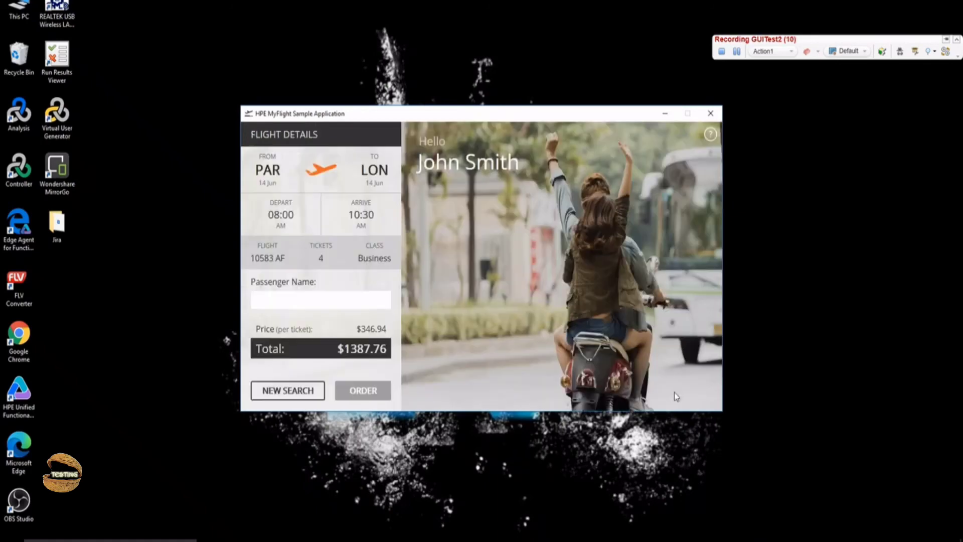
Step: Enter passenger name Raj and place the order, completing order 89
left_click(320, 299)
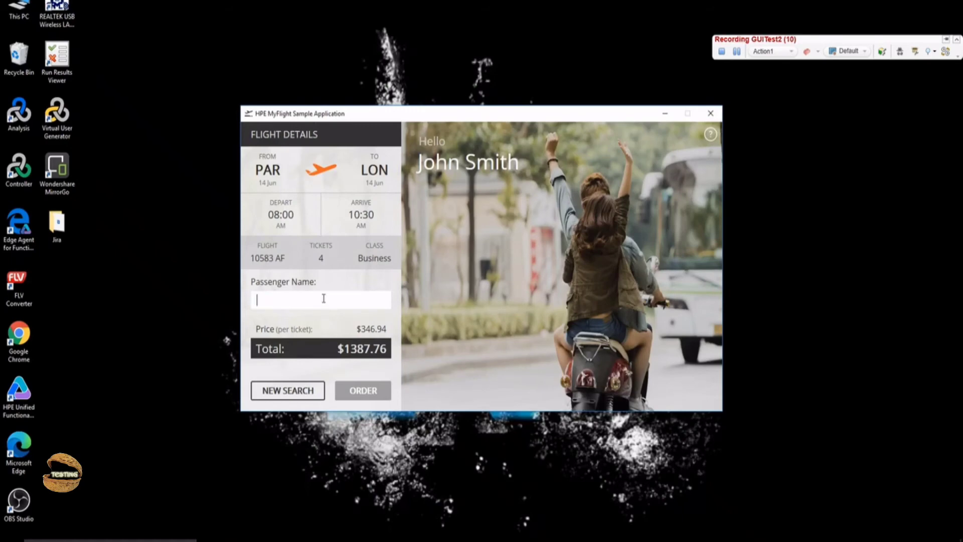
type("Ra")
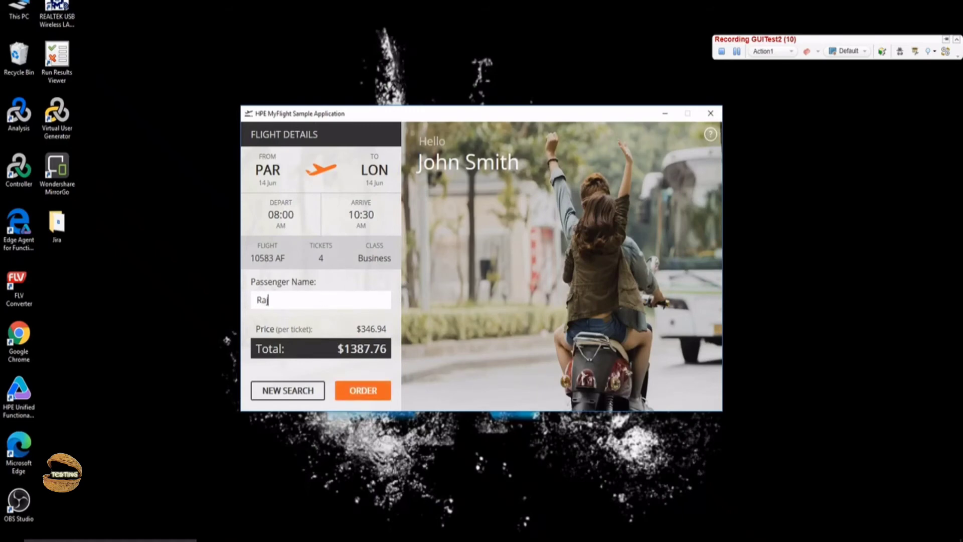
type("j")
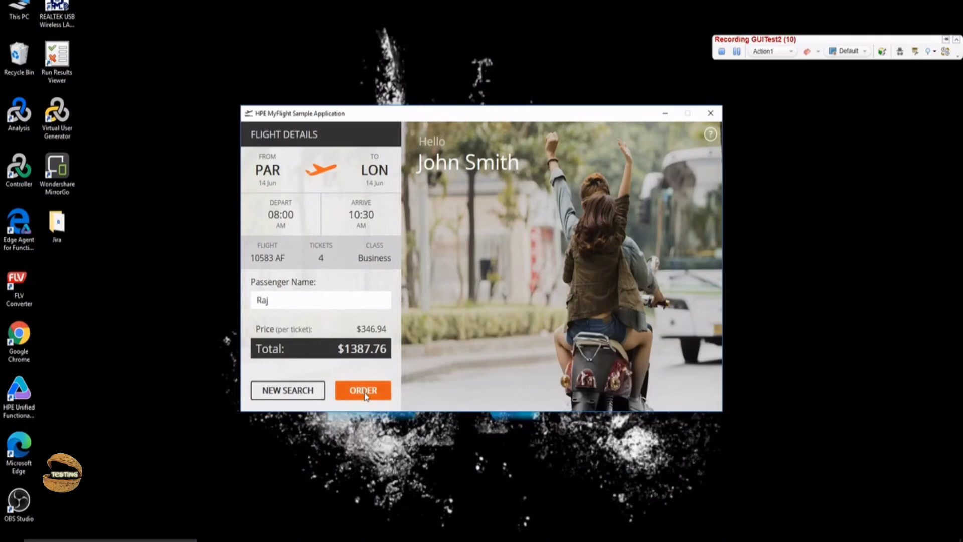
left_click(363, 390)
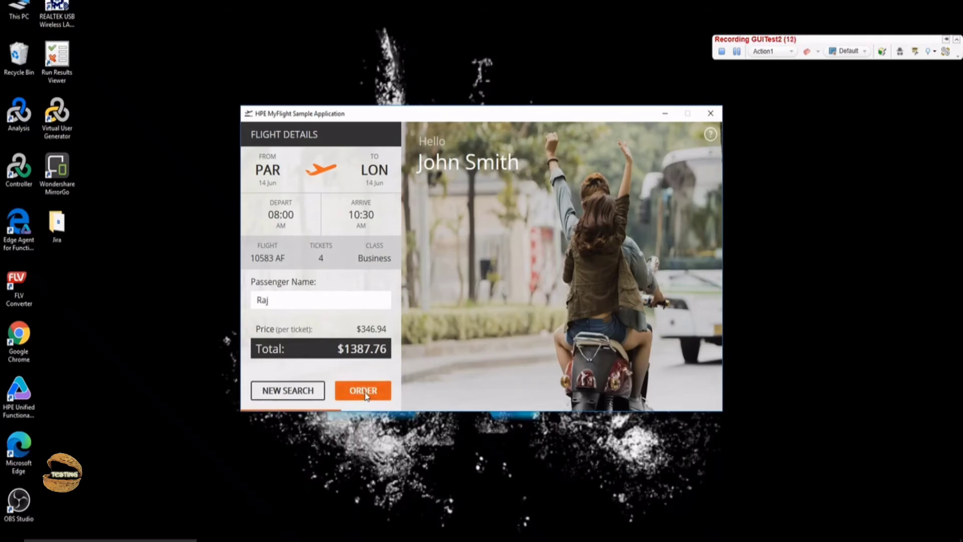
left_click(363, 390)
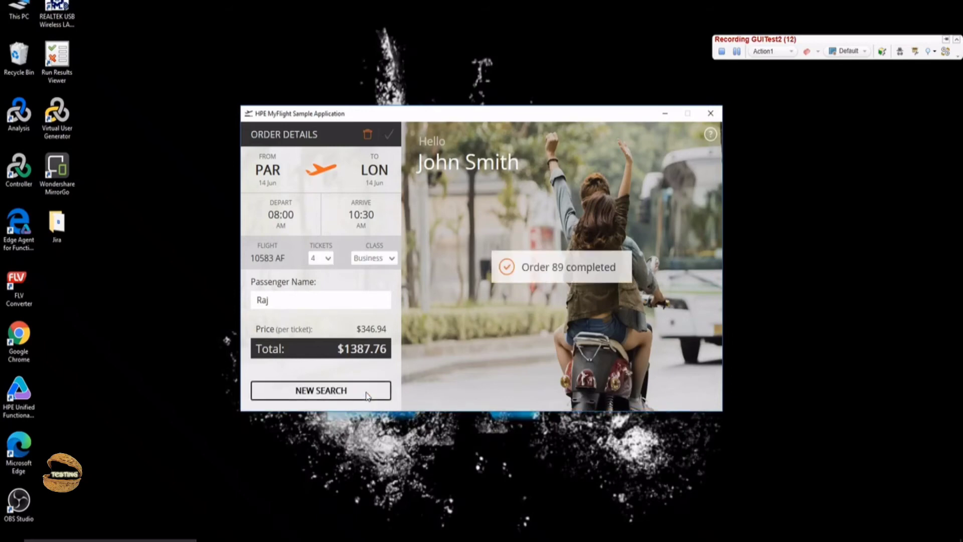
mouse_move(558, 274)
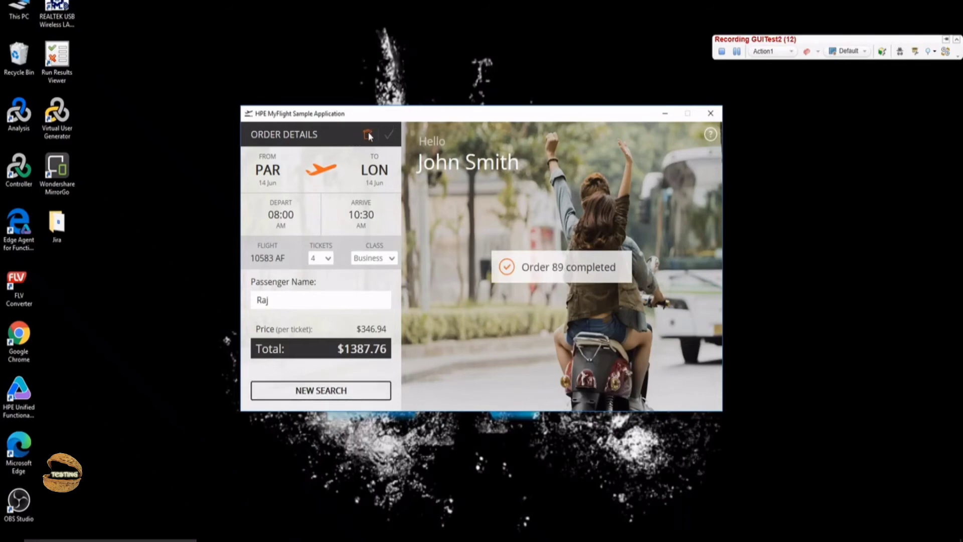
mouse_move(368, 134)
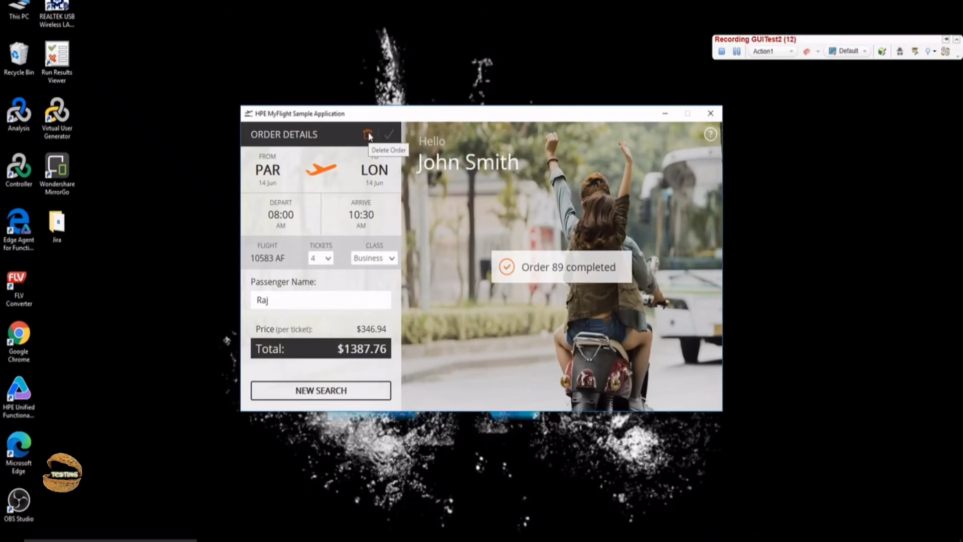
mouse_move(404, 137)
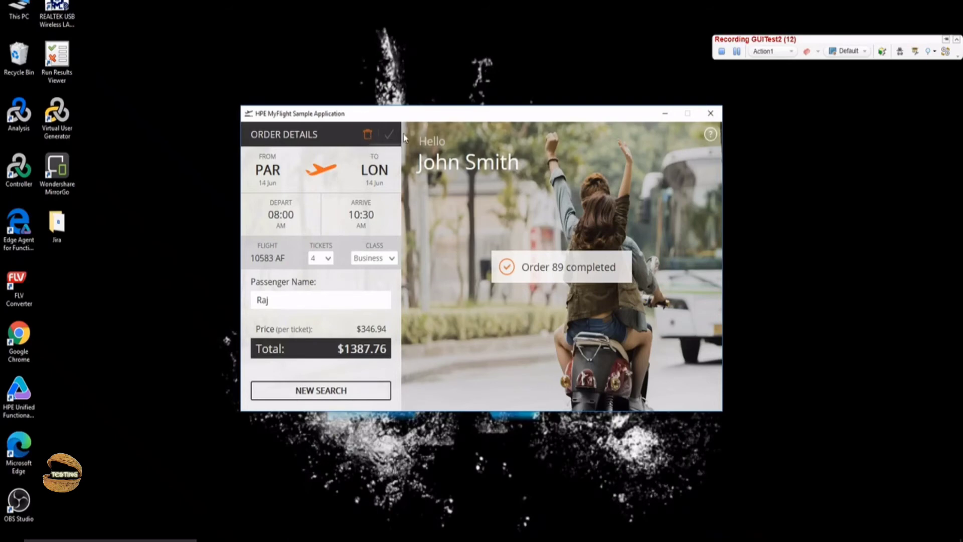
mouse_move(711, 114)
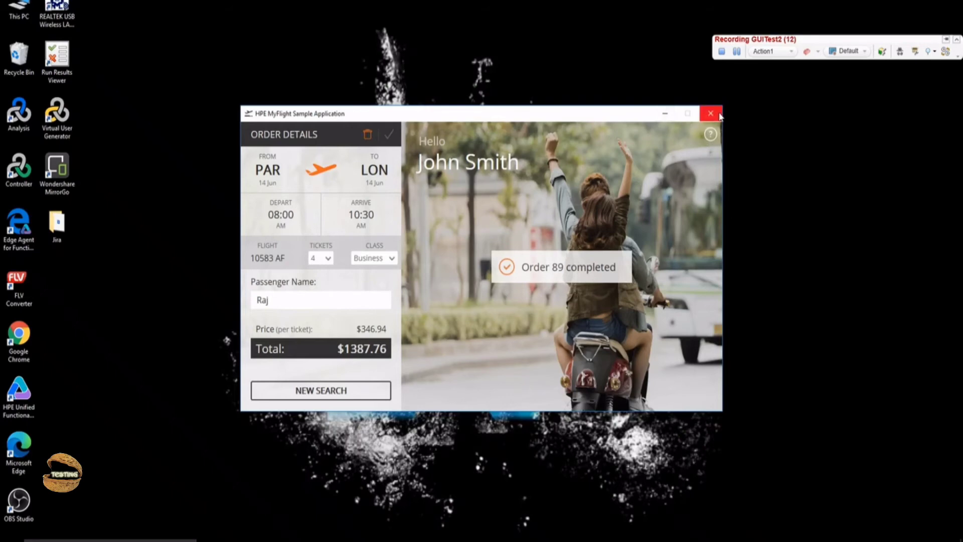
mouse_move(710, 114)
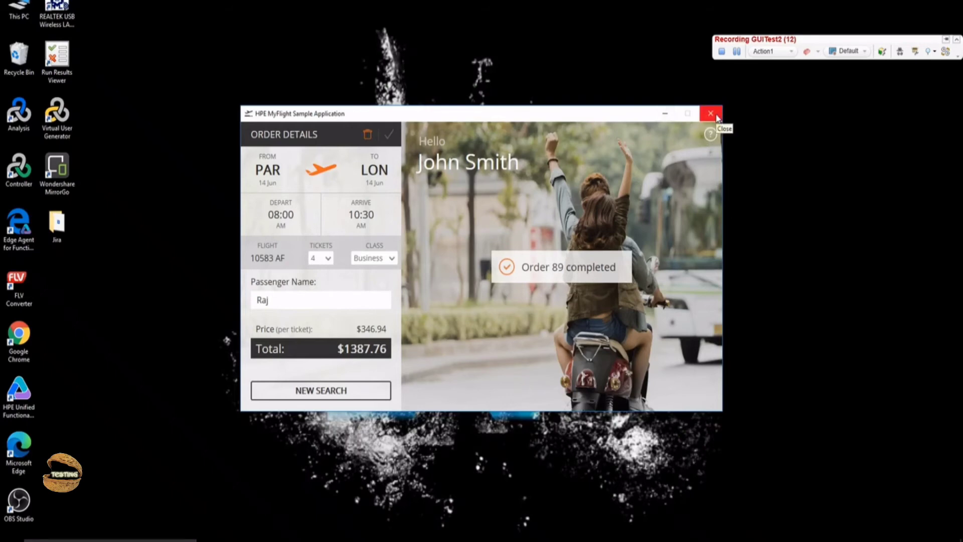
mouse_move(569, 179)
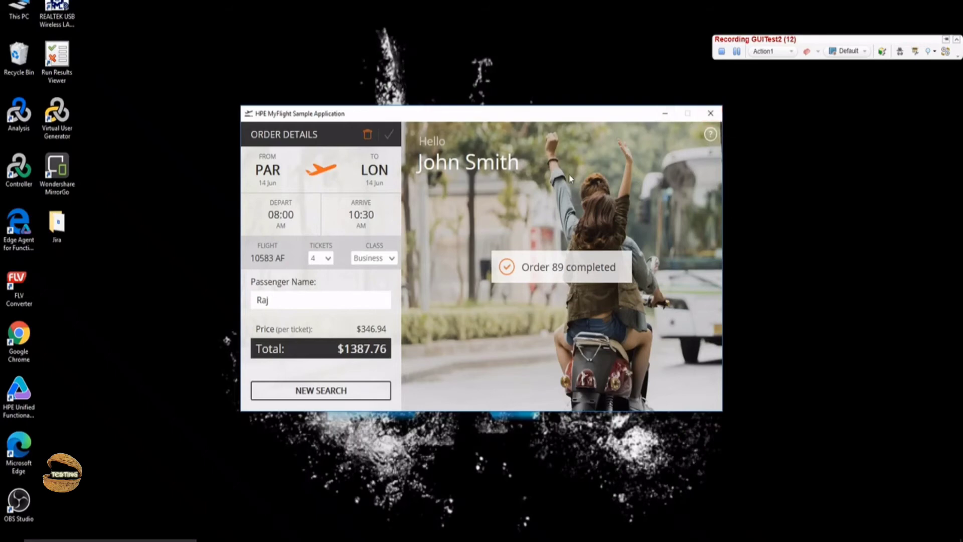
mouse_move(710, 114)
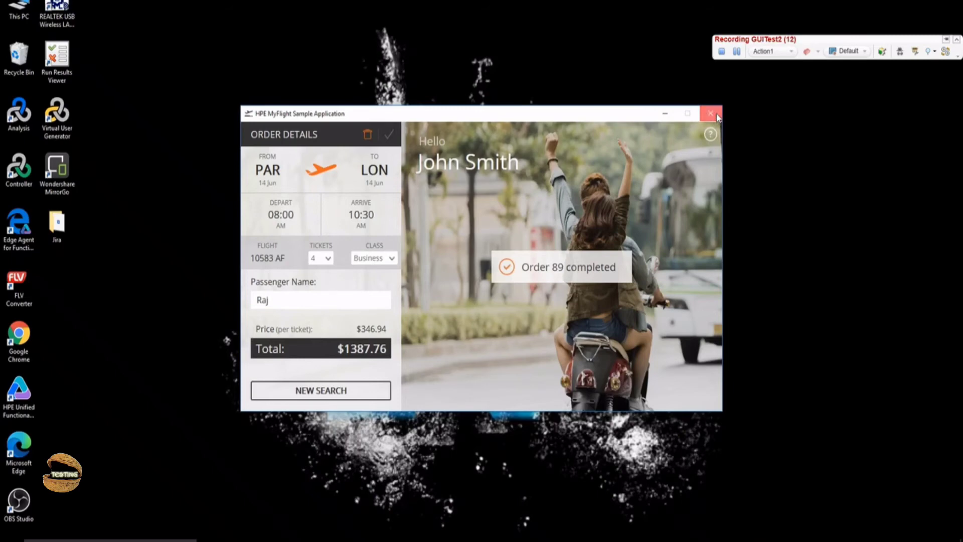
Step: Close the flight app and highlight the WpfWindow, WpfTable and window-name parts of lines 1 and 9
left_click(710, 115)
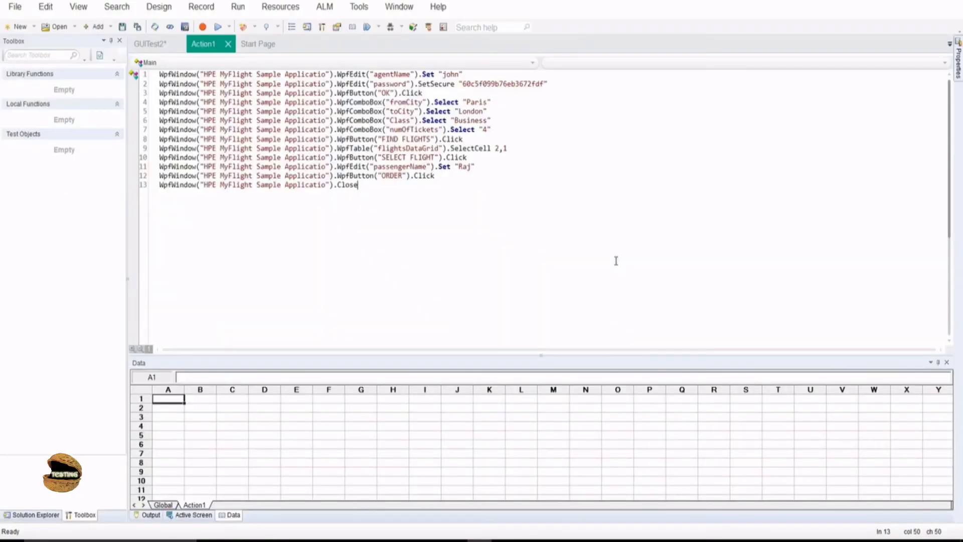
mouse_move(397, 265)
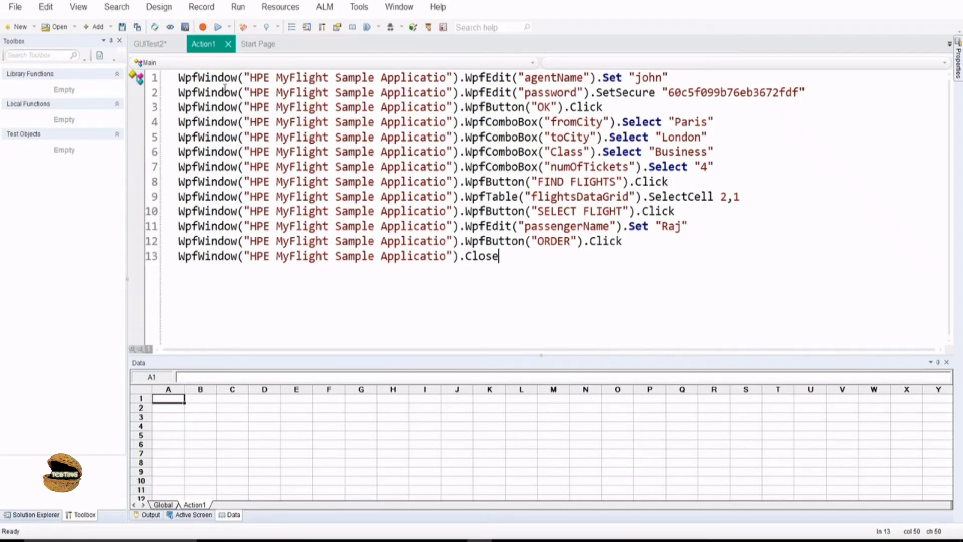
double_click(207, 78)
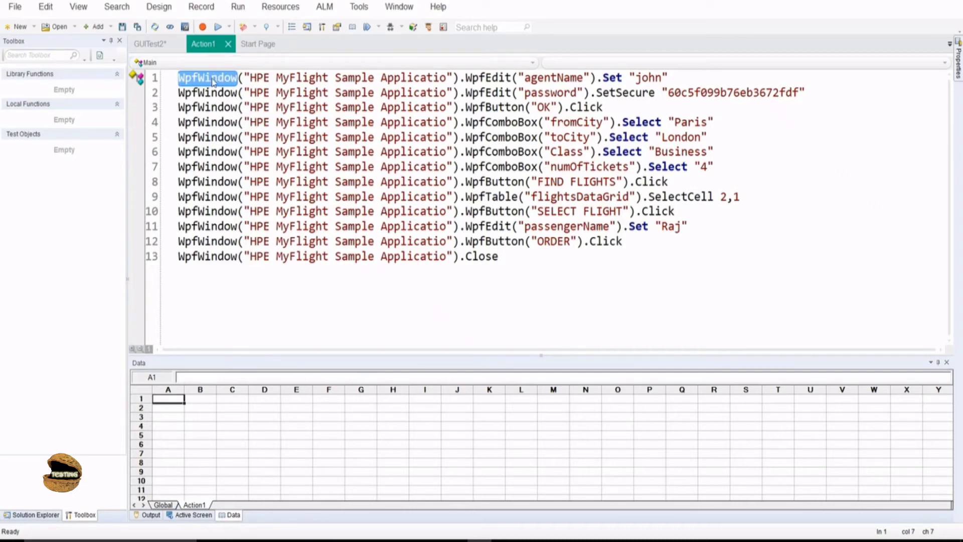
double_click(488, 77)
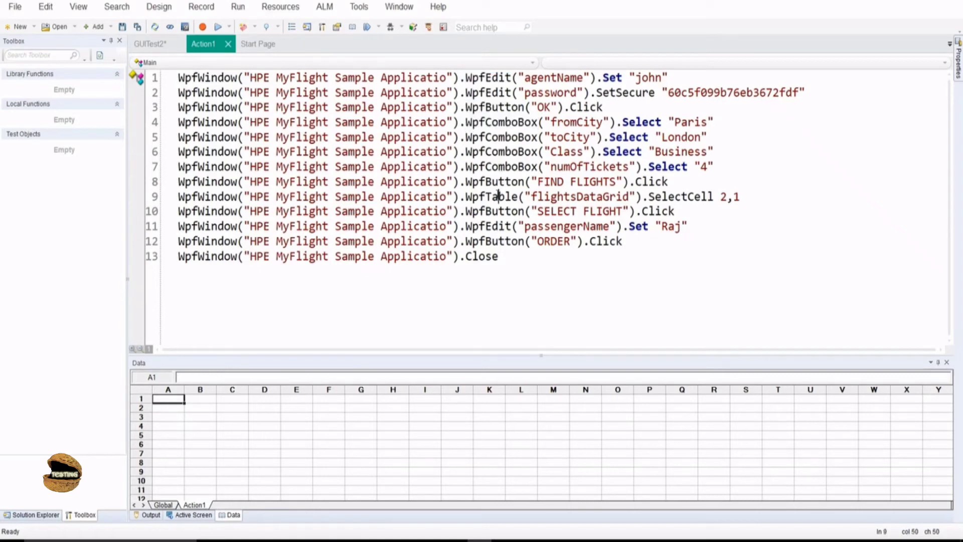
double_click(492, 197)
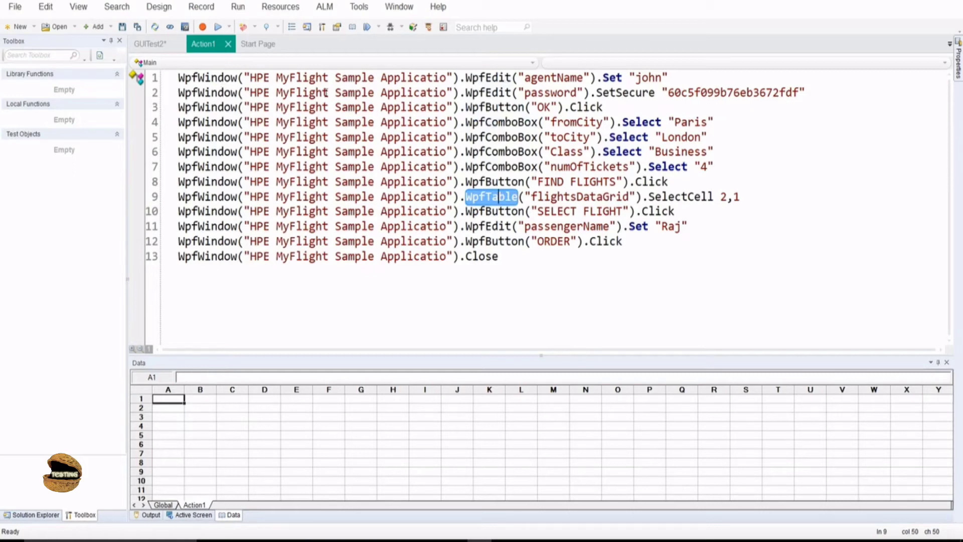
double_click(301, 78)
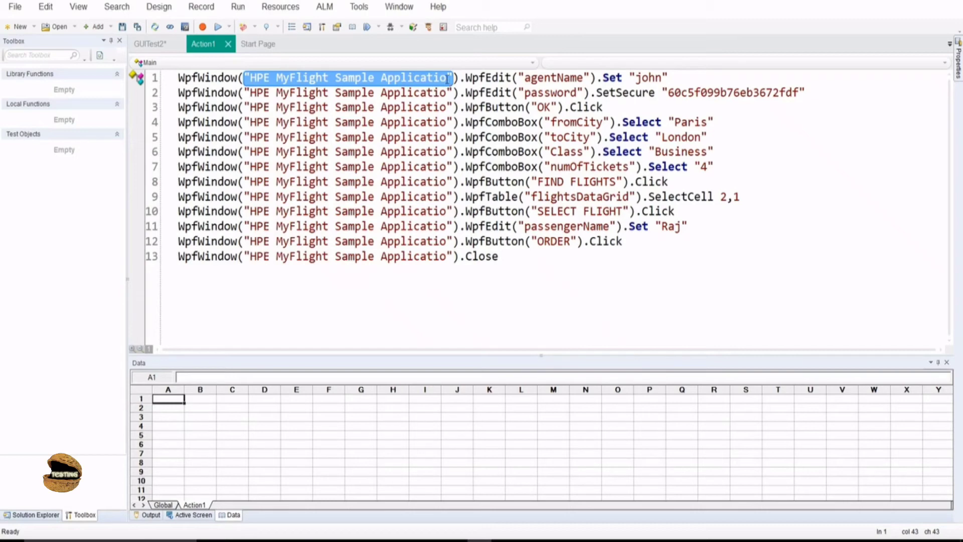
Step: Mark line 1's window description, the Set "john" step, and line 2's encrypted password
left_click(451, 77)
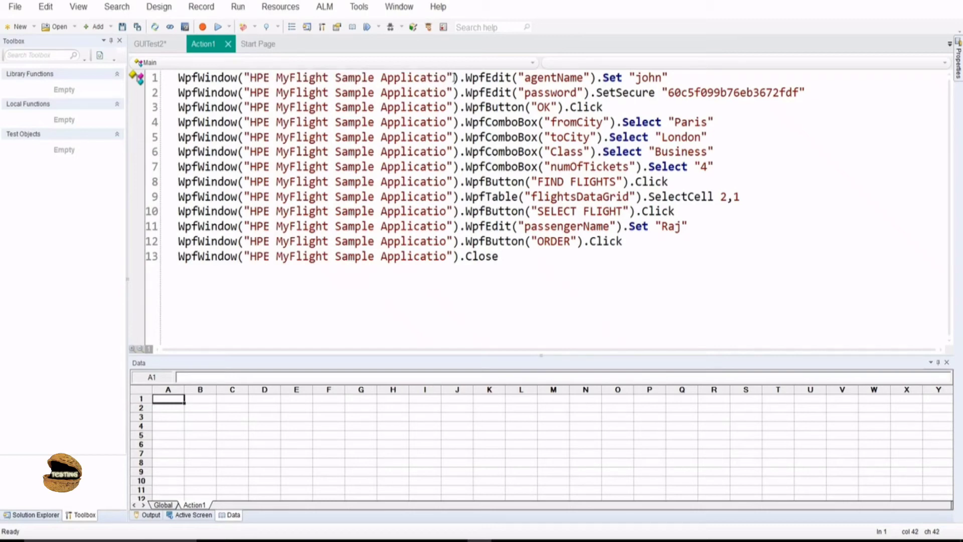
left_click(462, 77)
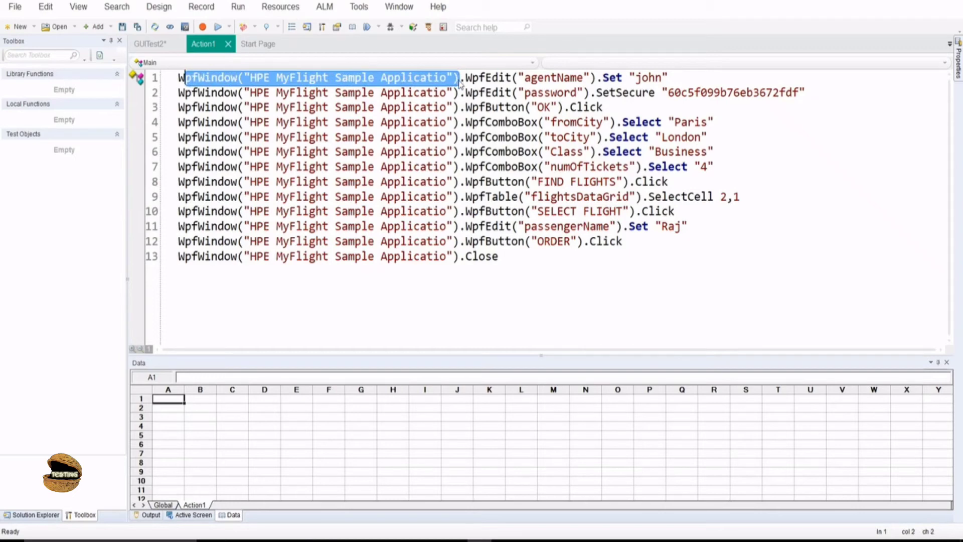
double_click(482, 77)
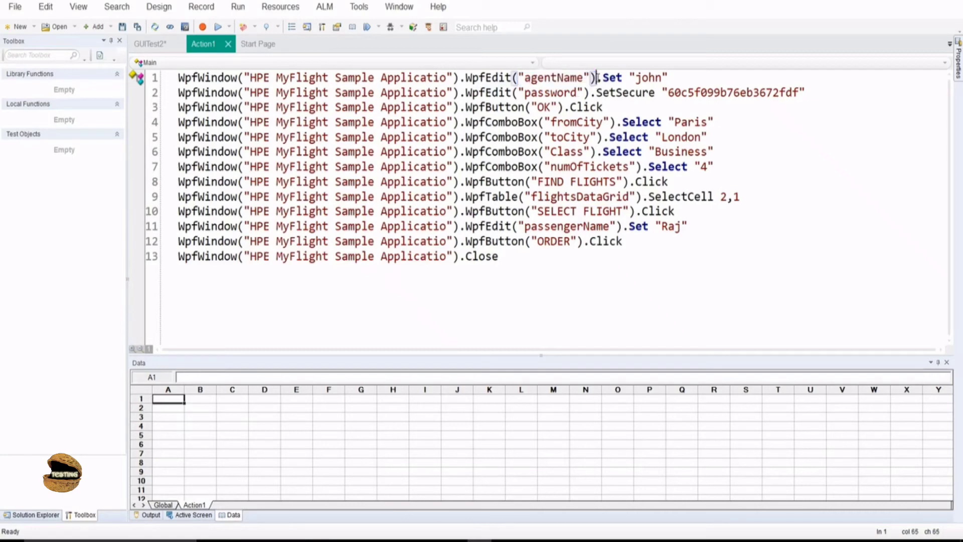
left_click_drag(594, 77, 666, 77)
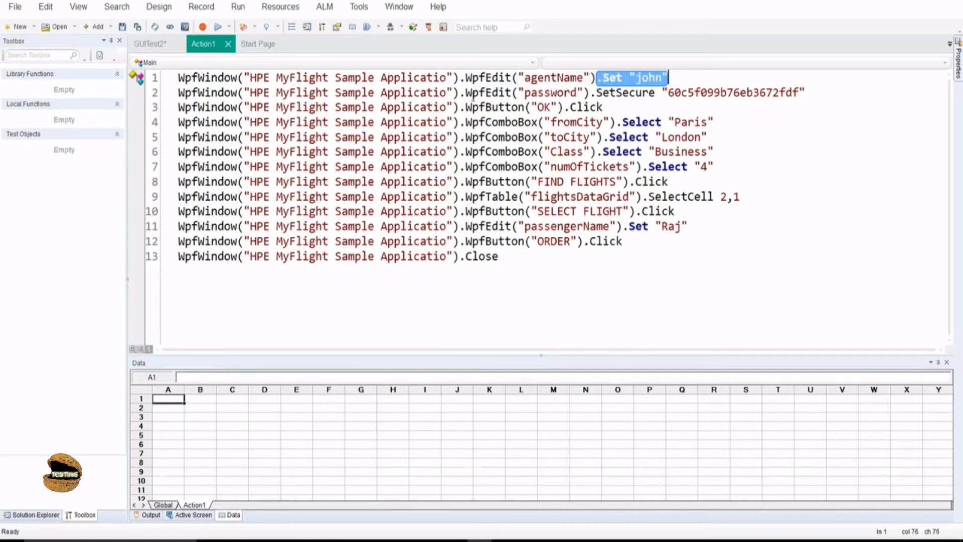
left_click(453, 92)
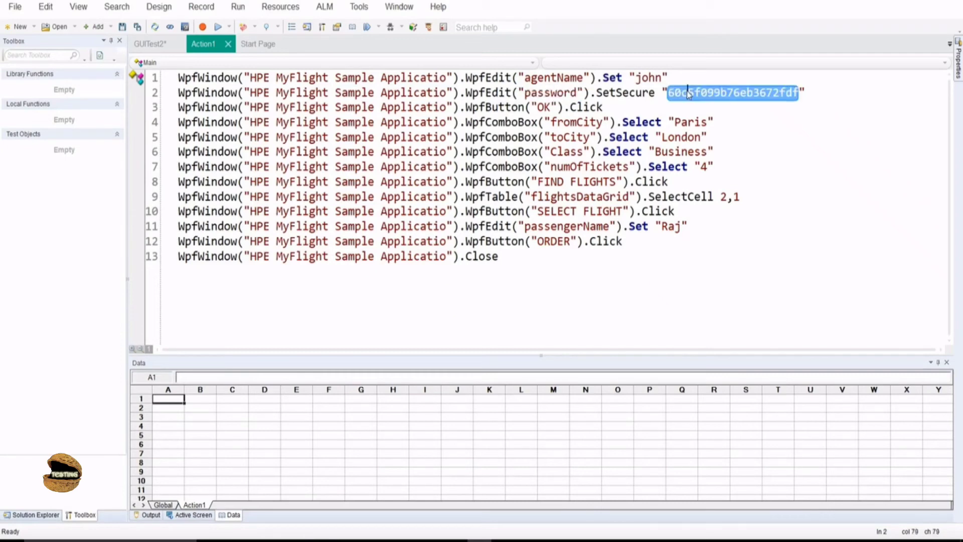
mouse_move(735, 98)
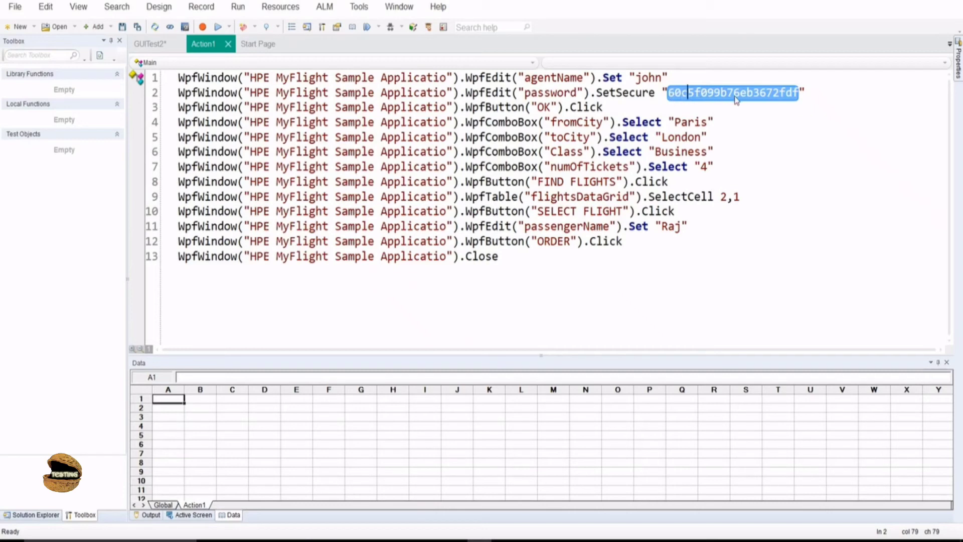
mouse_move(743, 92)
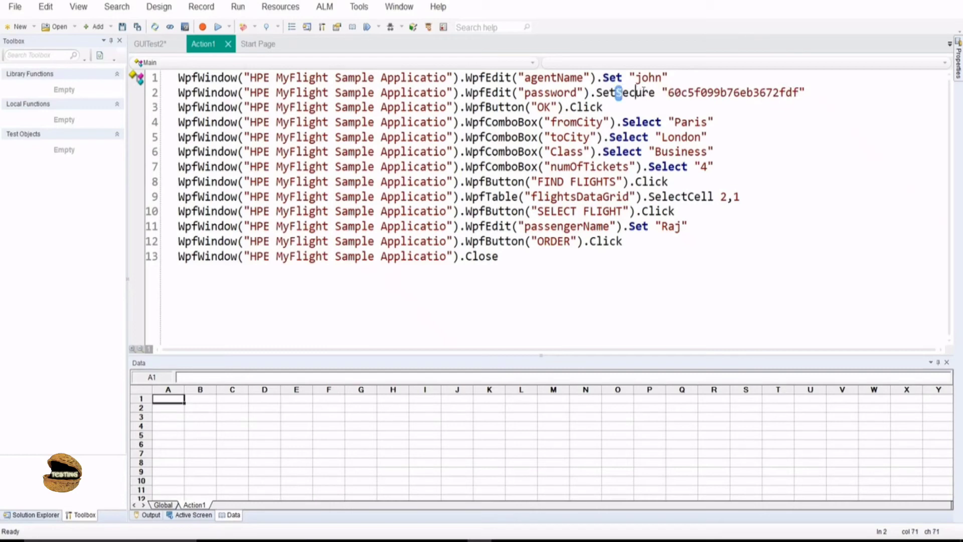
Step: Type HP over line 2's encrypted password, then highlight the WpfComboBox and Set keywords
double_click(635, 93)
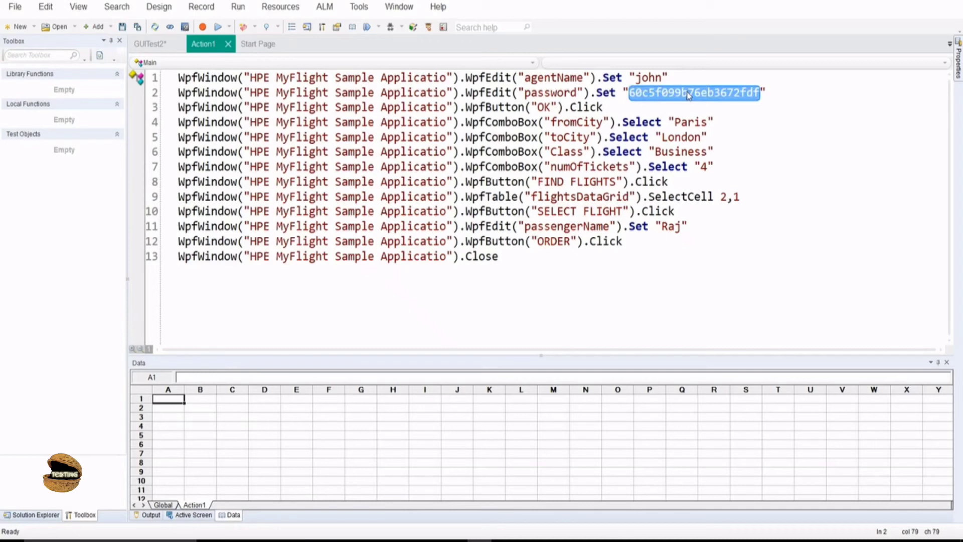
type("HP")
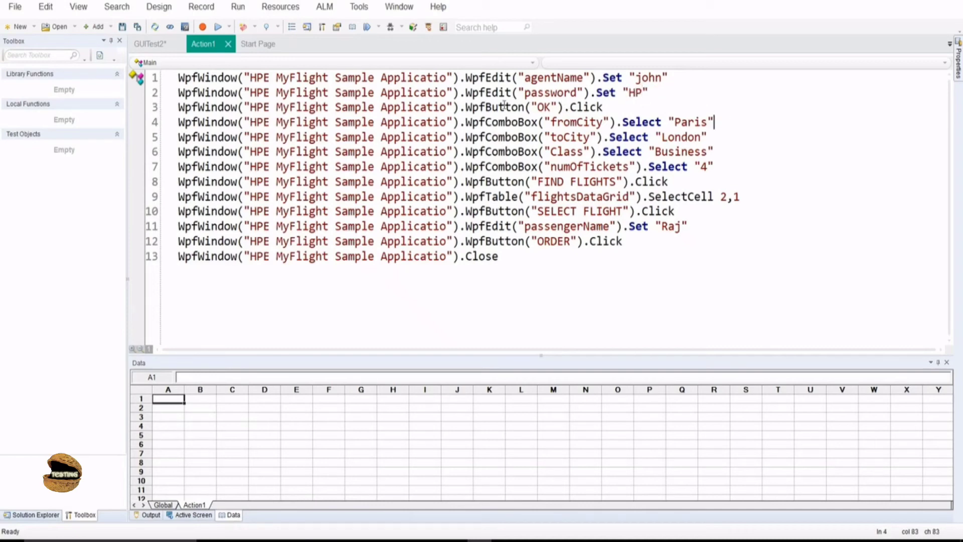
double_click(493, 107)
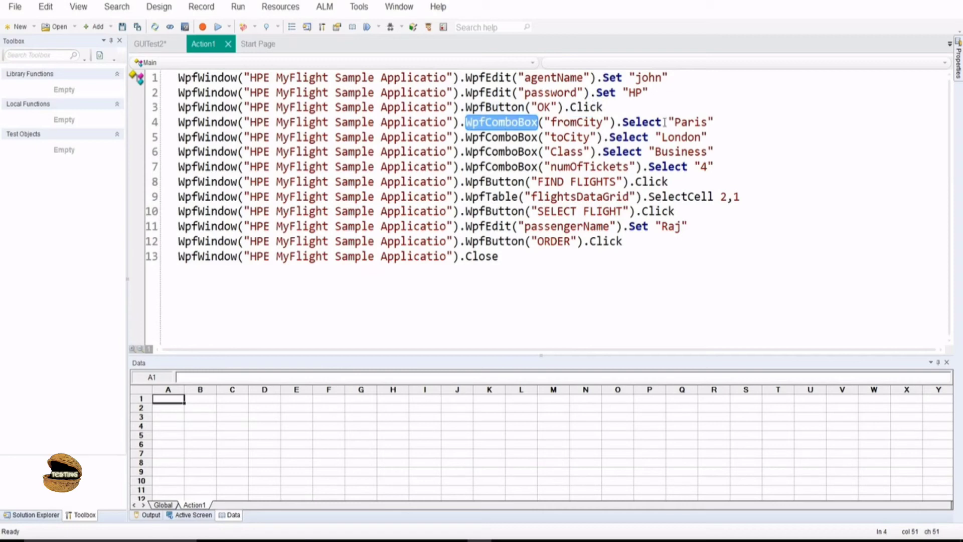
left_click(495, 107)
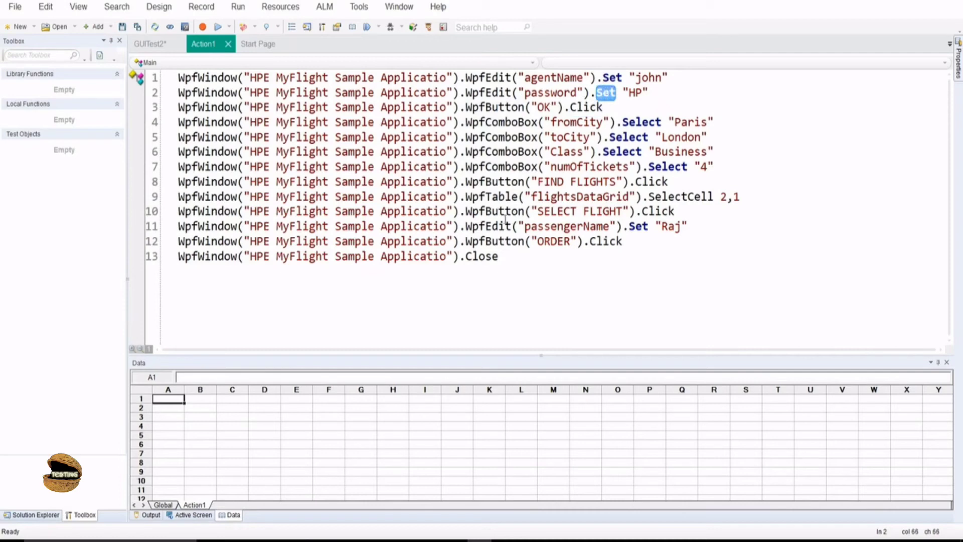
double_click(491, 197)
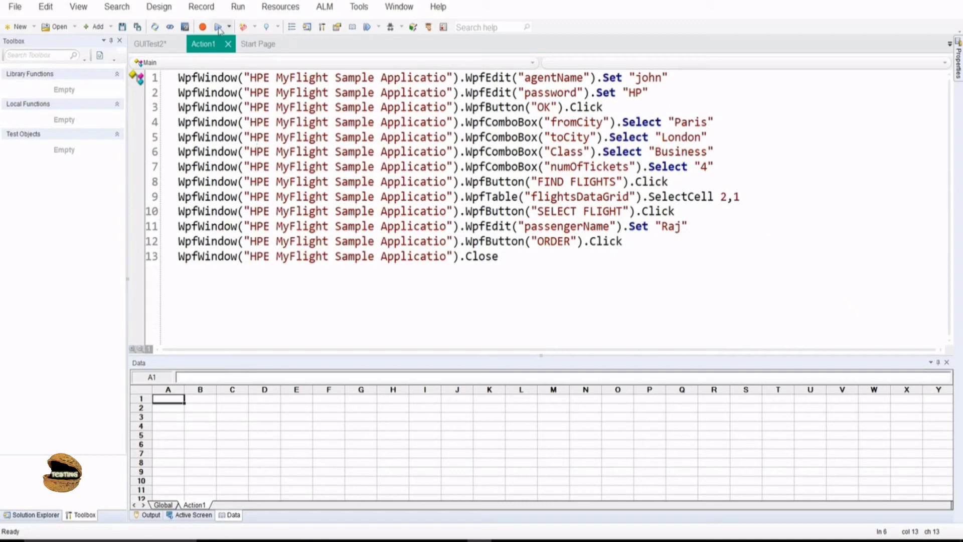
mouse_move(218, 27)
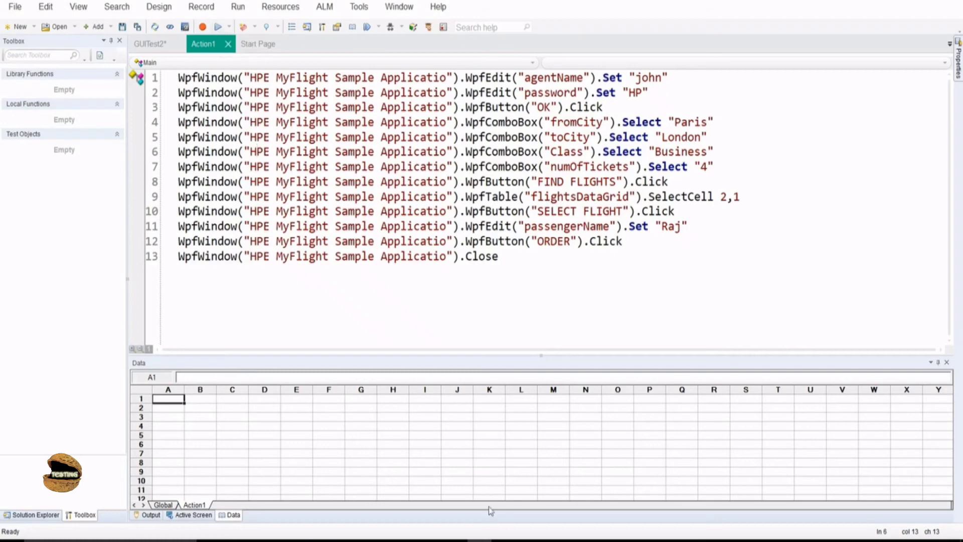
Step: Start MyFlight Sample Application from the Start menu and run GUITest2 from UFT
left_click(256, 152)
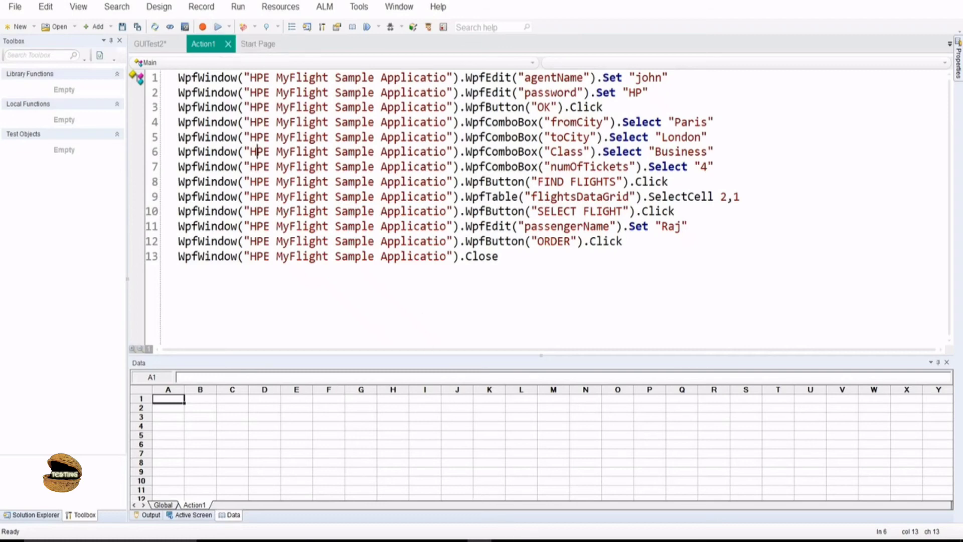
mouse_move(500, 380)
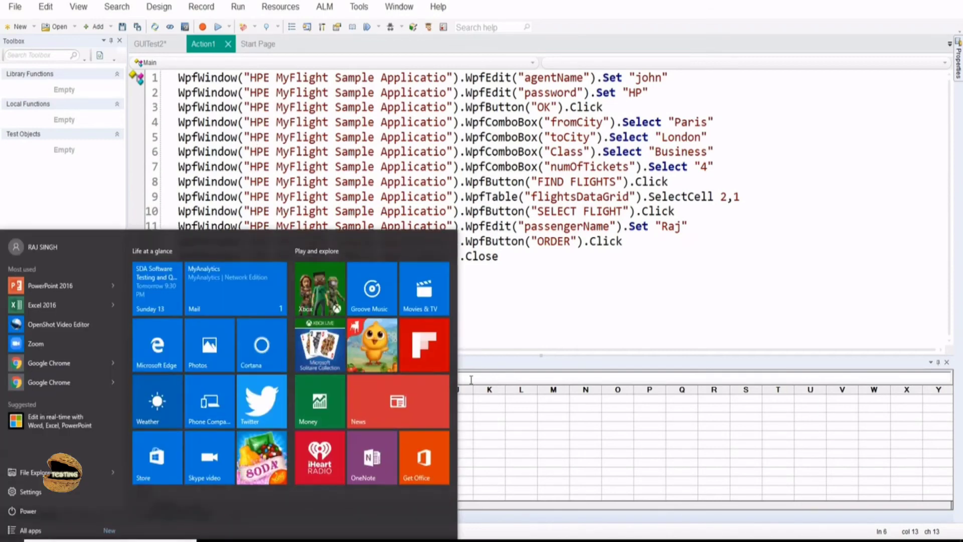
type("Flight")
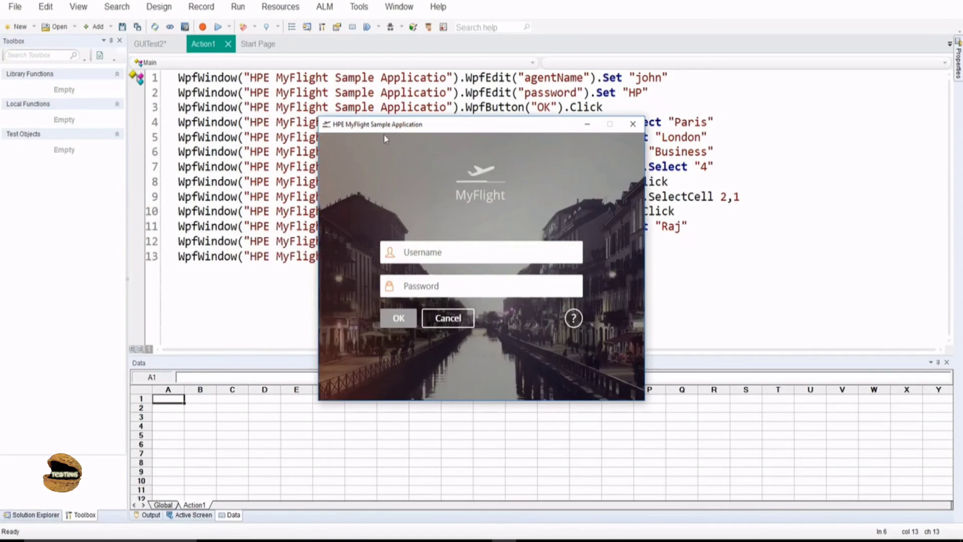
left_click(219, 26)
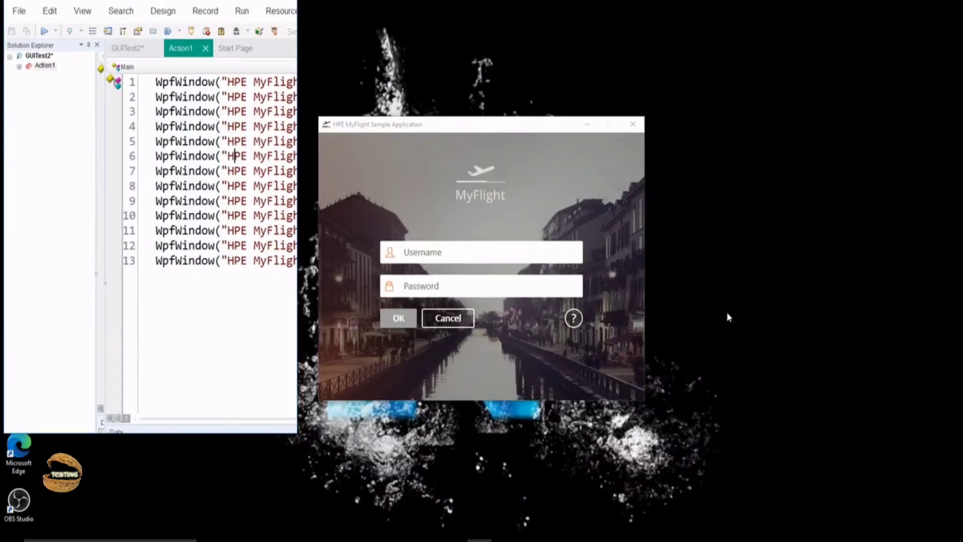
type("john")
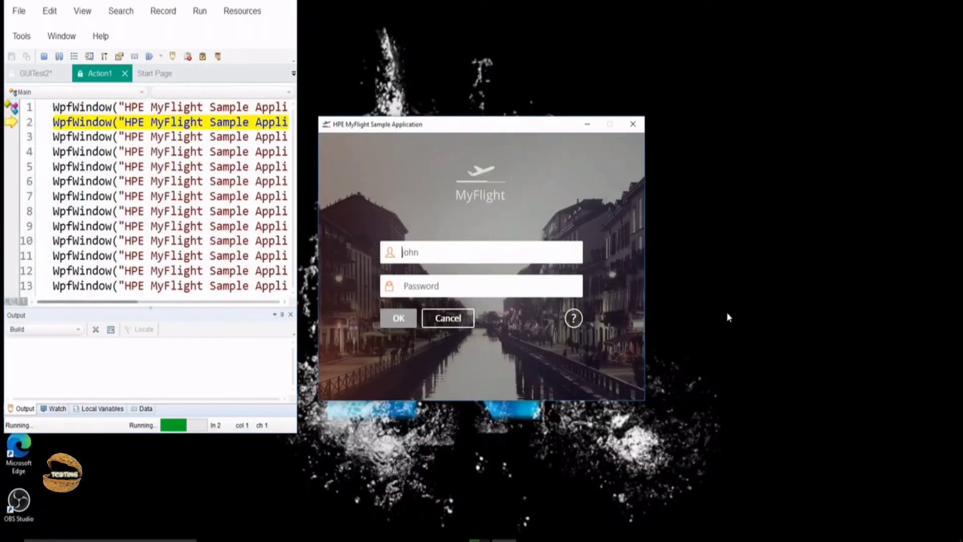
left_click(398, 318)
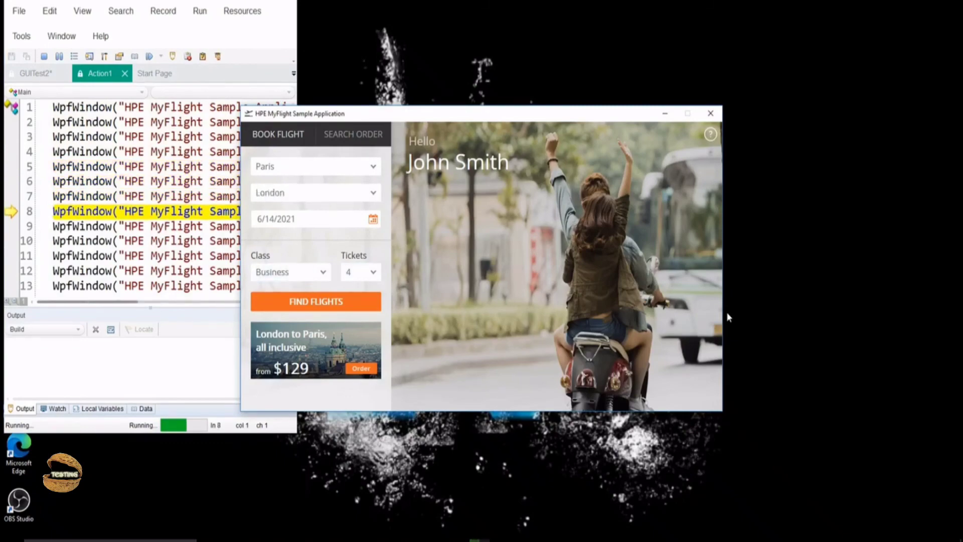
left_click(315, 301)
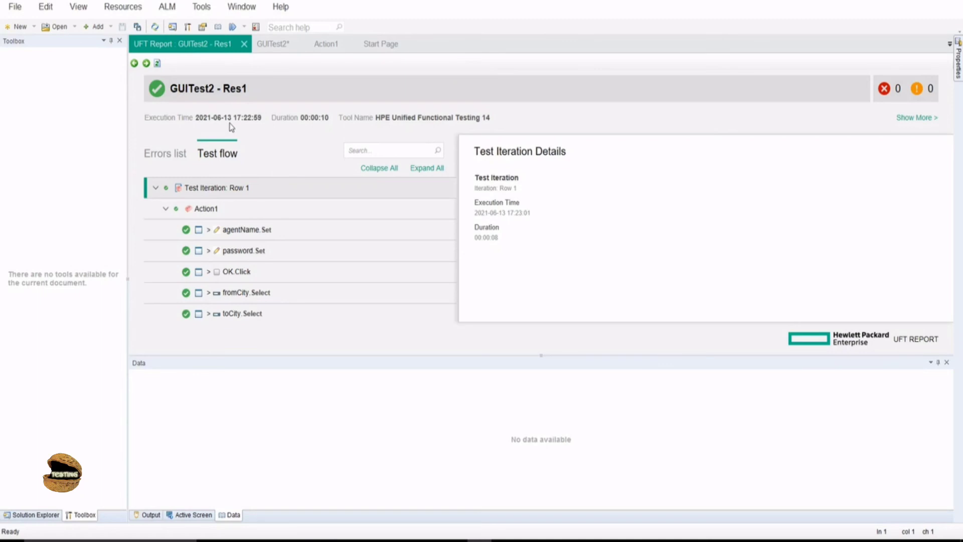
mouse_move(233, 129)
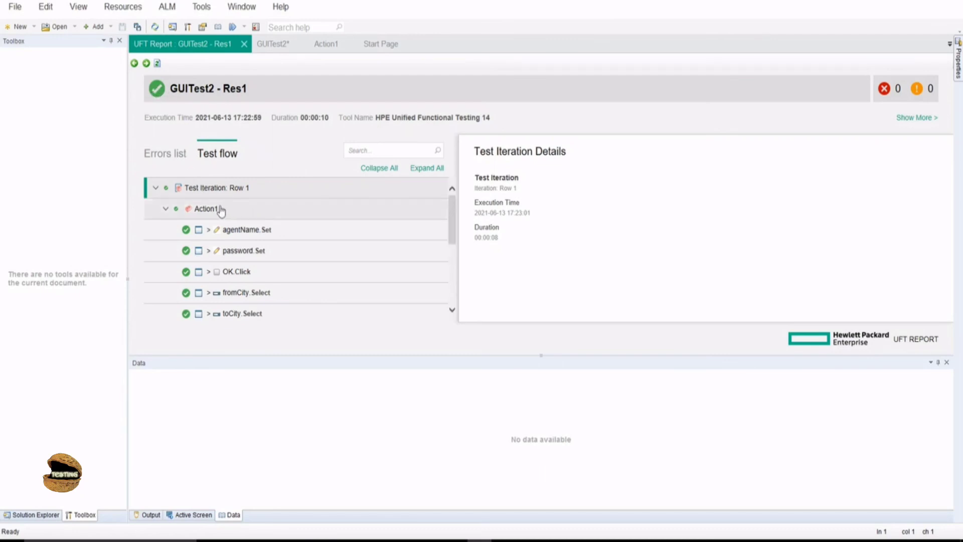
Step: Scroll through GUITest2's Test flow list to view the passed steps
scroll("down", 3)
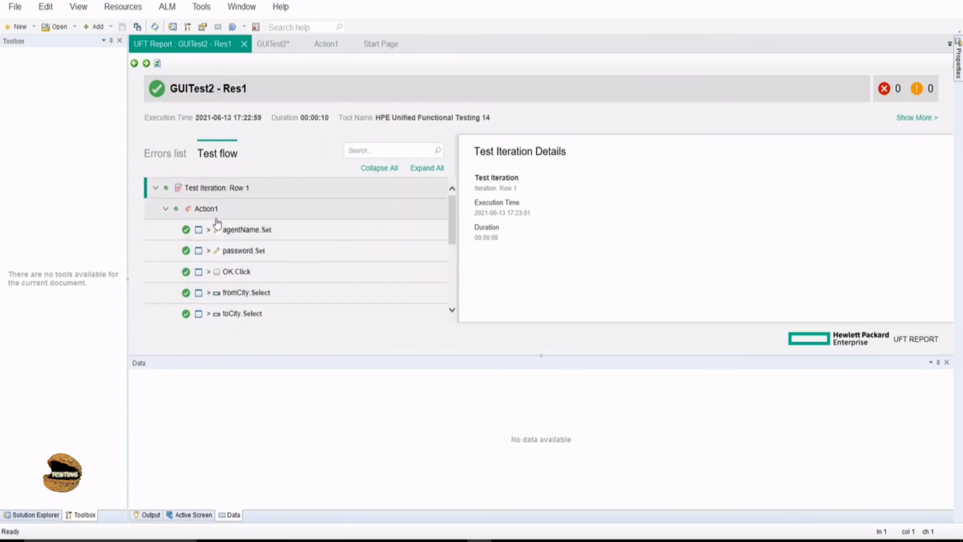
mouse_move(222, 276)
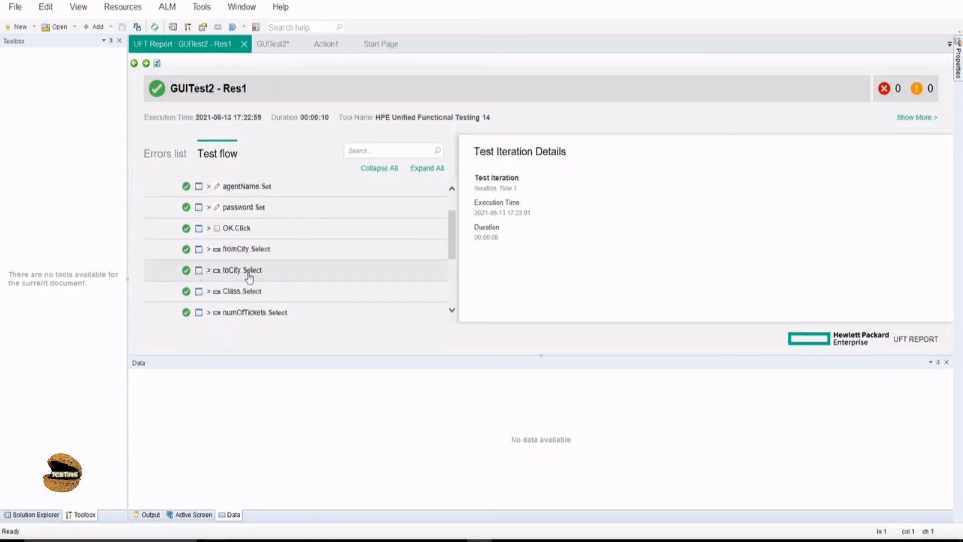
Step: Open the toCity.Select step details showing London and its WpfComboBox object path
left_click(241, 270)
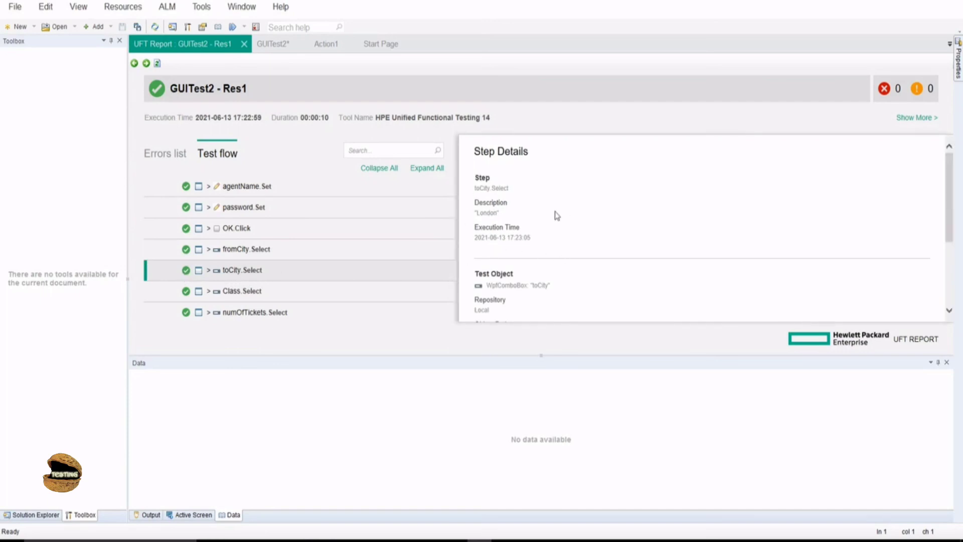
mouse_move(476, 190)
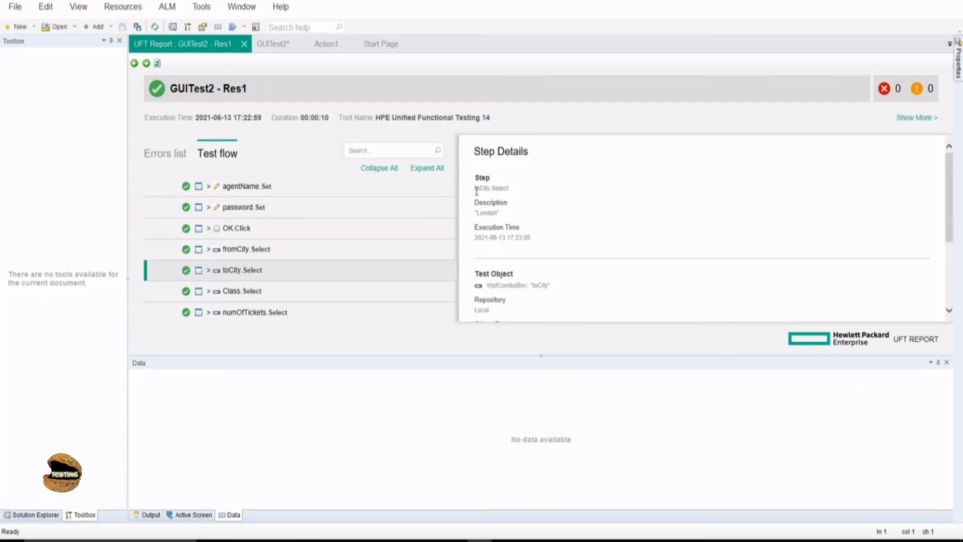
double_click(485, 214)
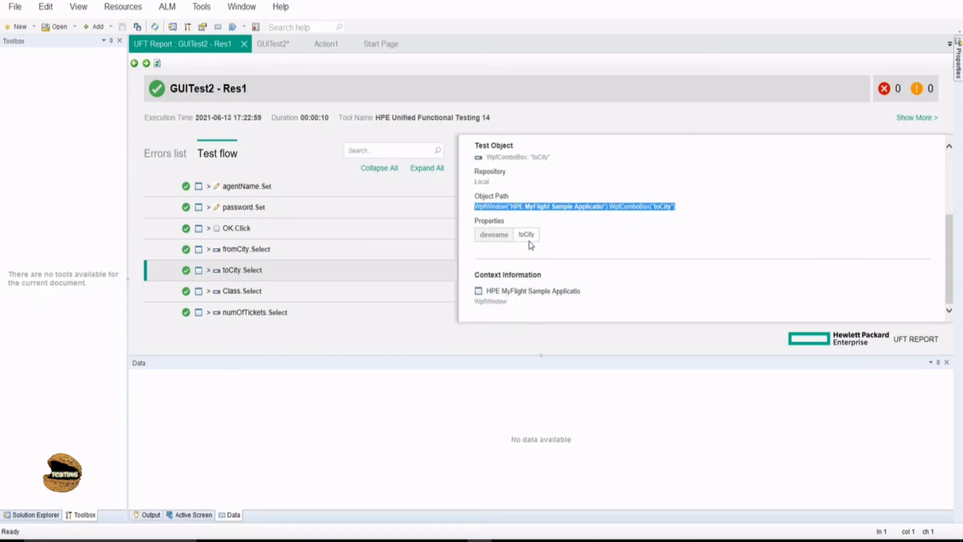
mouse_move(446, 240)
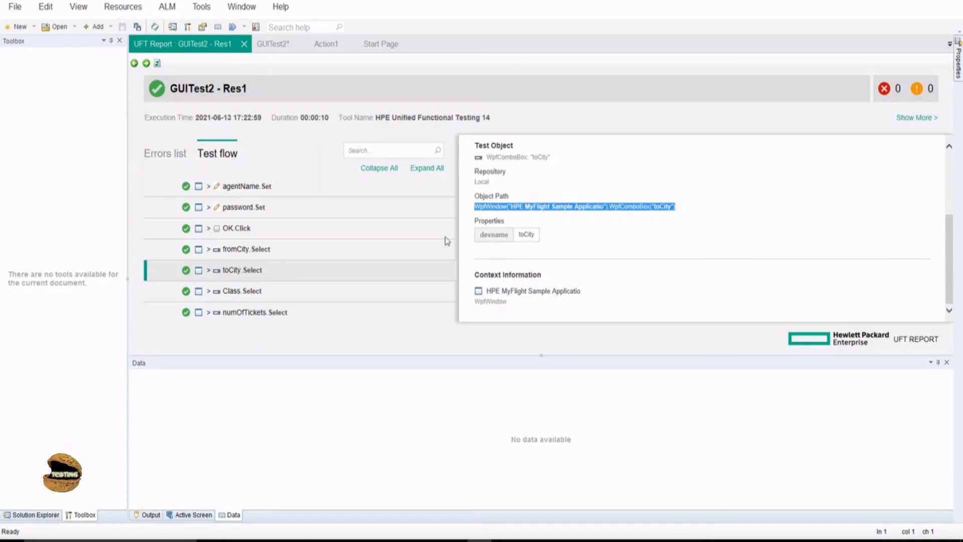
mouse_move(313, 163)
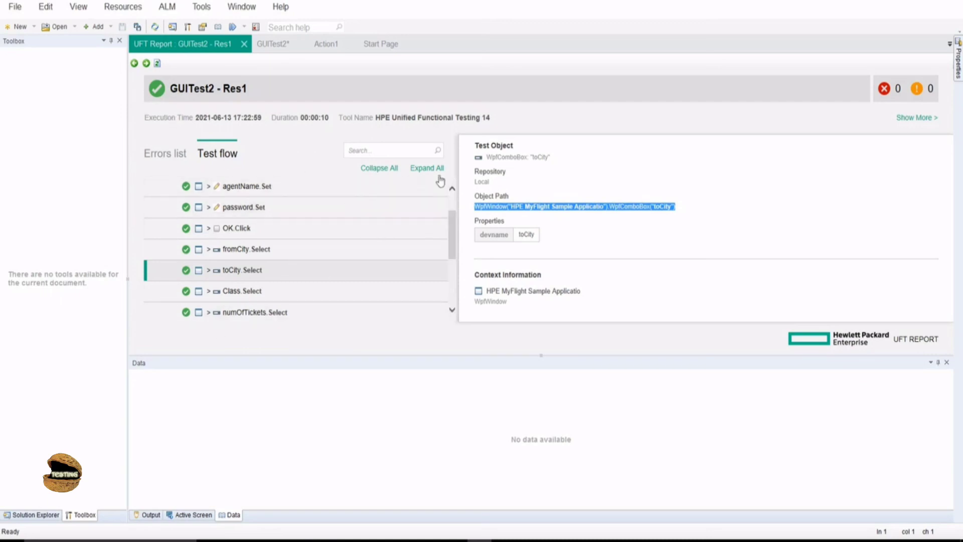
mouse_move(180, 151)
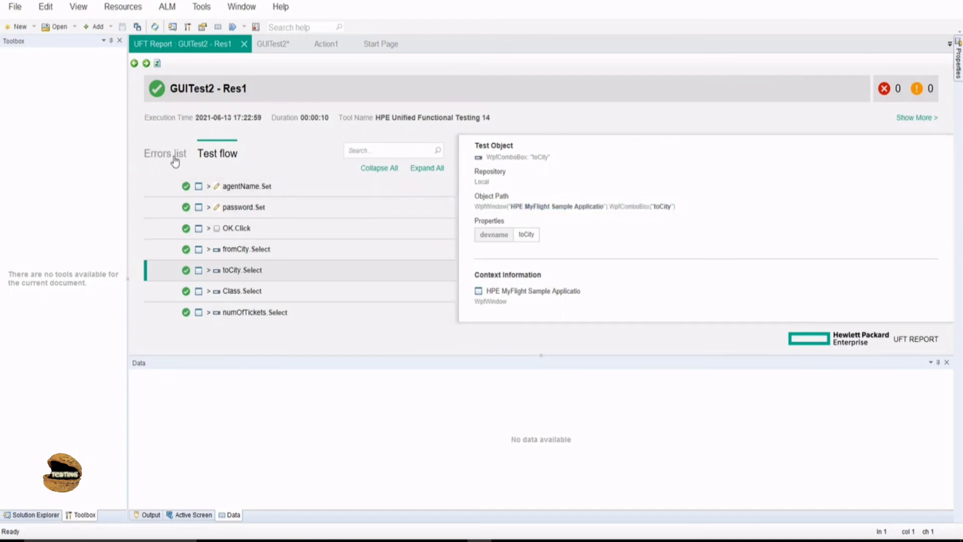
left_click(165, 153)
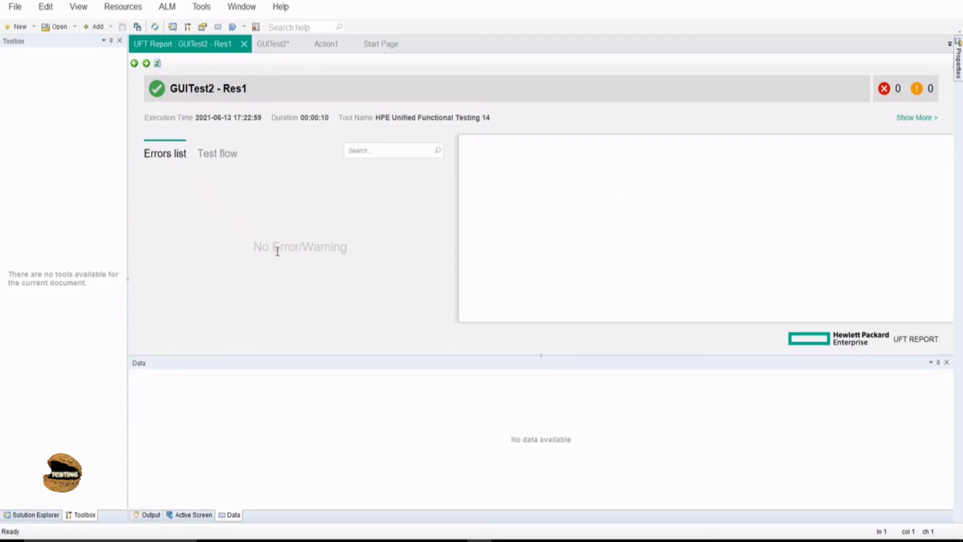
left_click(217, 153)
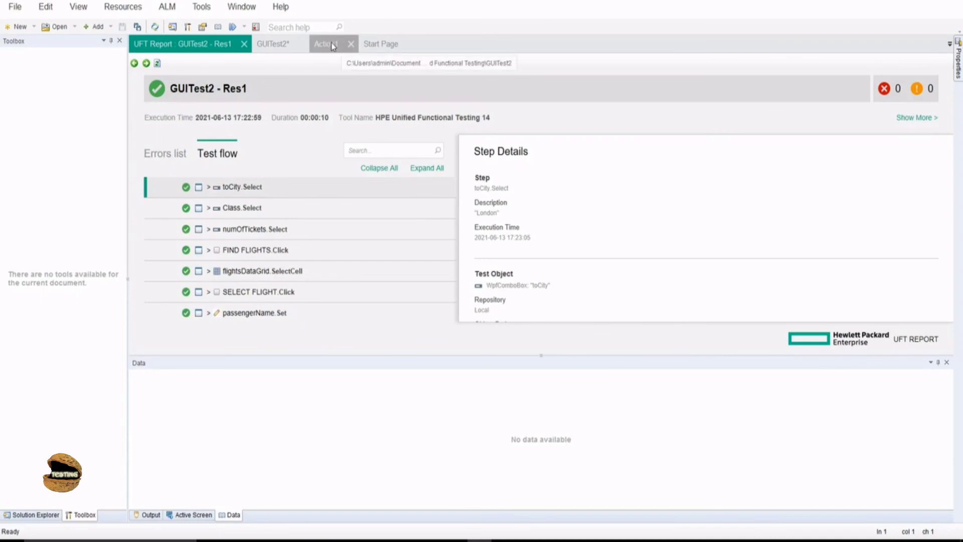
Step: Return to the Action1 script and highlight the toCity and Class selection lines
left_click(324, 44)
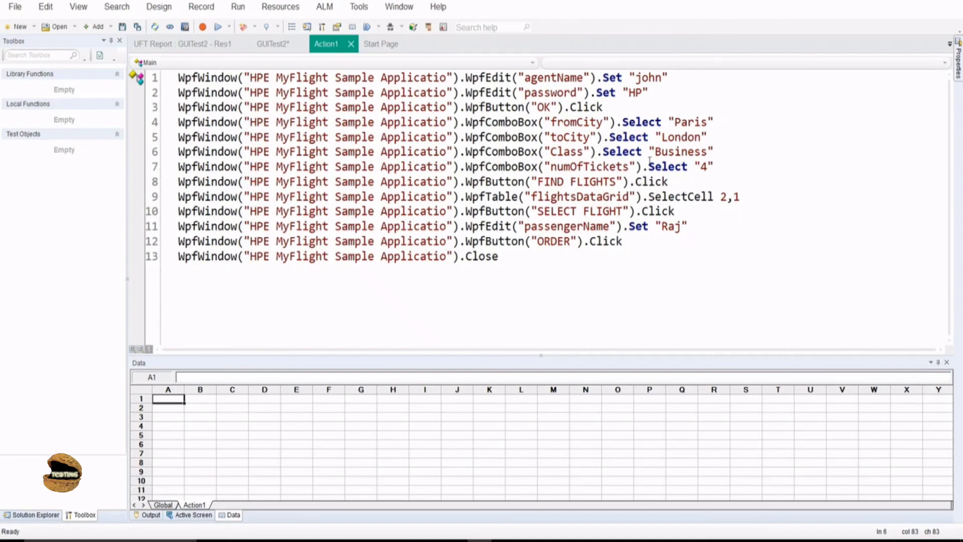
left_click_drag(634, 121, 668, 151)
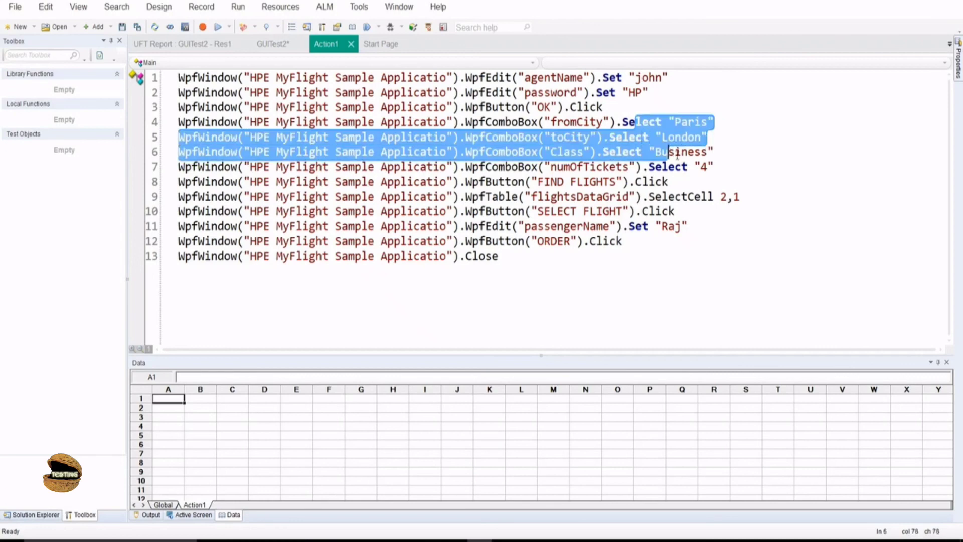